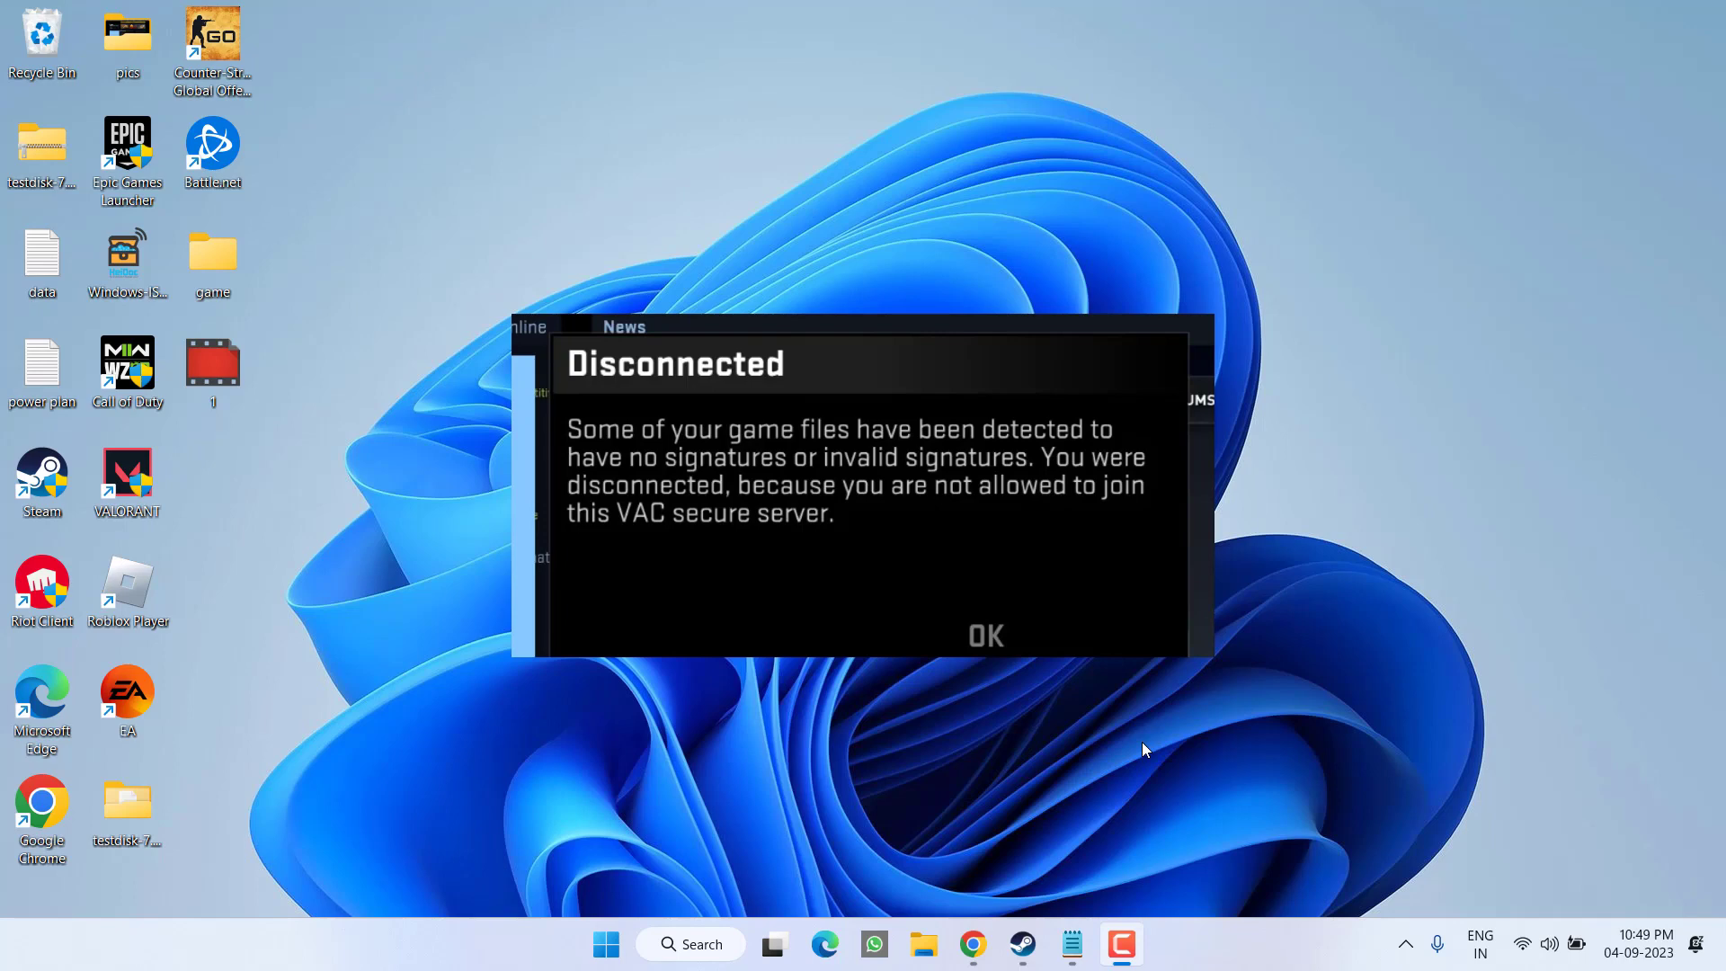
pyautogui.moveTo(901, 685)
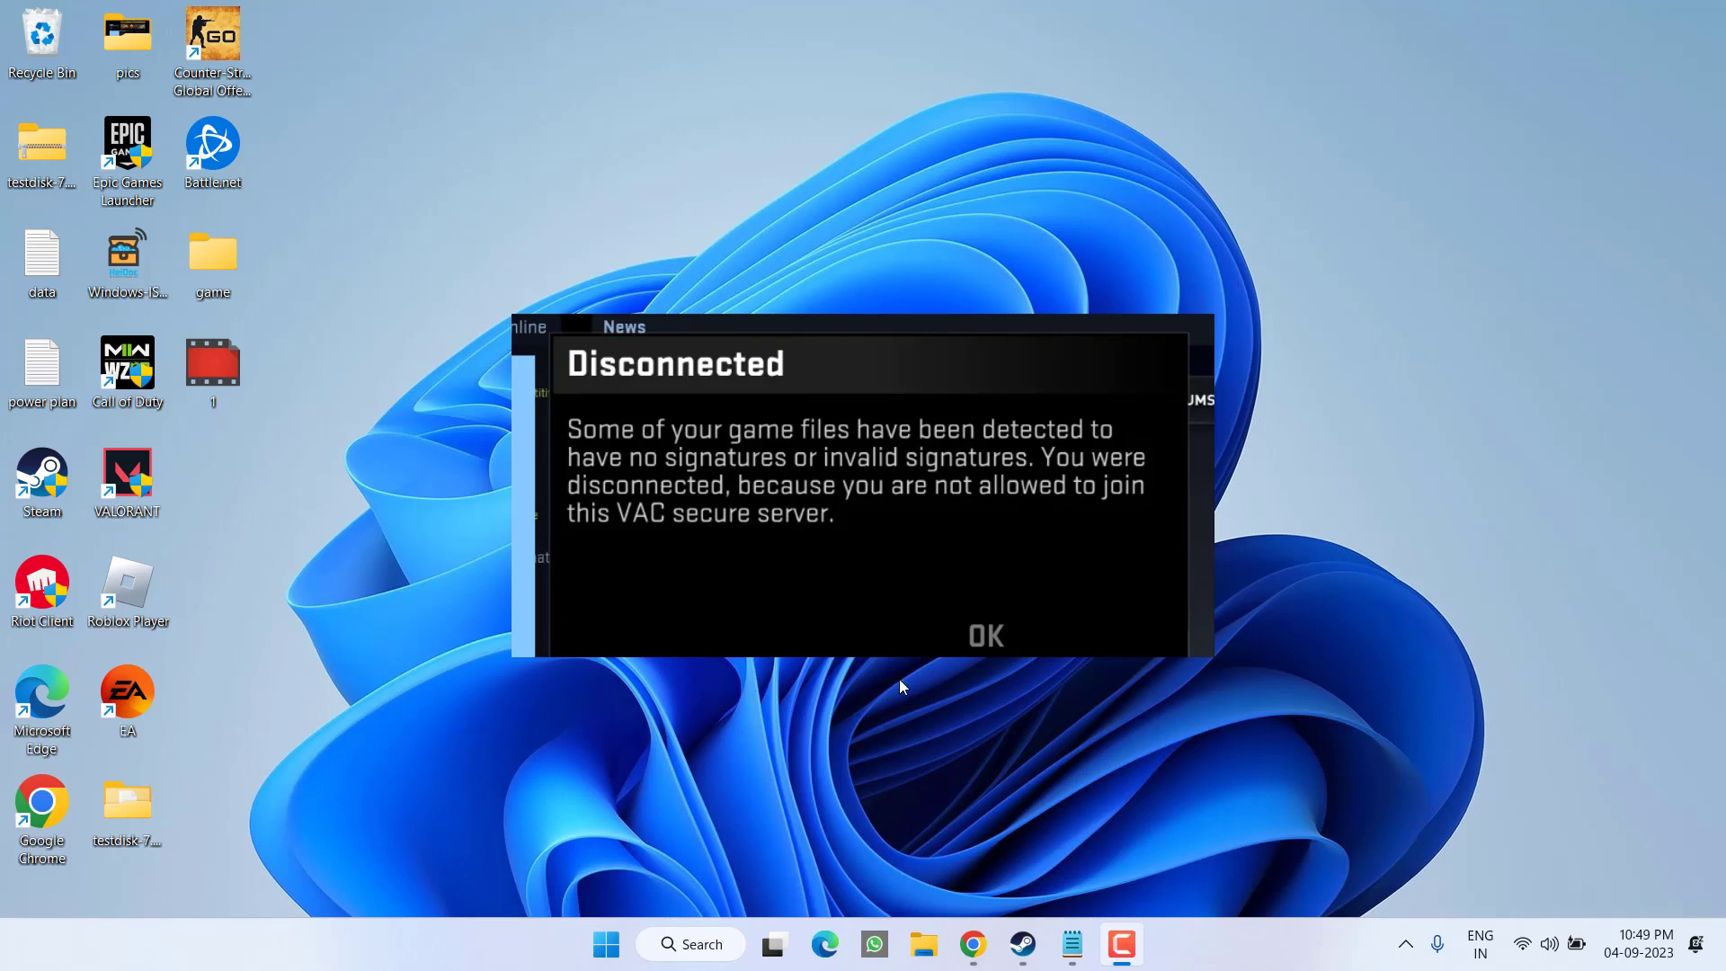
# - Go to Counter-Strike: Global Offensive in the Steam Library
pyautogui.click(1023, 944)
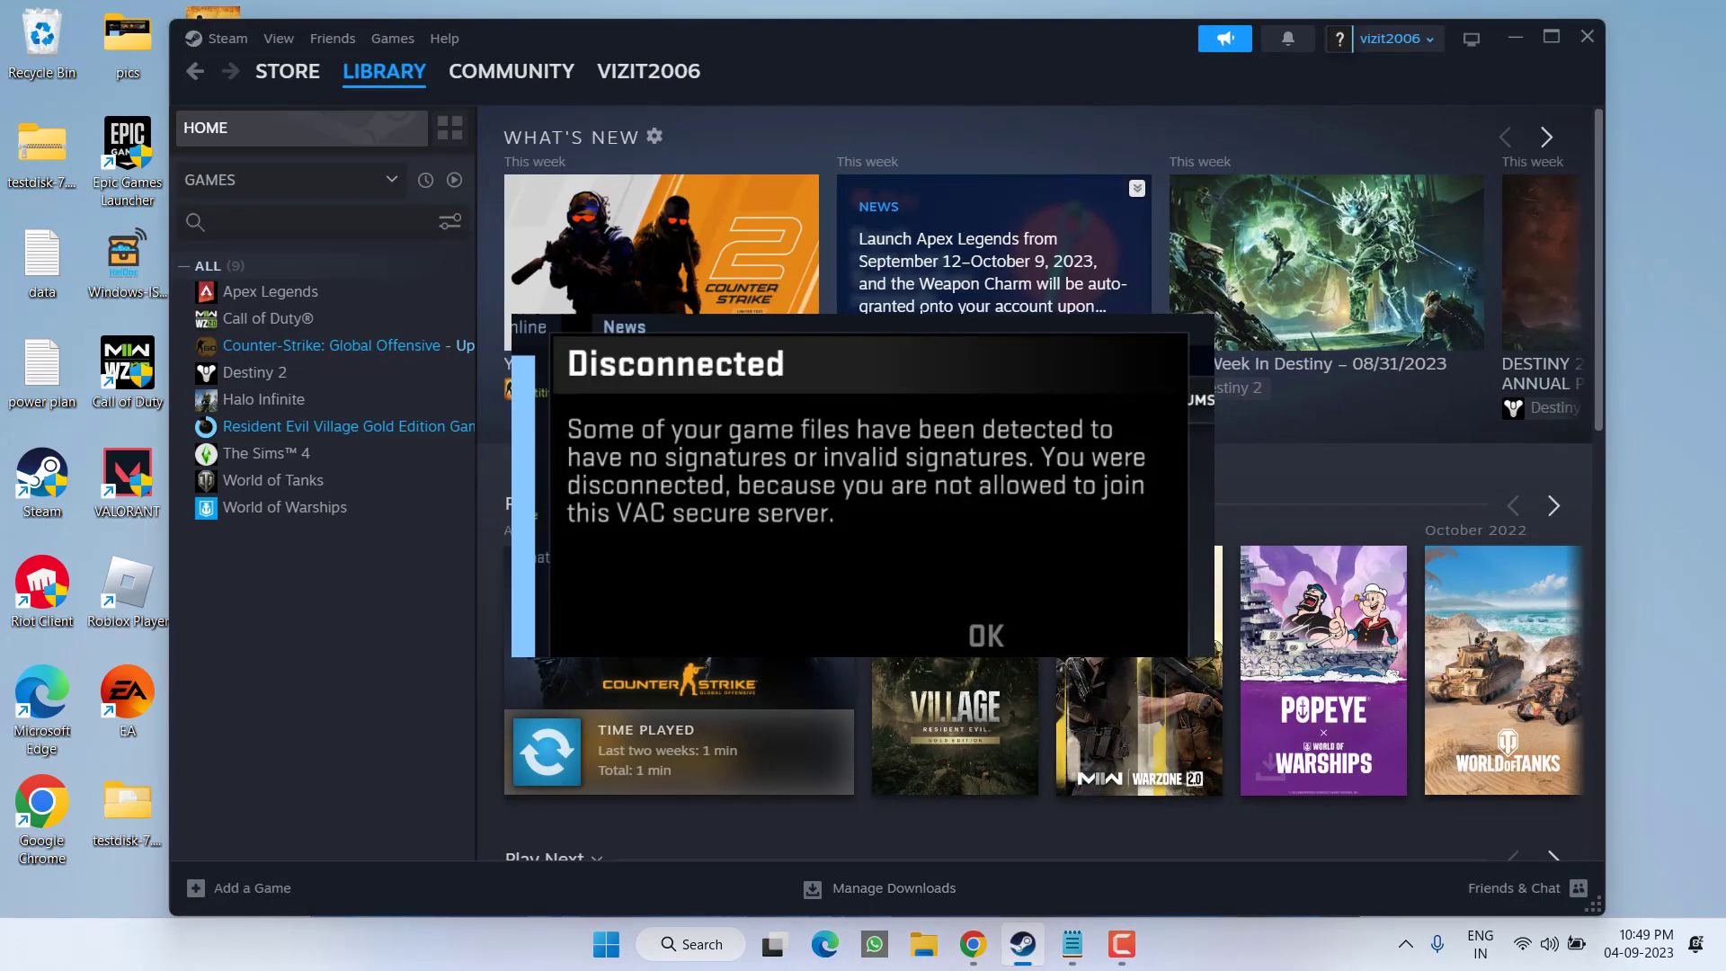
pyautogui.click(984, 635)
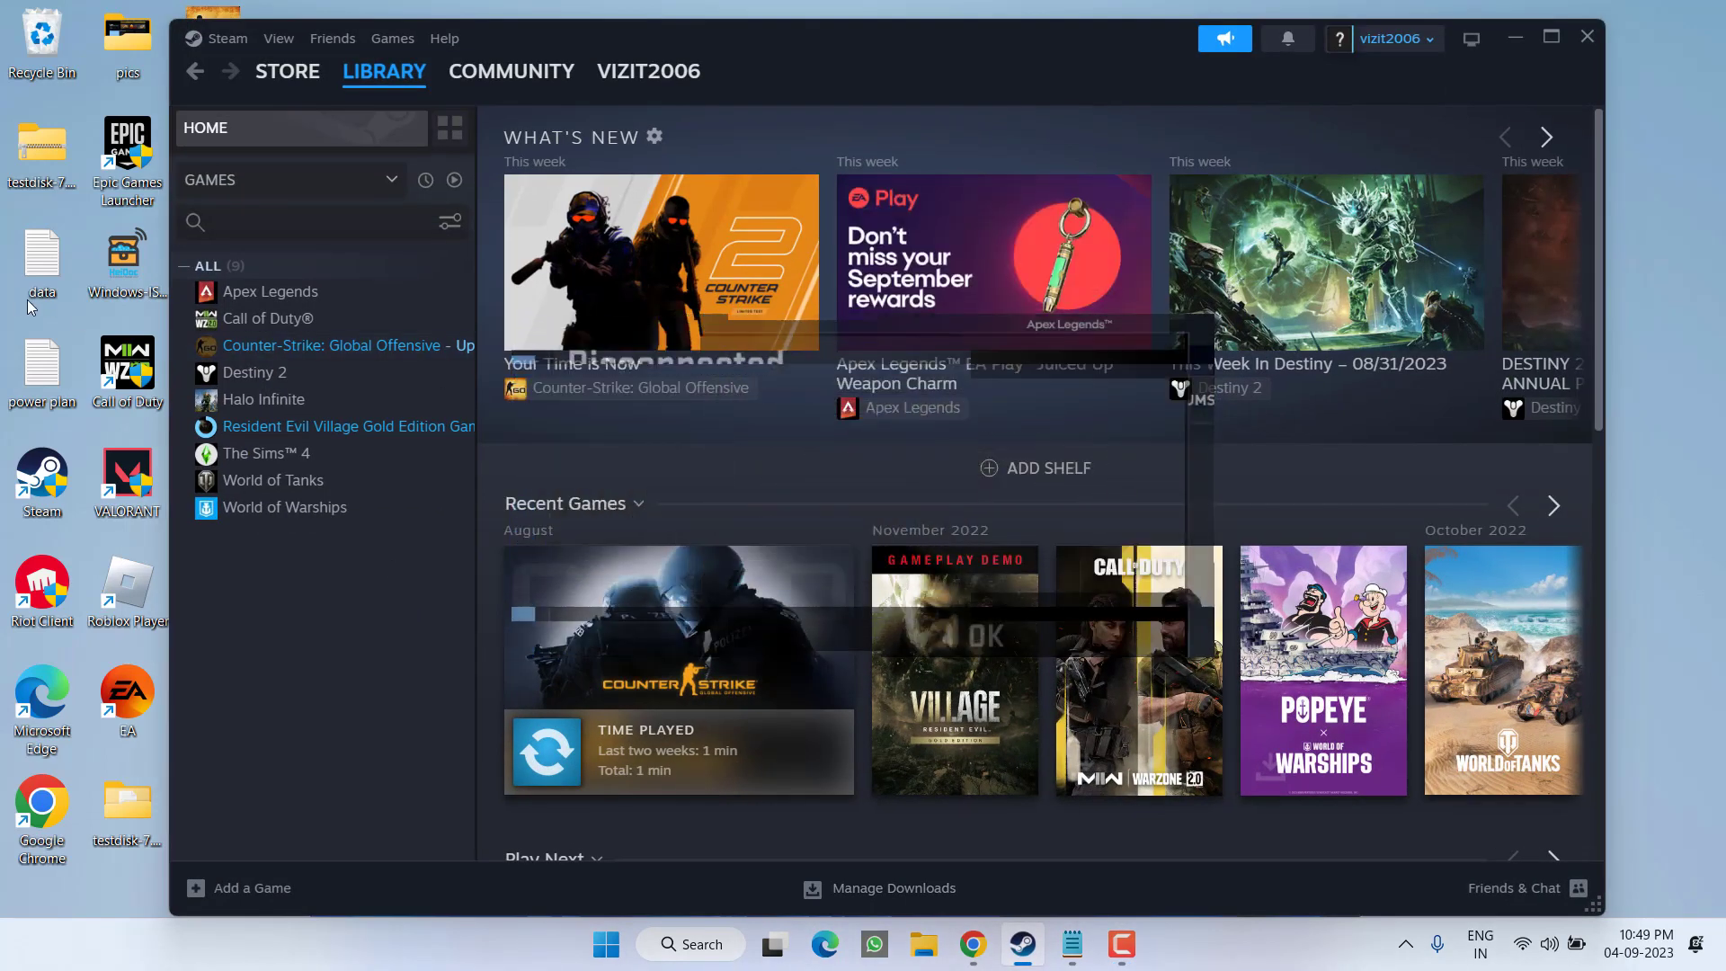
pyautogui.click(331, 345)
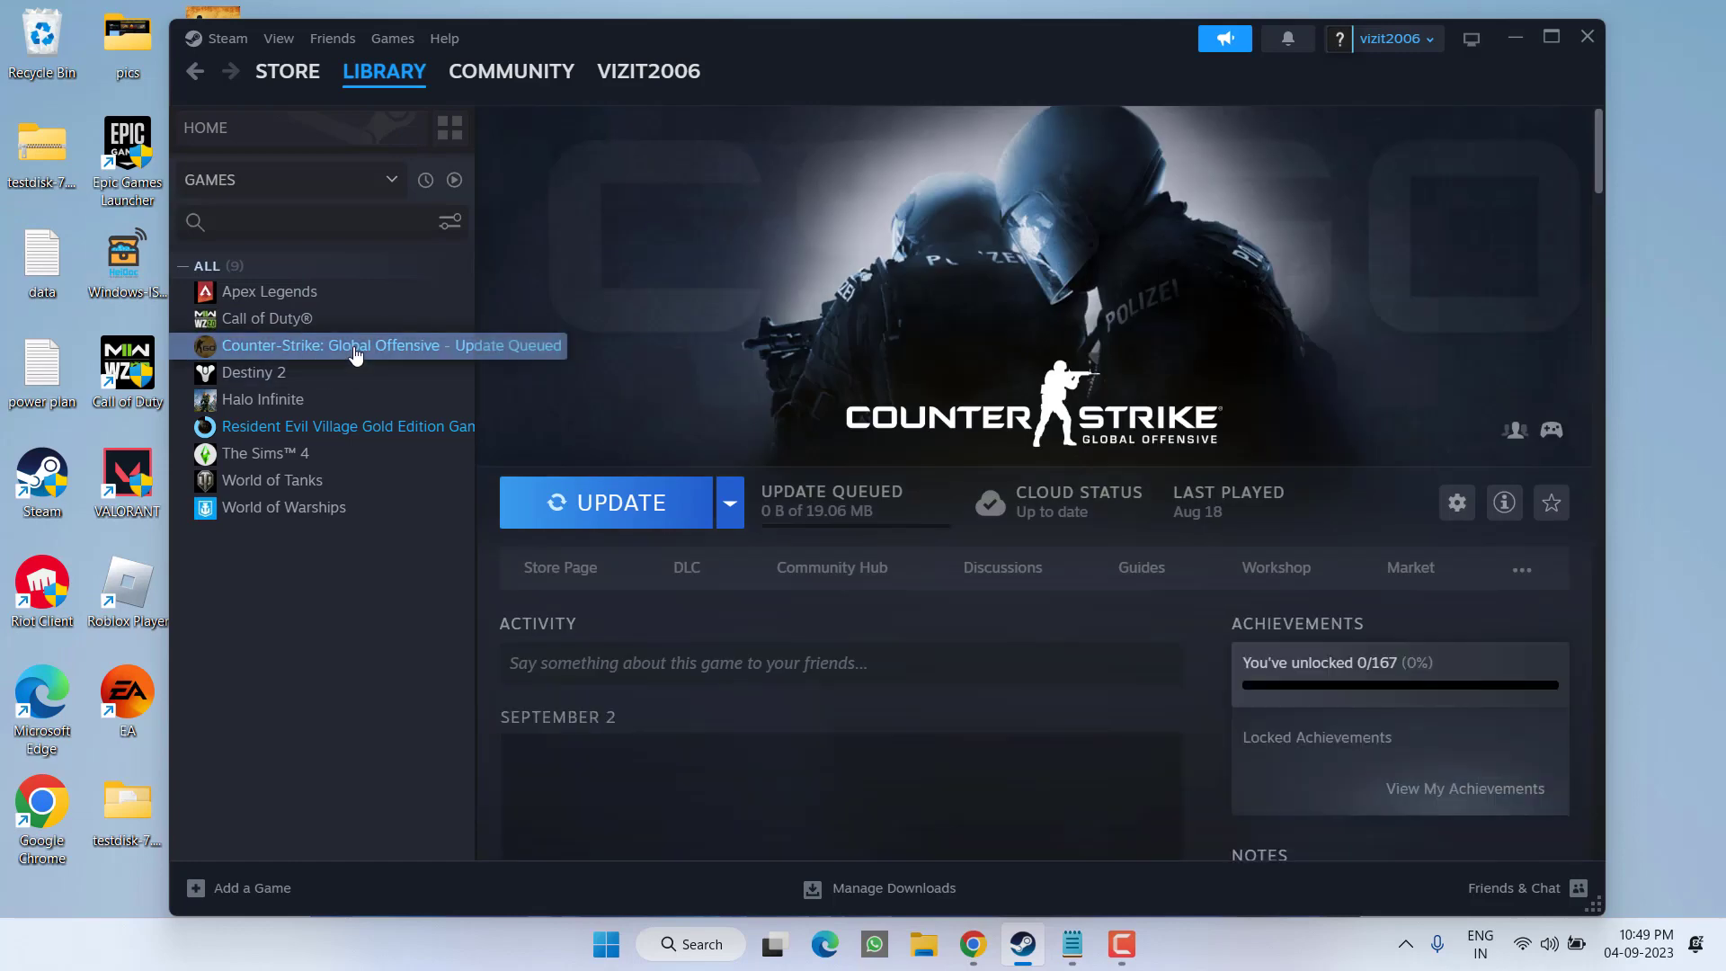
# - Verify integrity of the CS:GO game files from Properties > Installed Files
pyautogui.rightClick(353, 346)
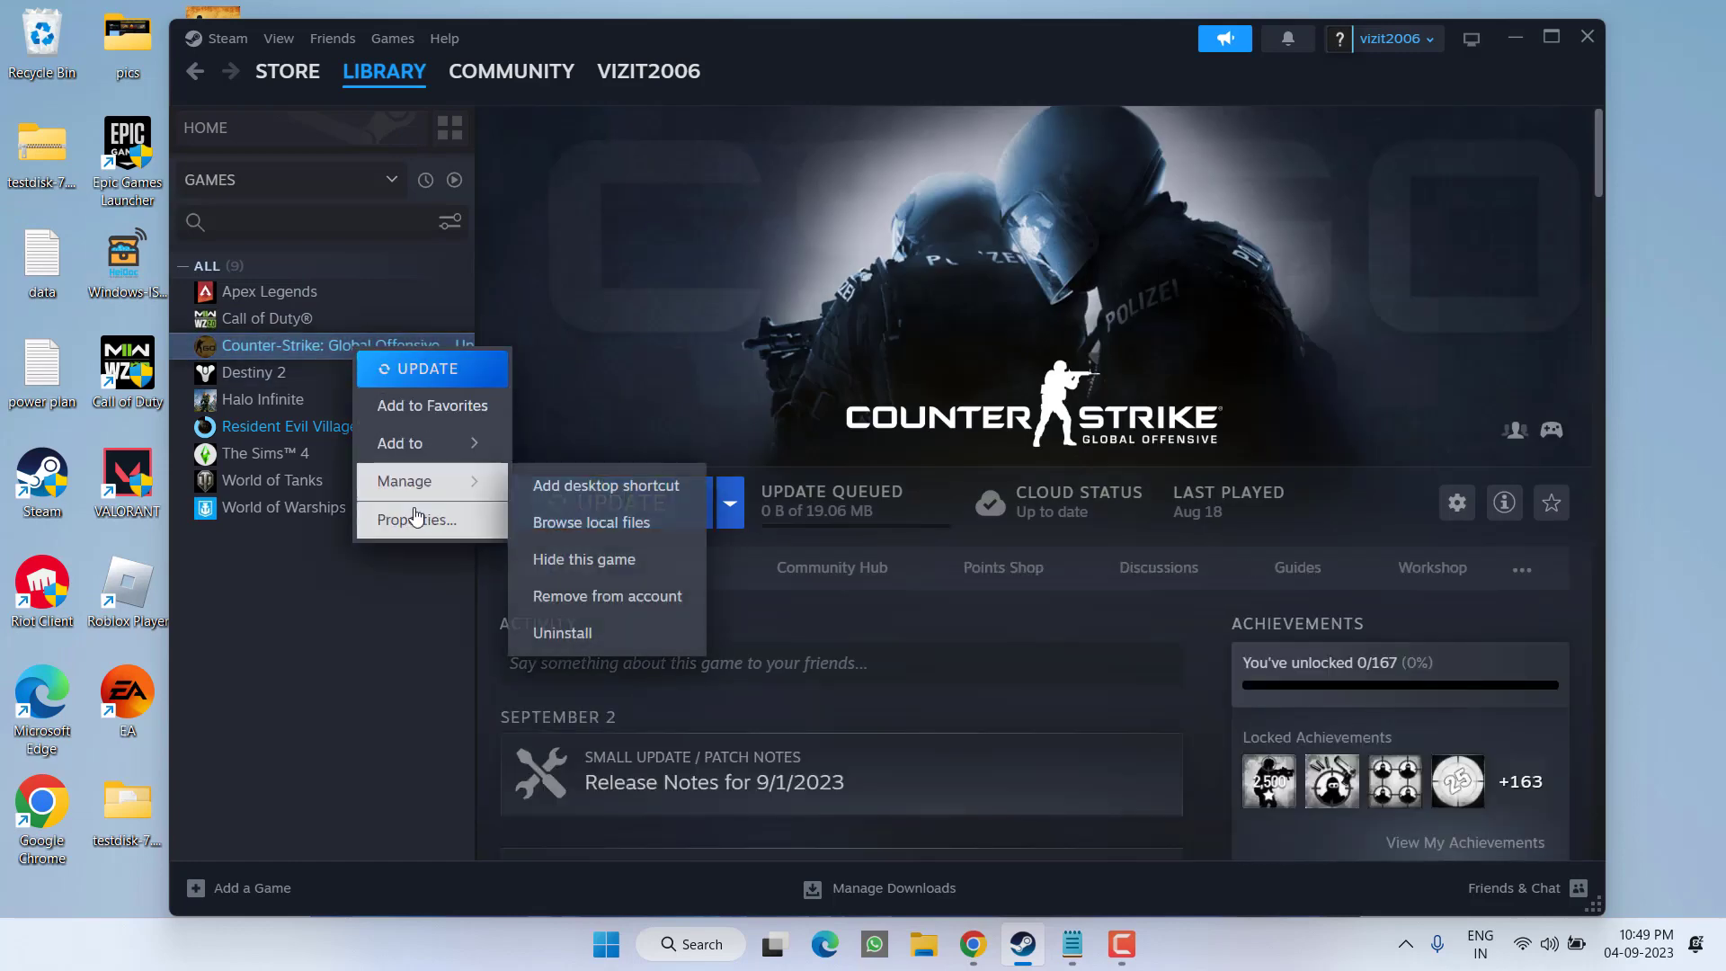
pyautogui.click(415, 518)
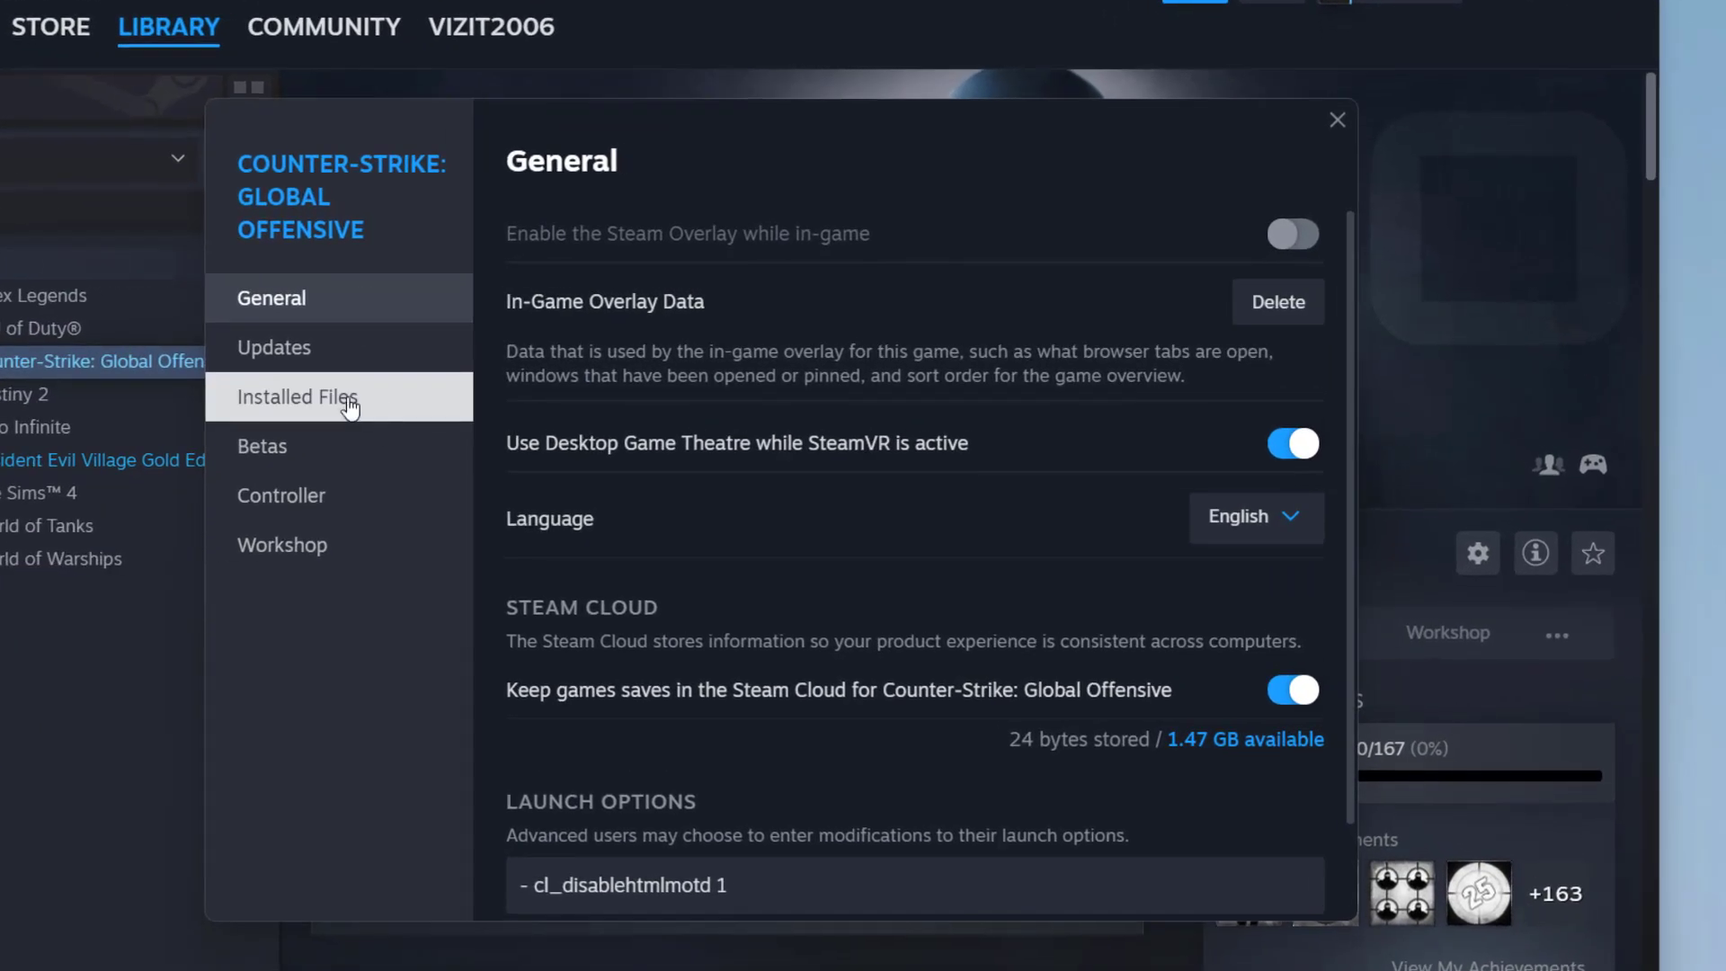
pyautogui.click(297, 396)
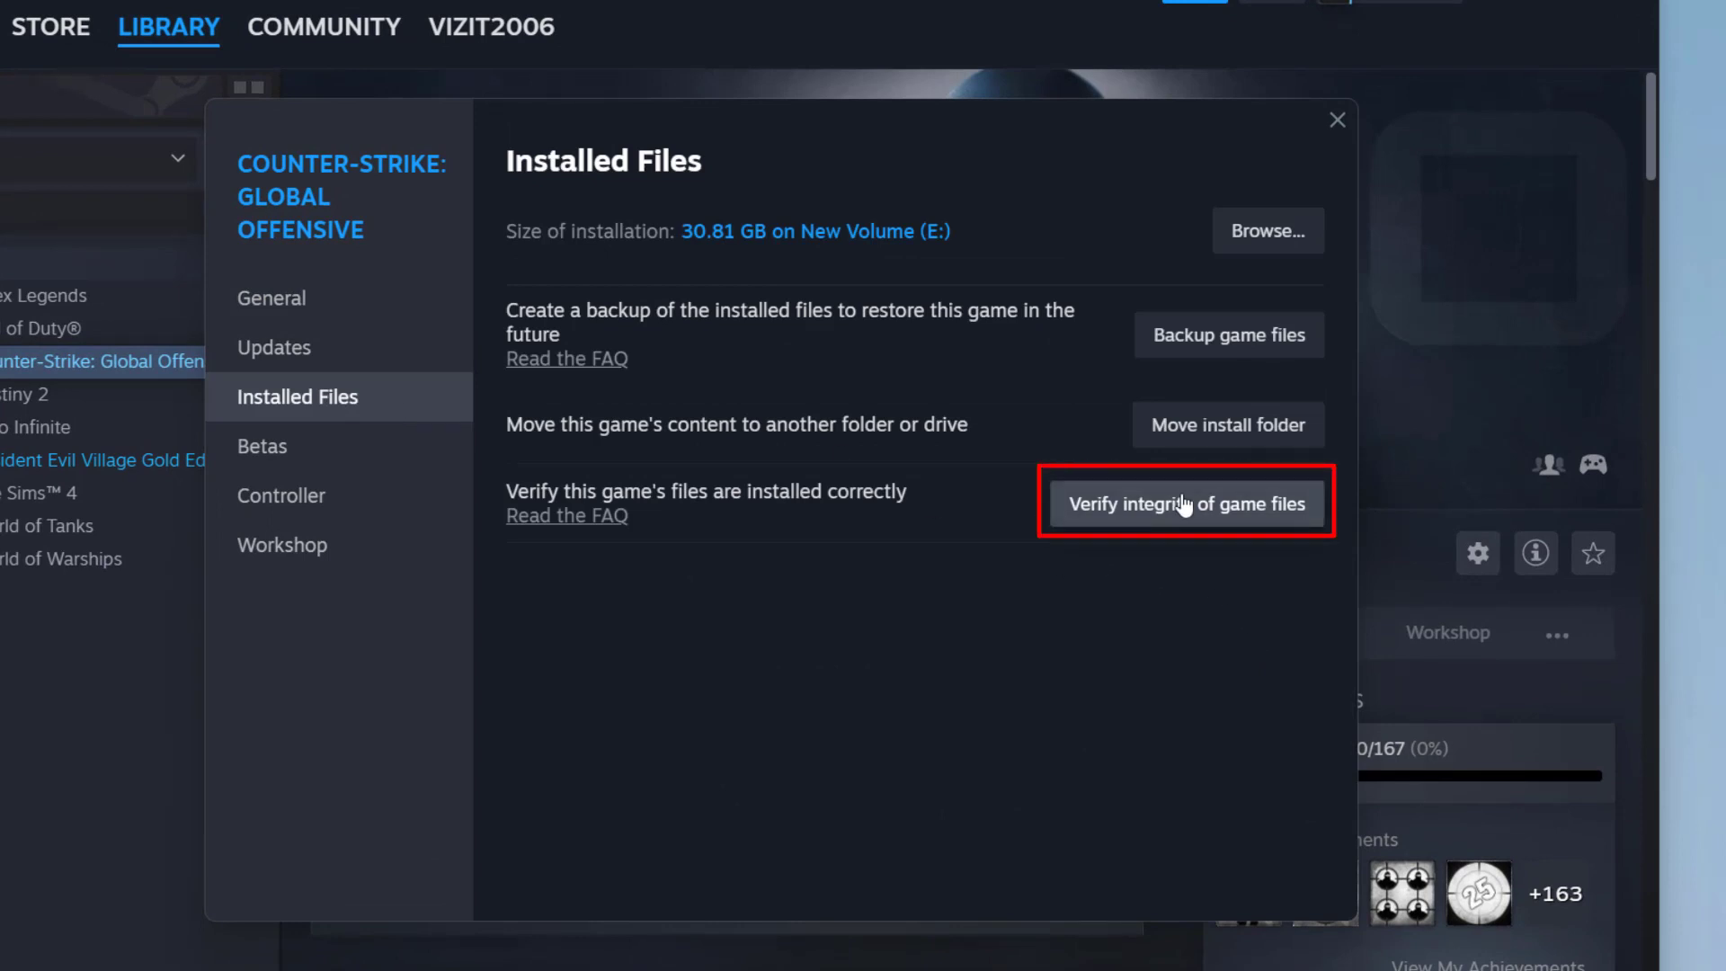
pyautogui.click(1185, 504)
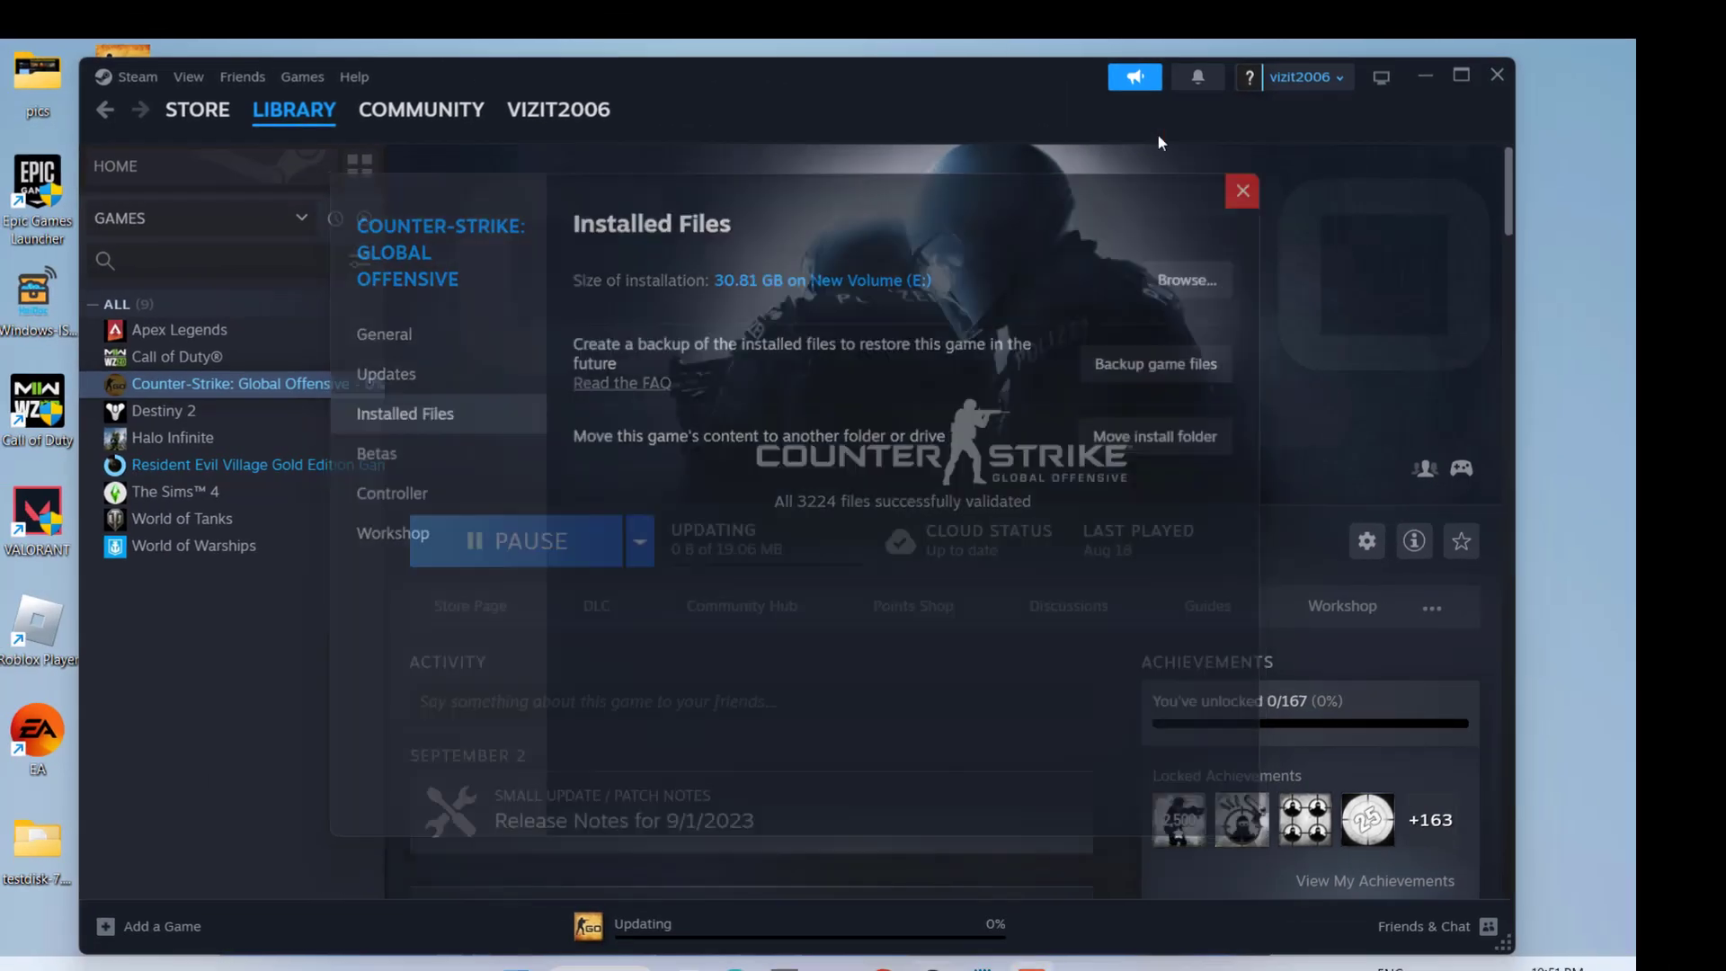
# - Dismiss the Properties window and let the CS:GO update download
pyautogui.click(1243, 191)
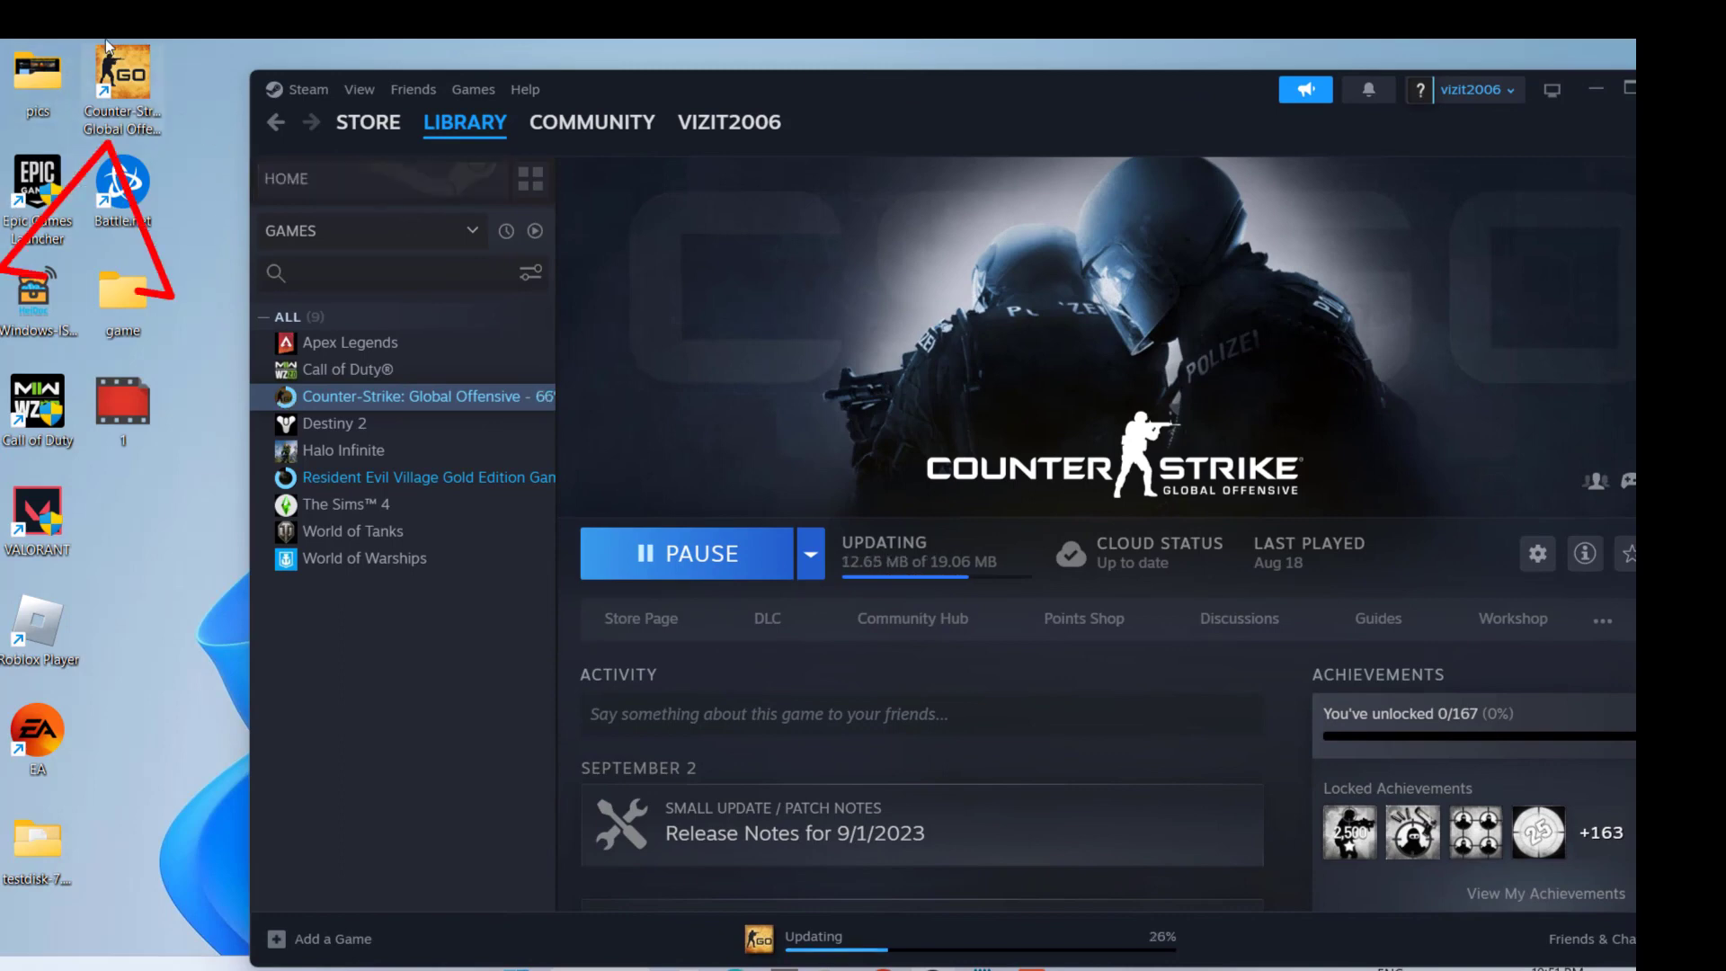
pyautogui.moveTo(422, 253)
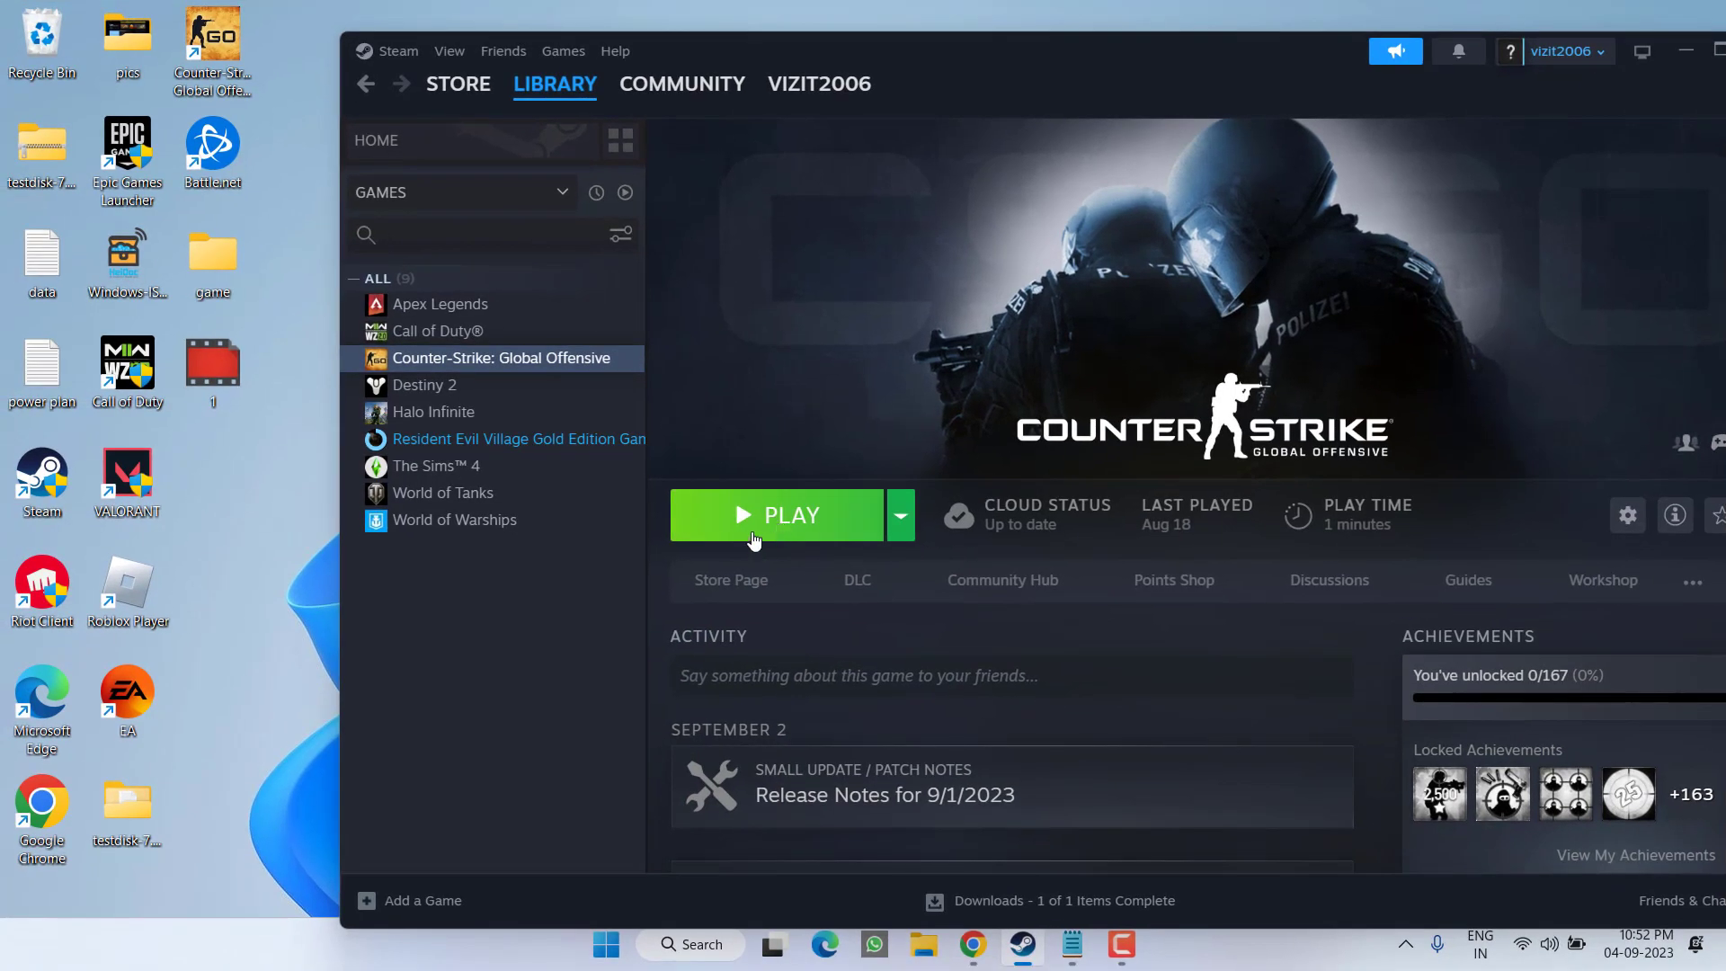
pyautogui.moveTo(529, 385)
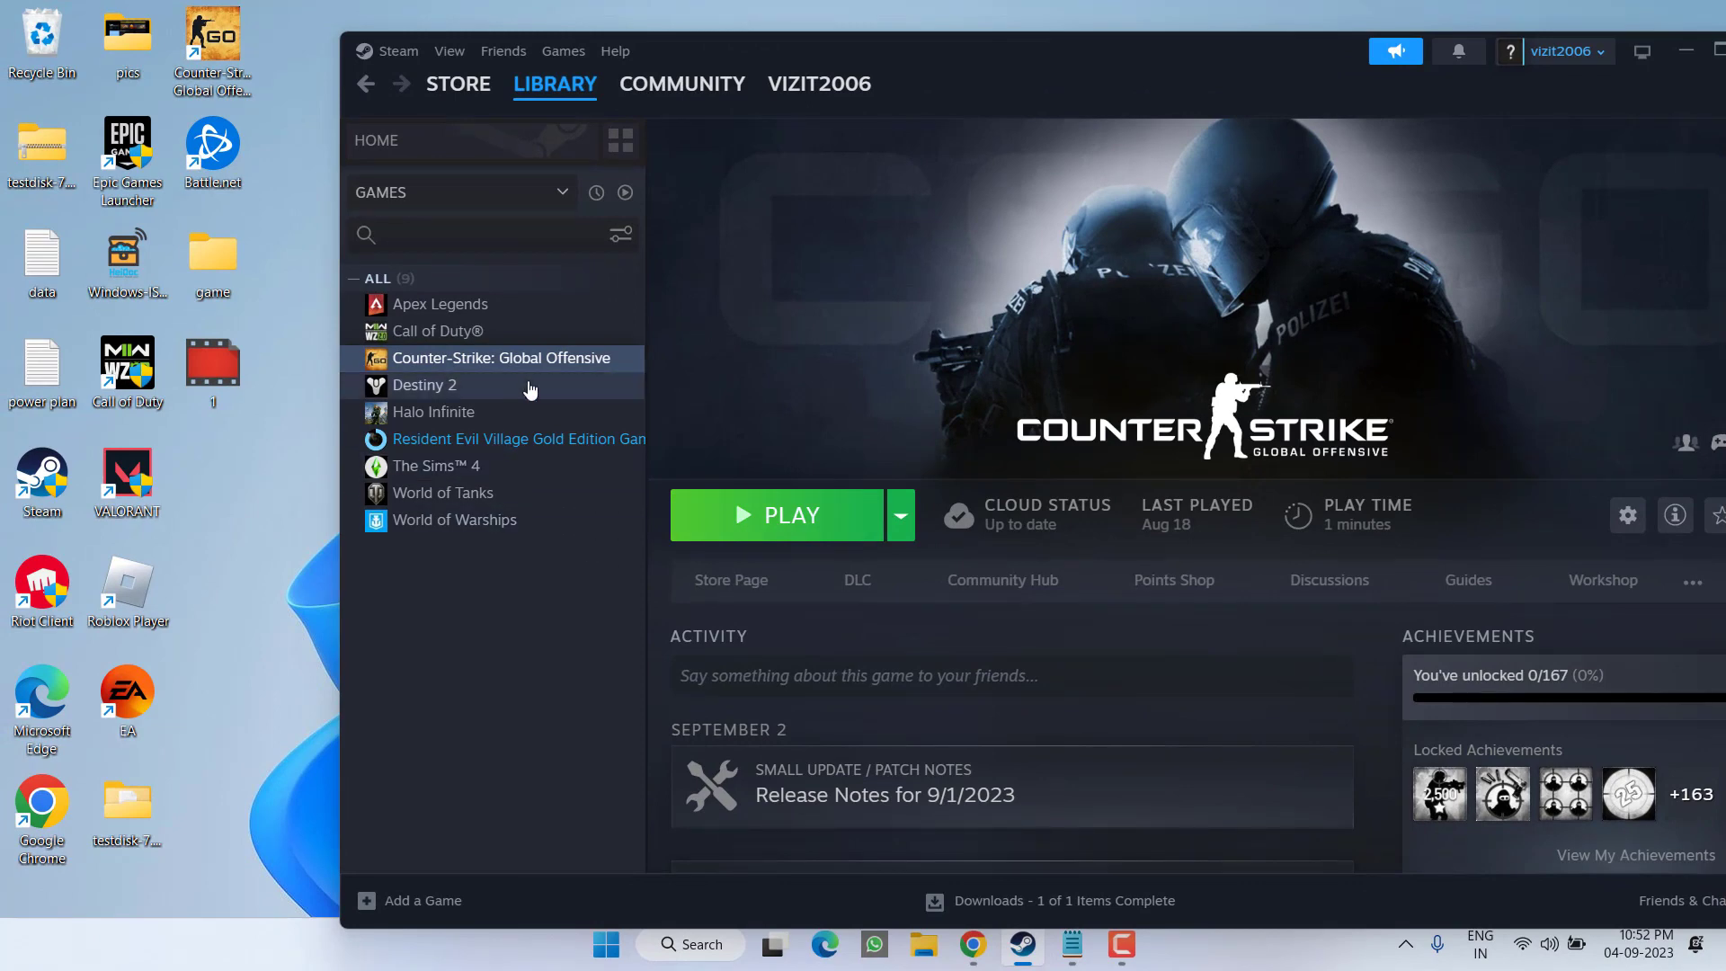
# - Reopen CS:GO Properties on the Installed Files section
pyautogui.rightClick(500, 358)
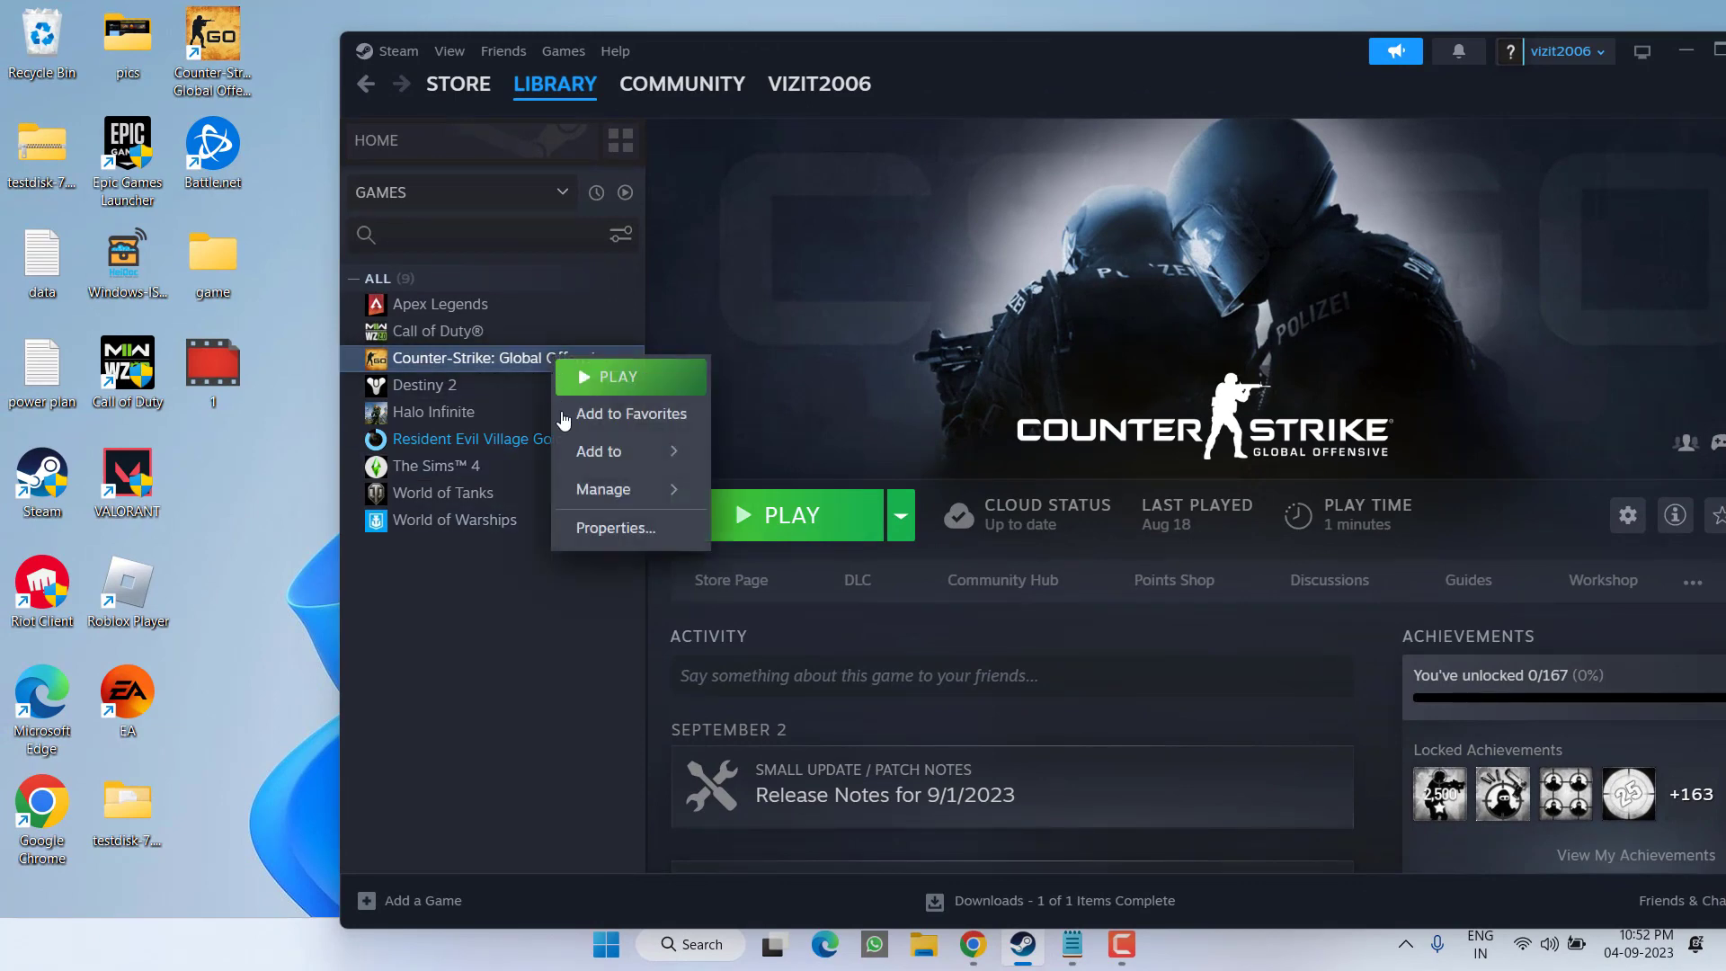
pyautogui.click(615, 527)
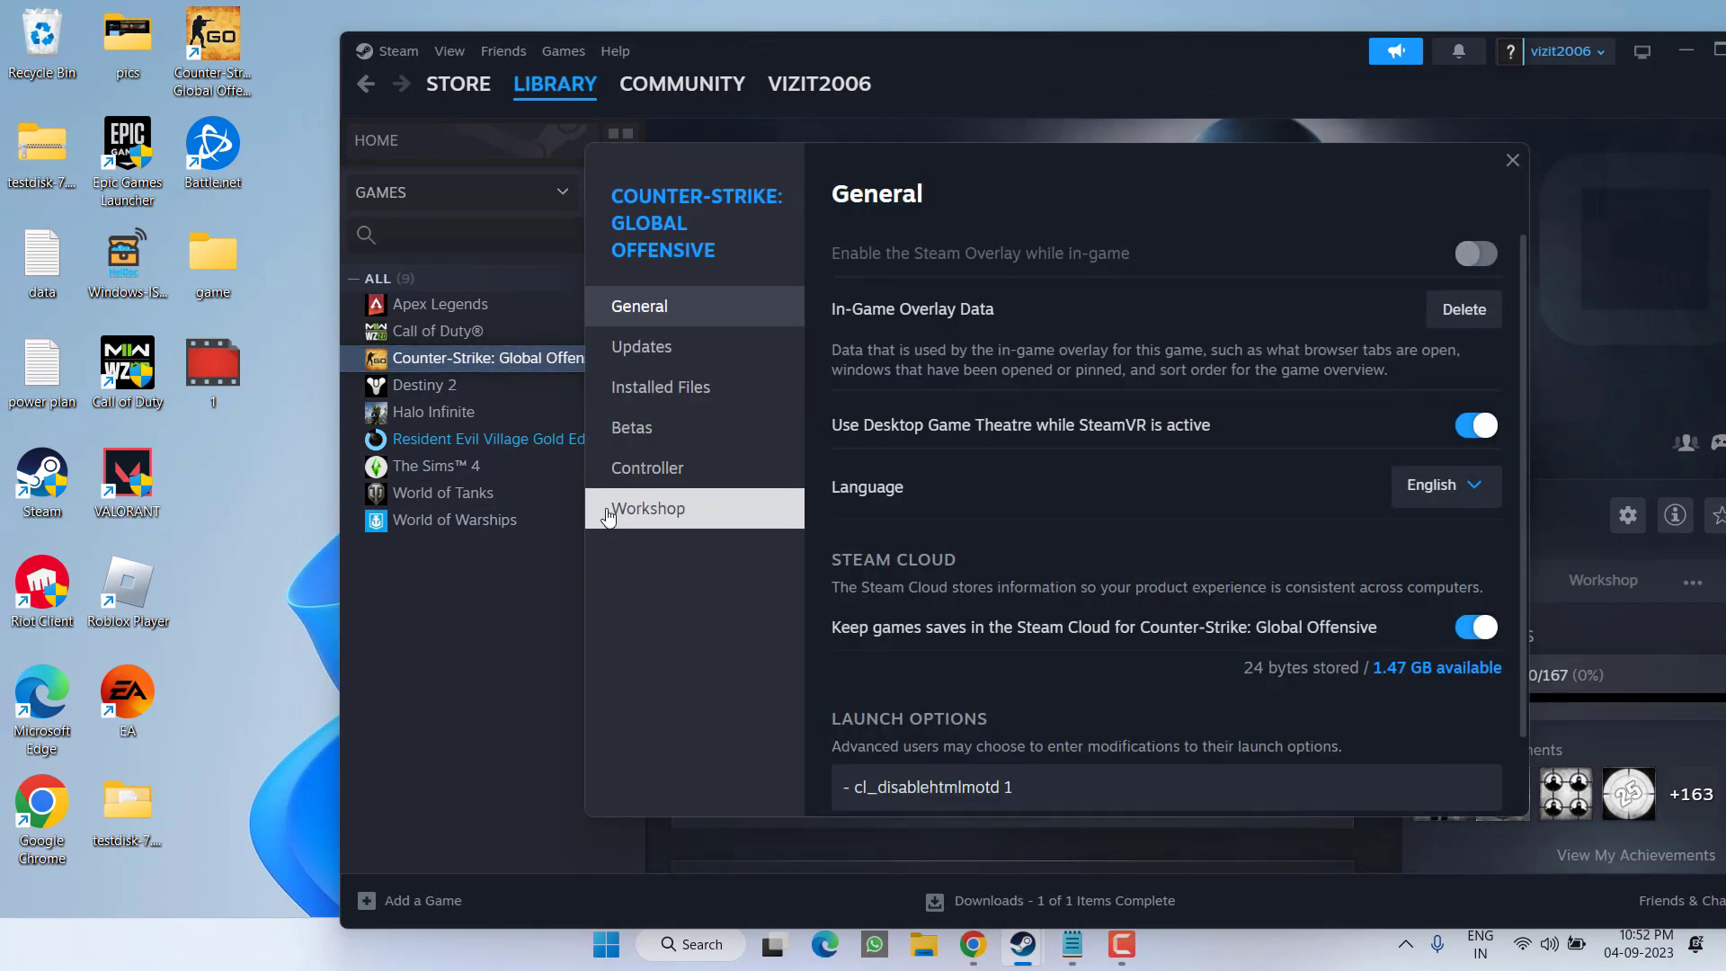
pyautogui.click(660, 386)
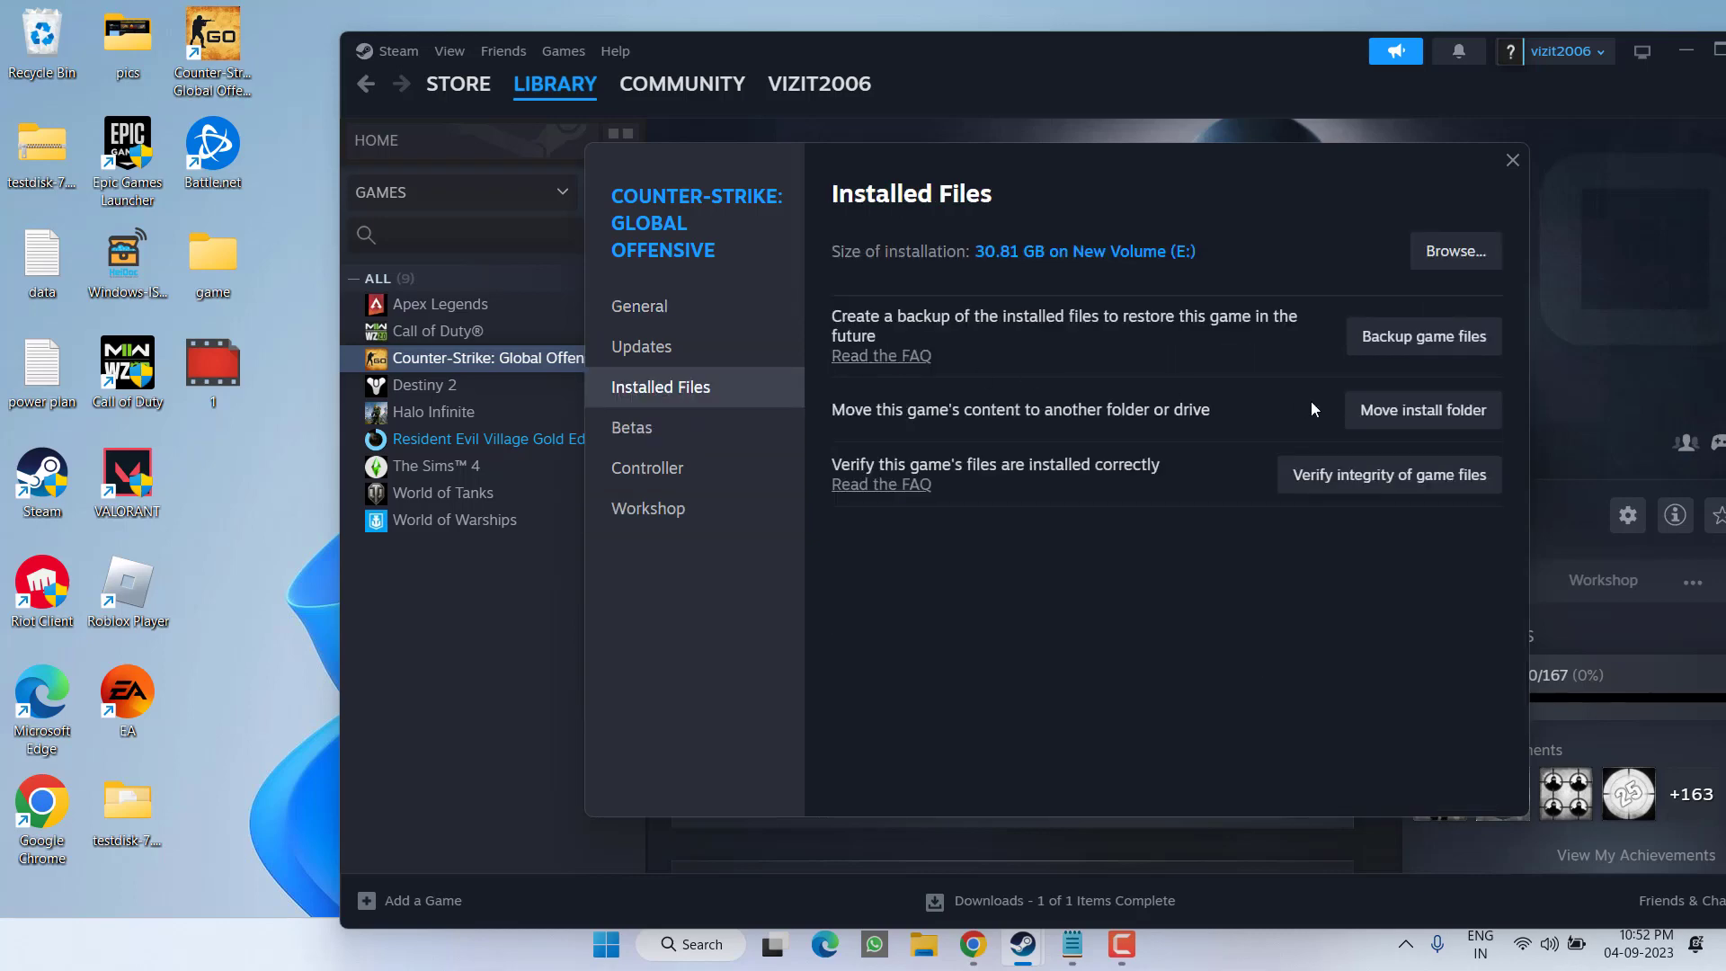
pyautogui.moveTo(1454, 251)
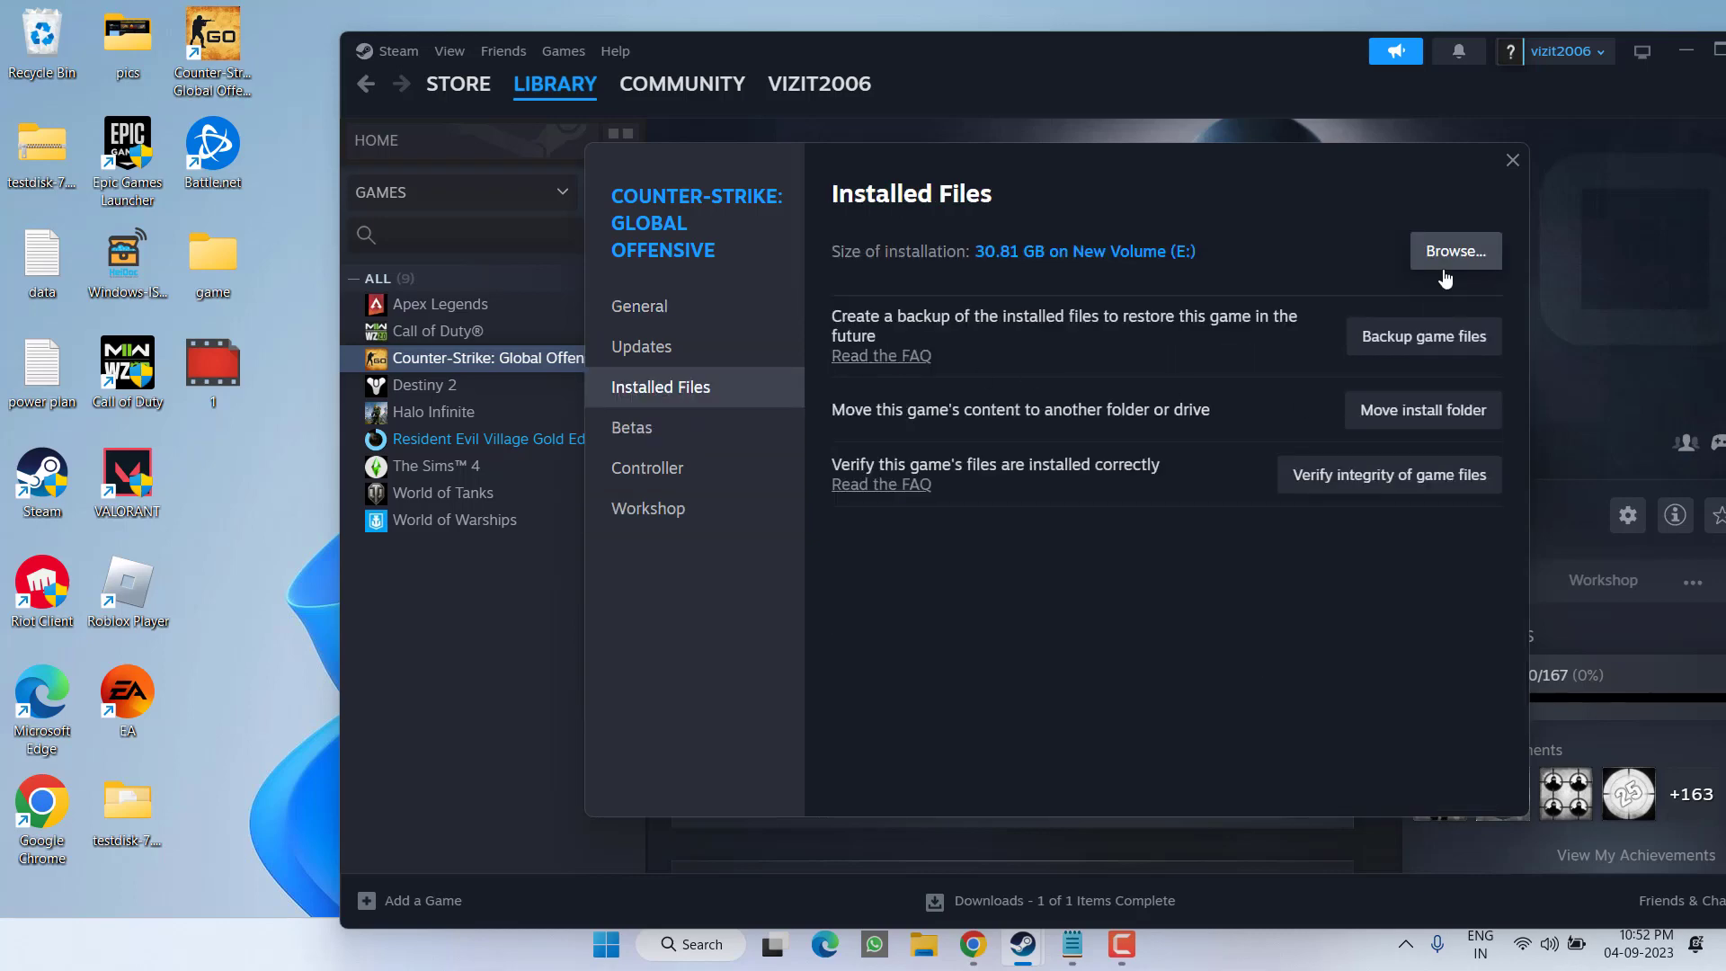
# - Browse to the install folder and show csgo.exe's Compatibility settings
pyautogui.click(1453, 252)
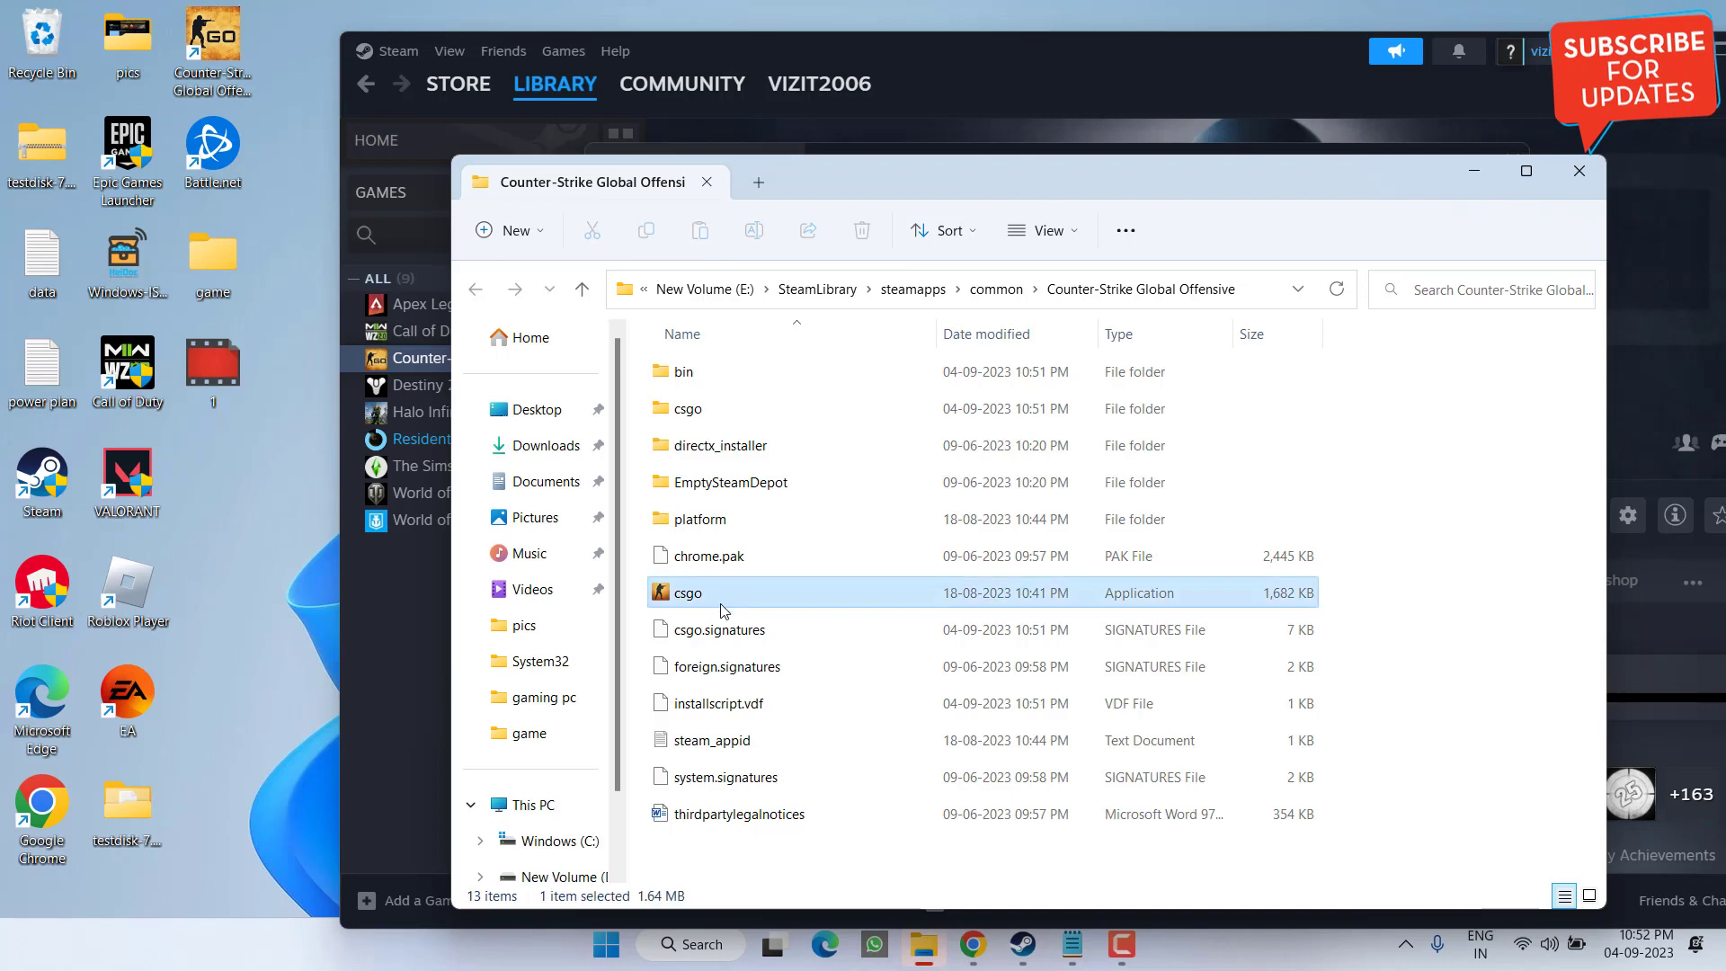
pyautogui.moveTo(707, 596)
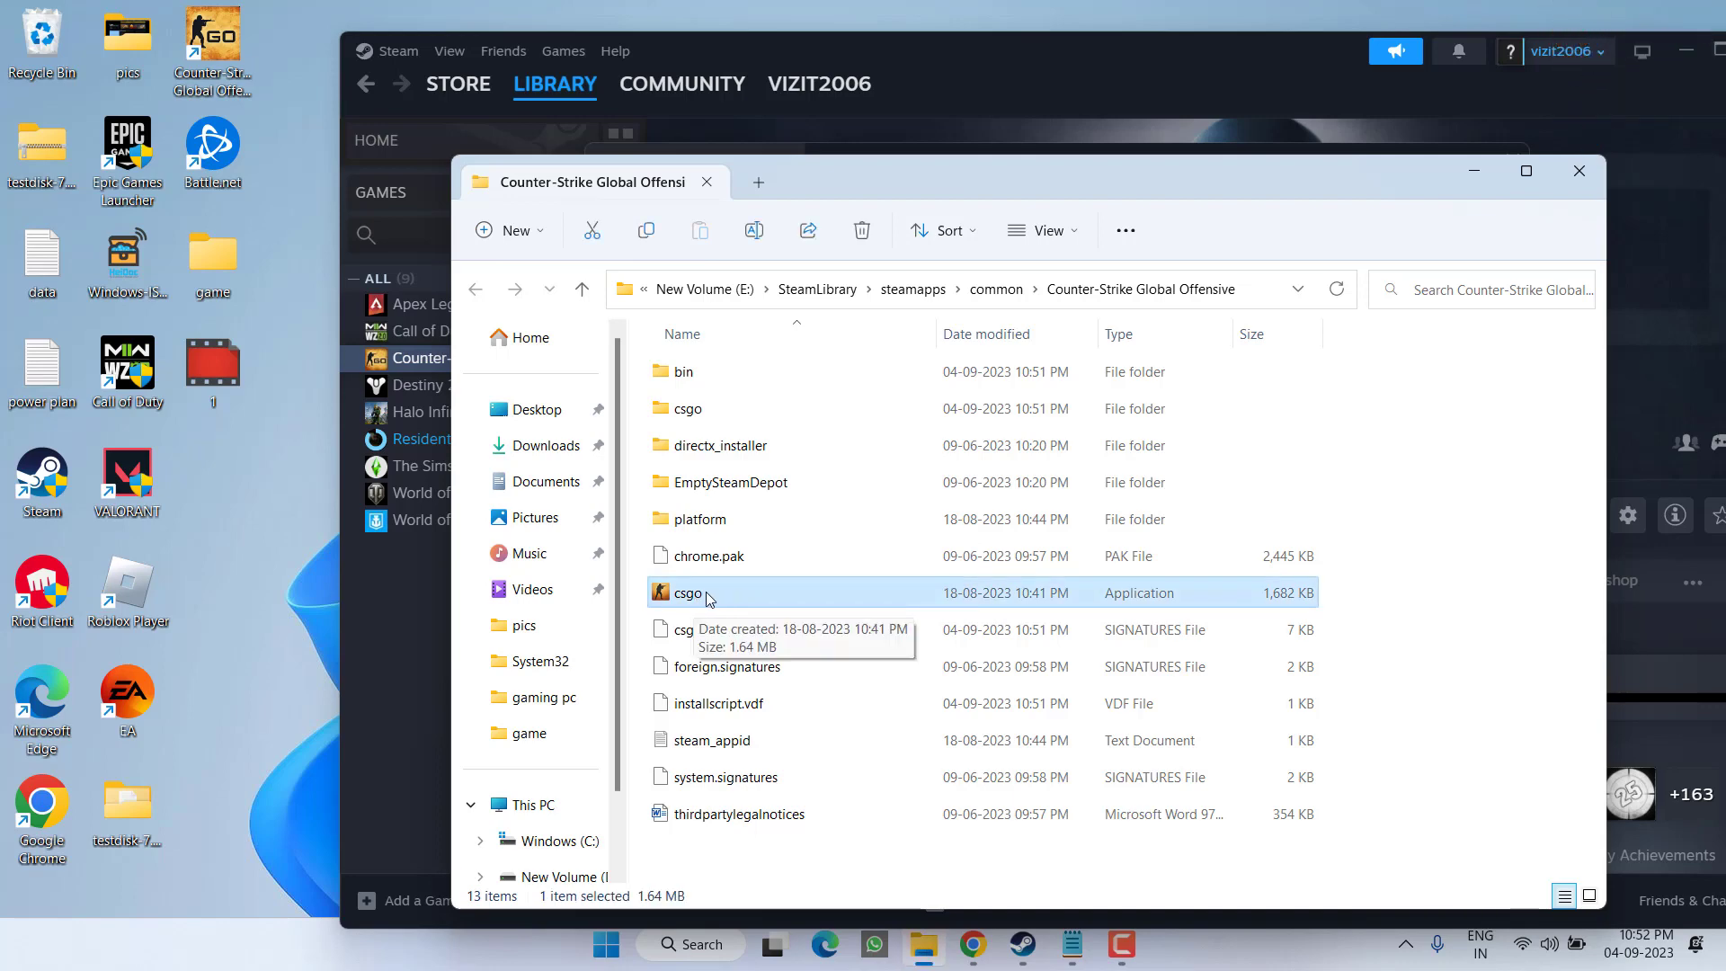
pyautogui.rightClick(688, 592)
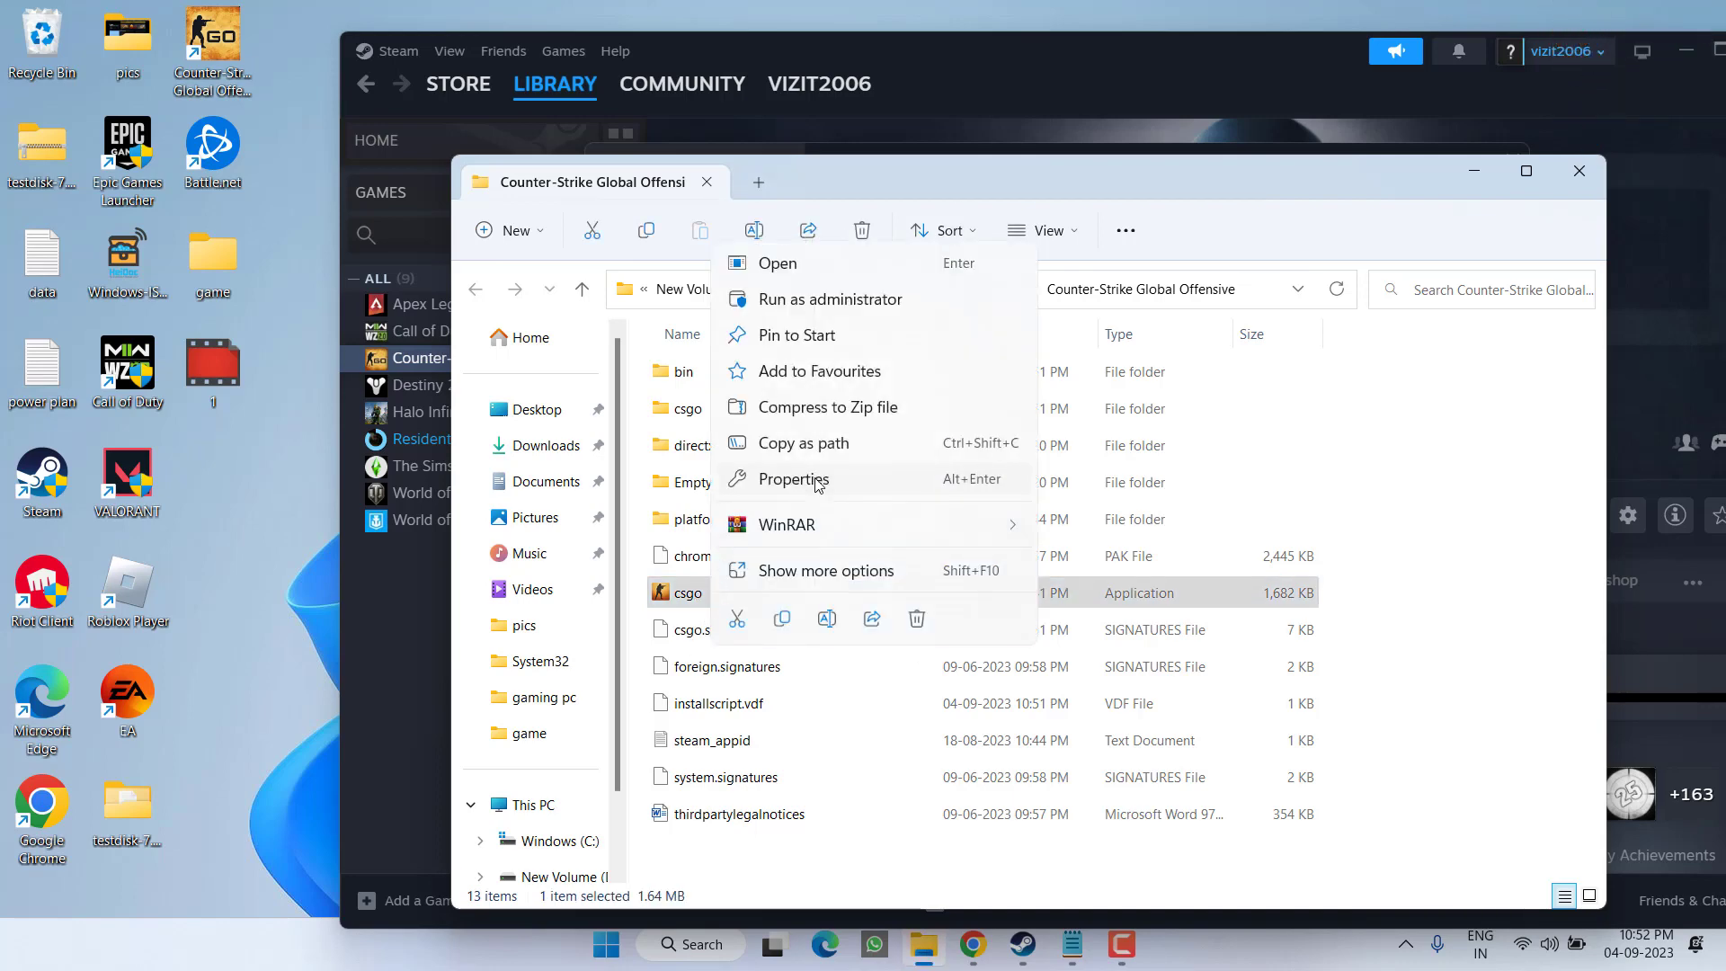
pyautogui.click(794, 478)
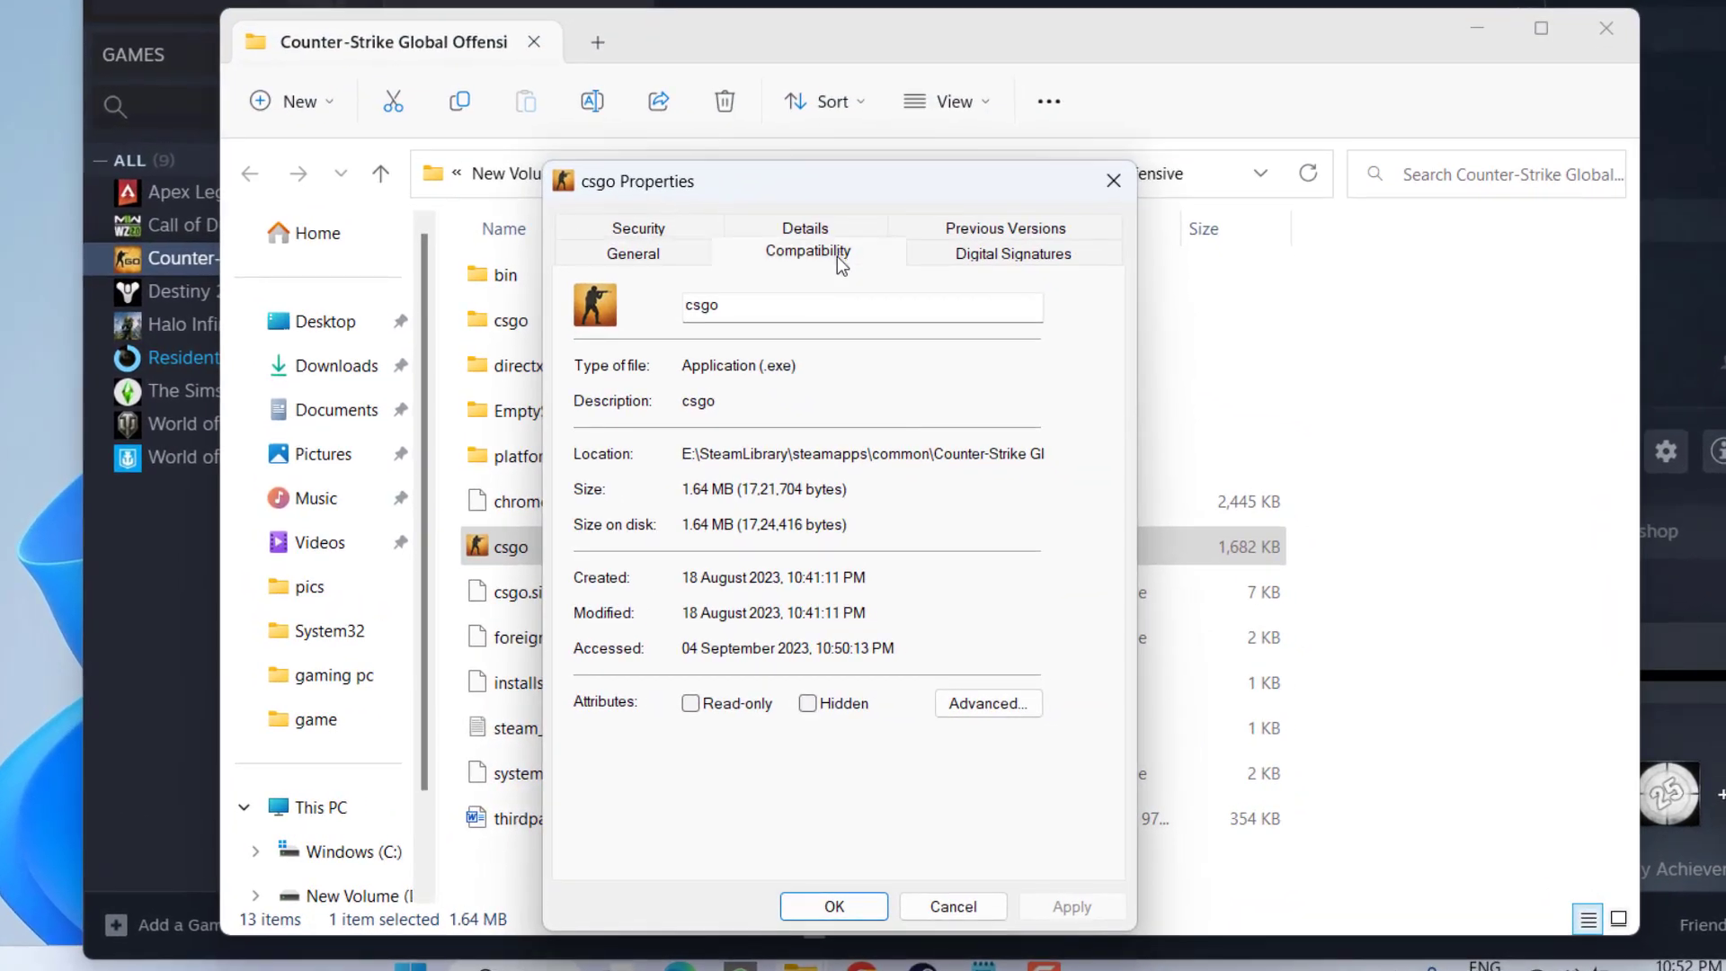
pyautogui.click(807, 252)
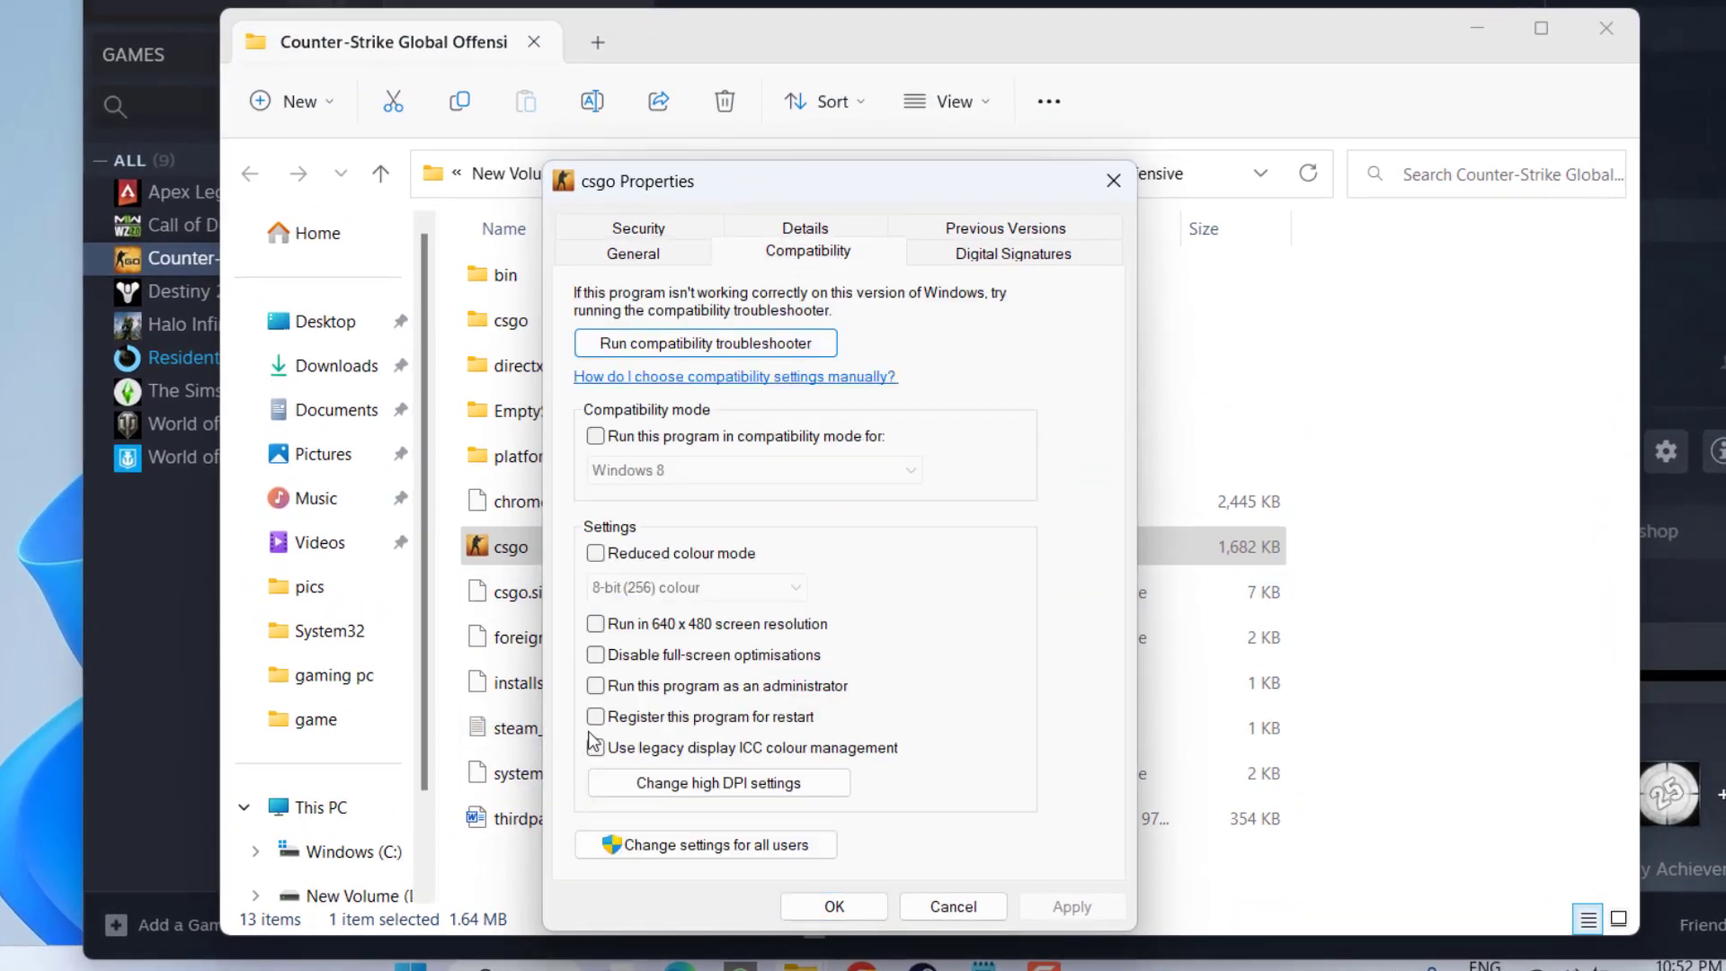
# - Enable 'Run this program as an administrator' for csgo.exe, confirm, and close the folder
pyautogui.click(595, 685)
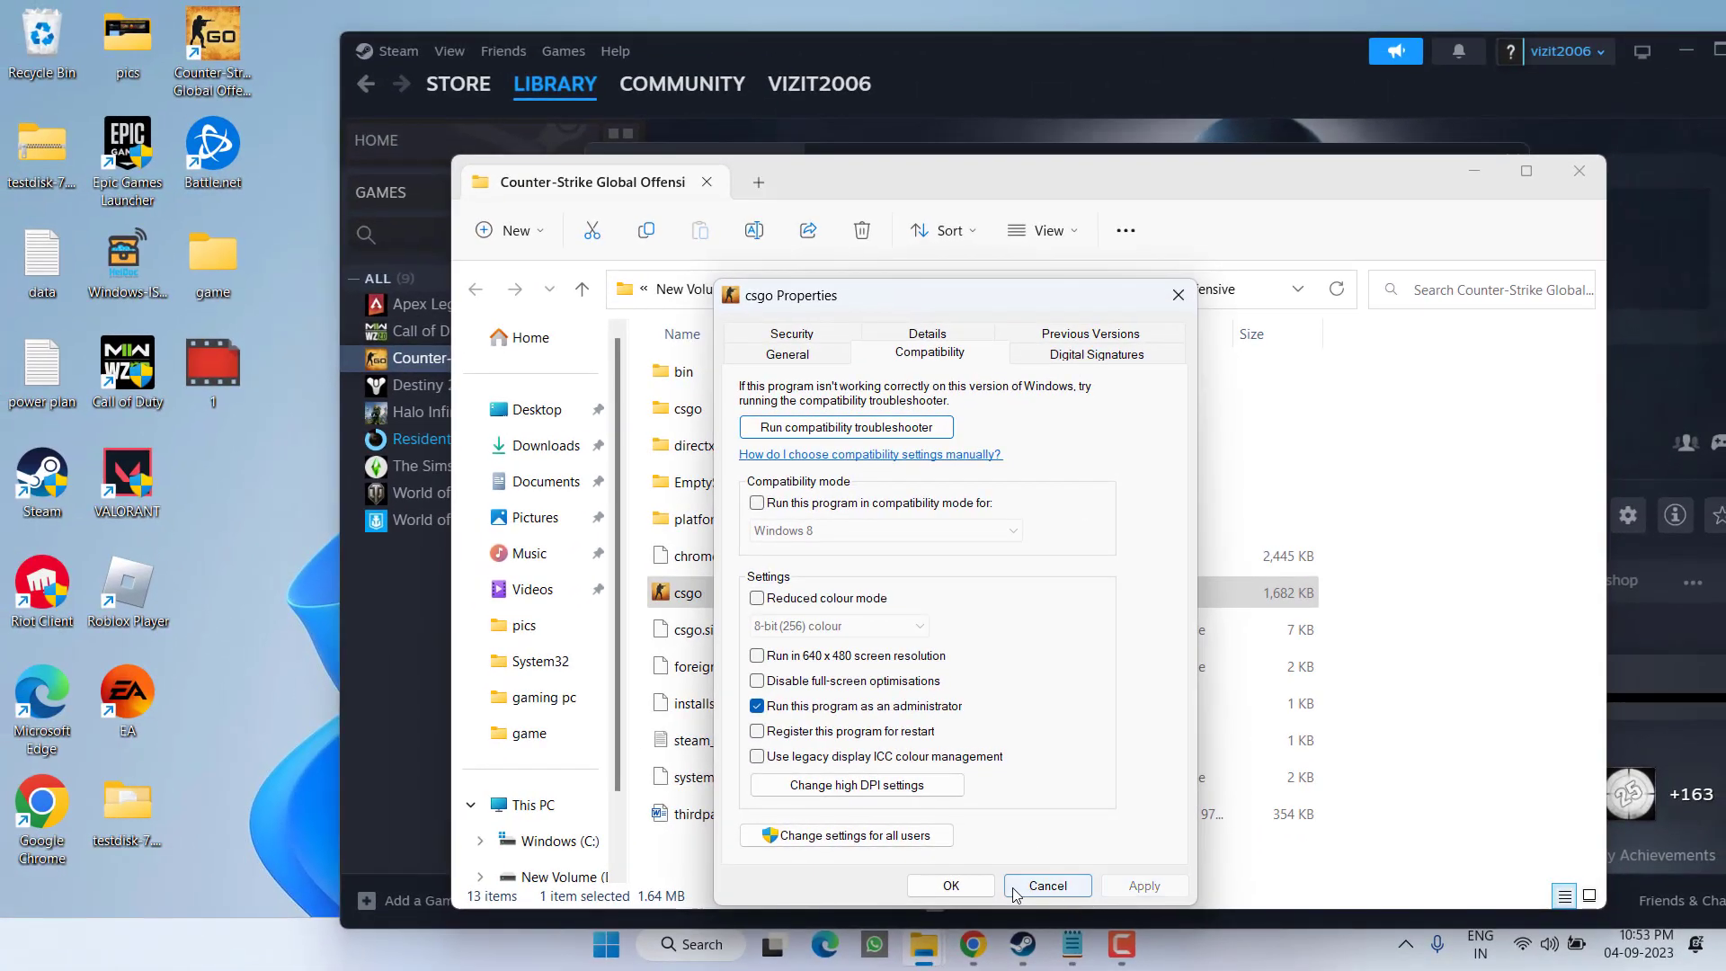
pyautogui.click(1045, 884)
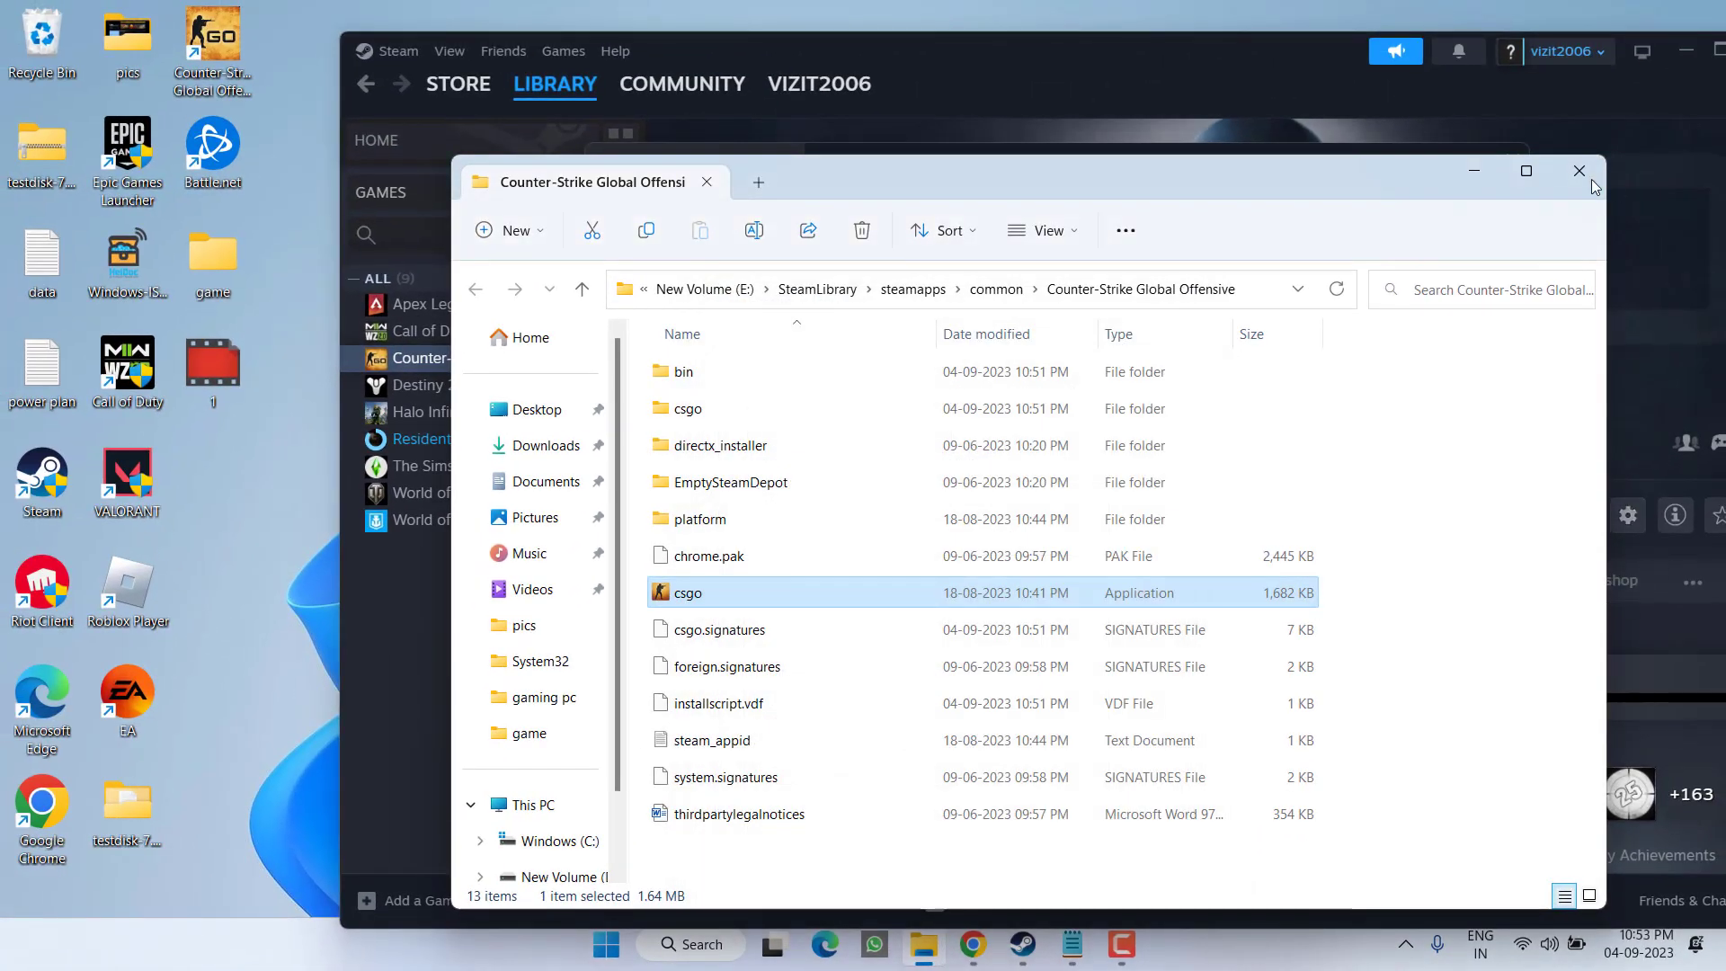
pyautogui.click(1578, 171)
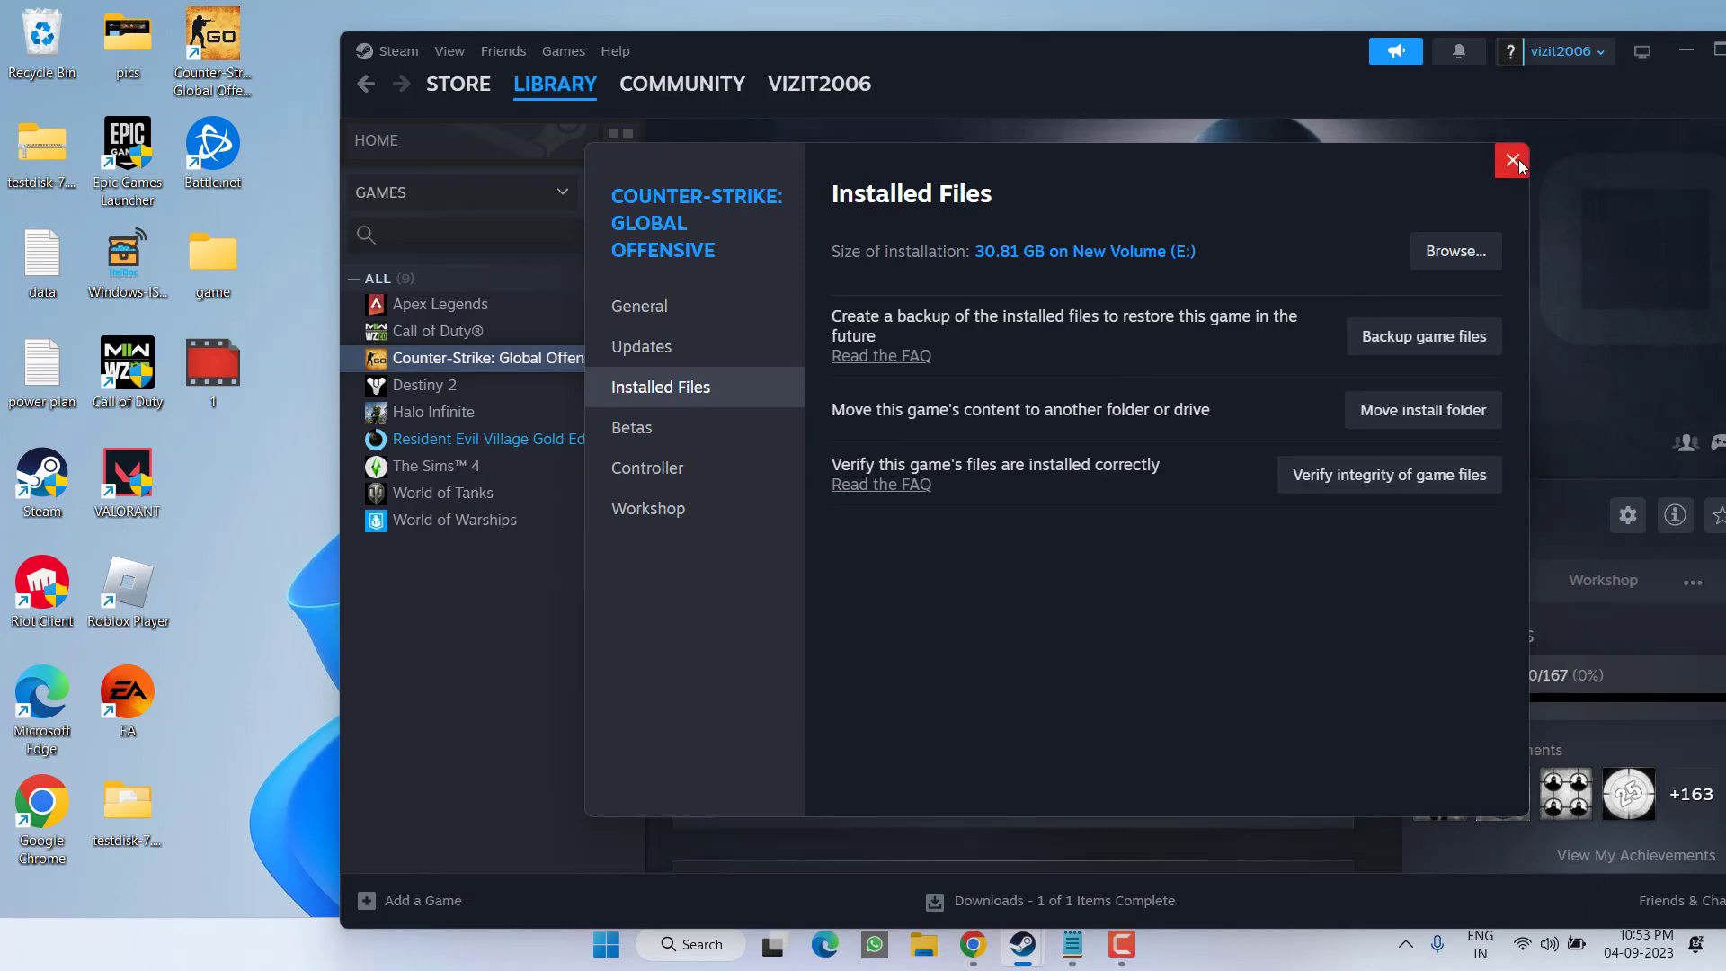
pyautogui.click(1512, 160)
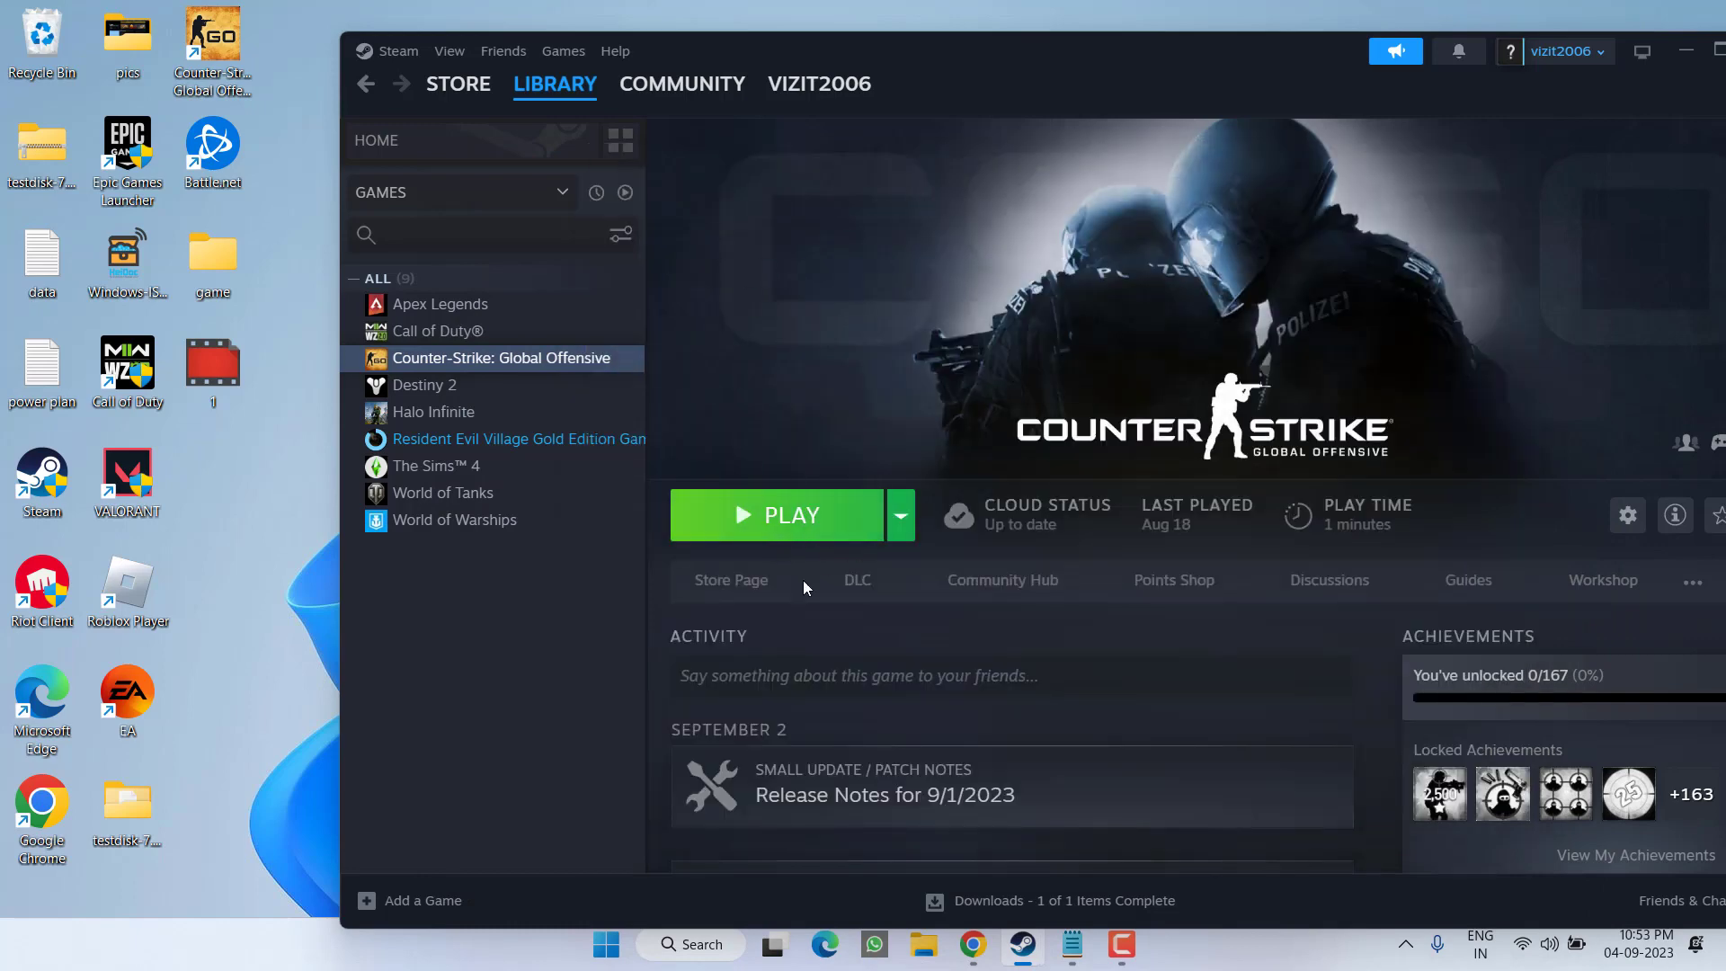
pyautogui.moveTo(787, 529)
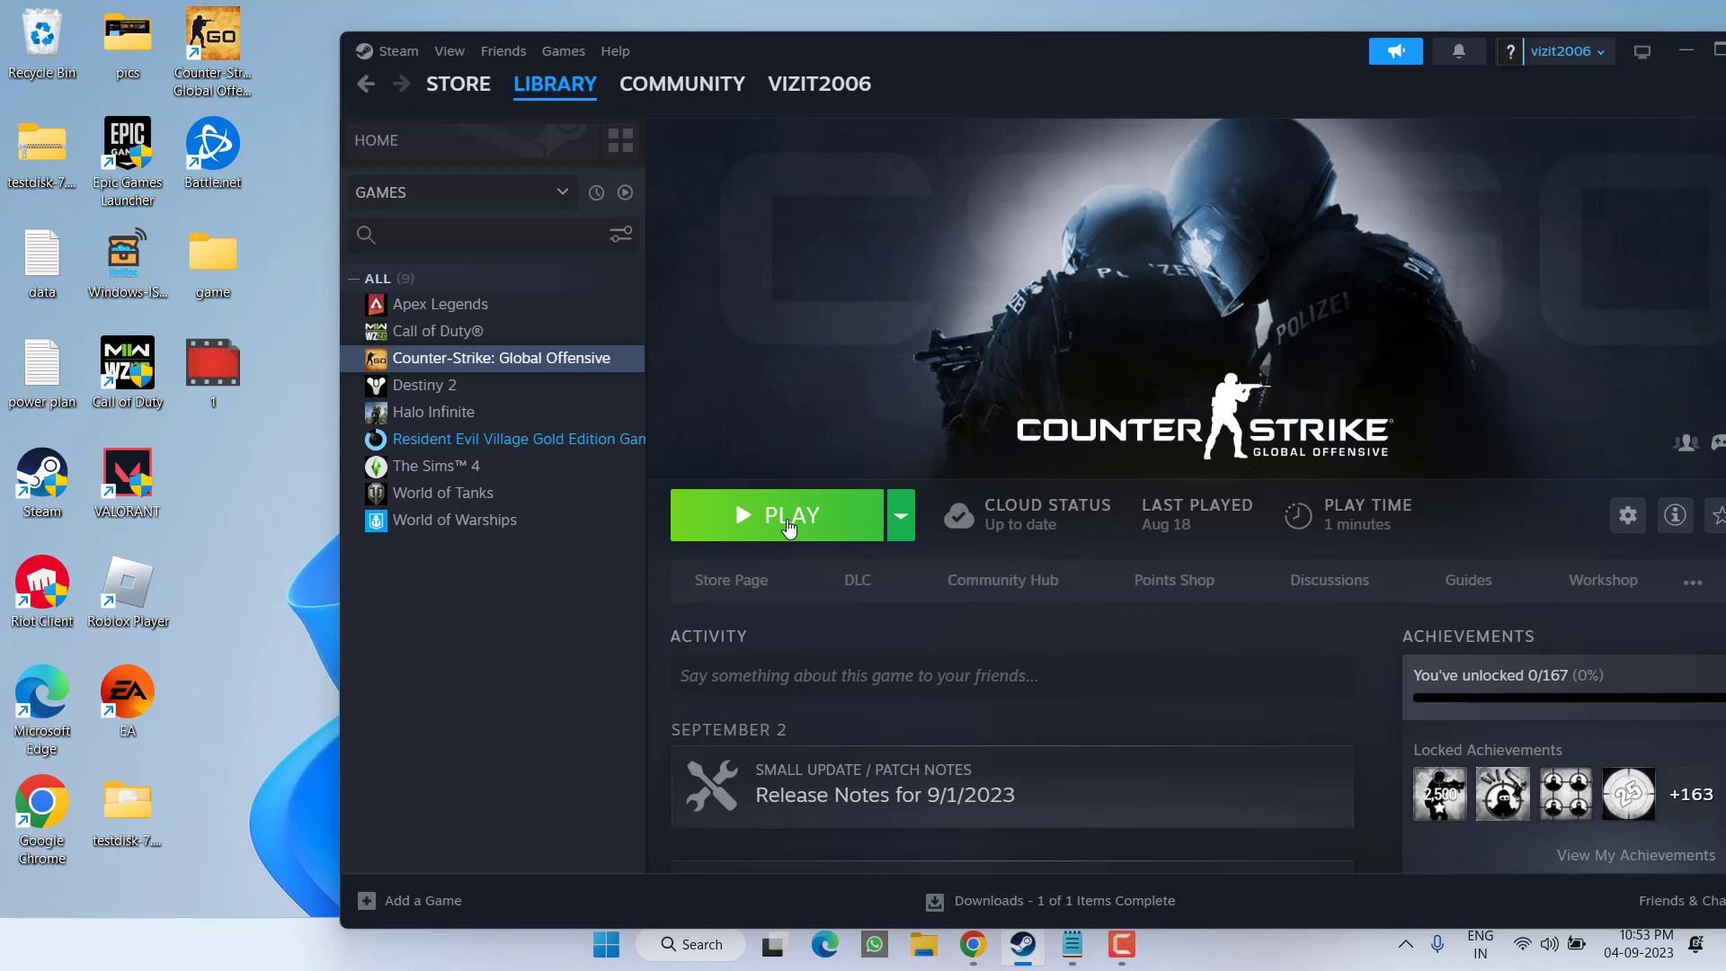
pyautogui.moveTo(918, 173)
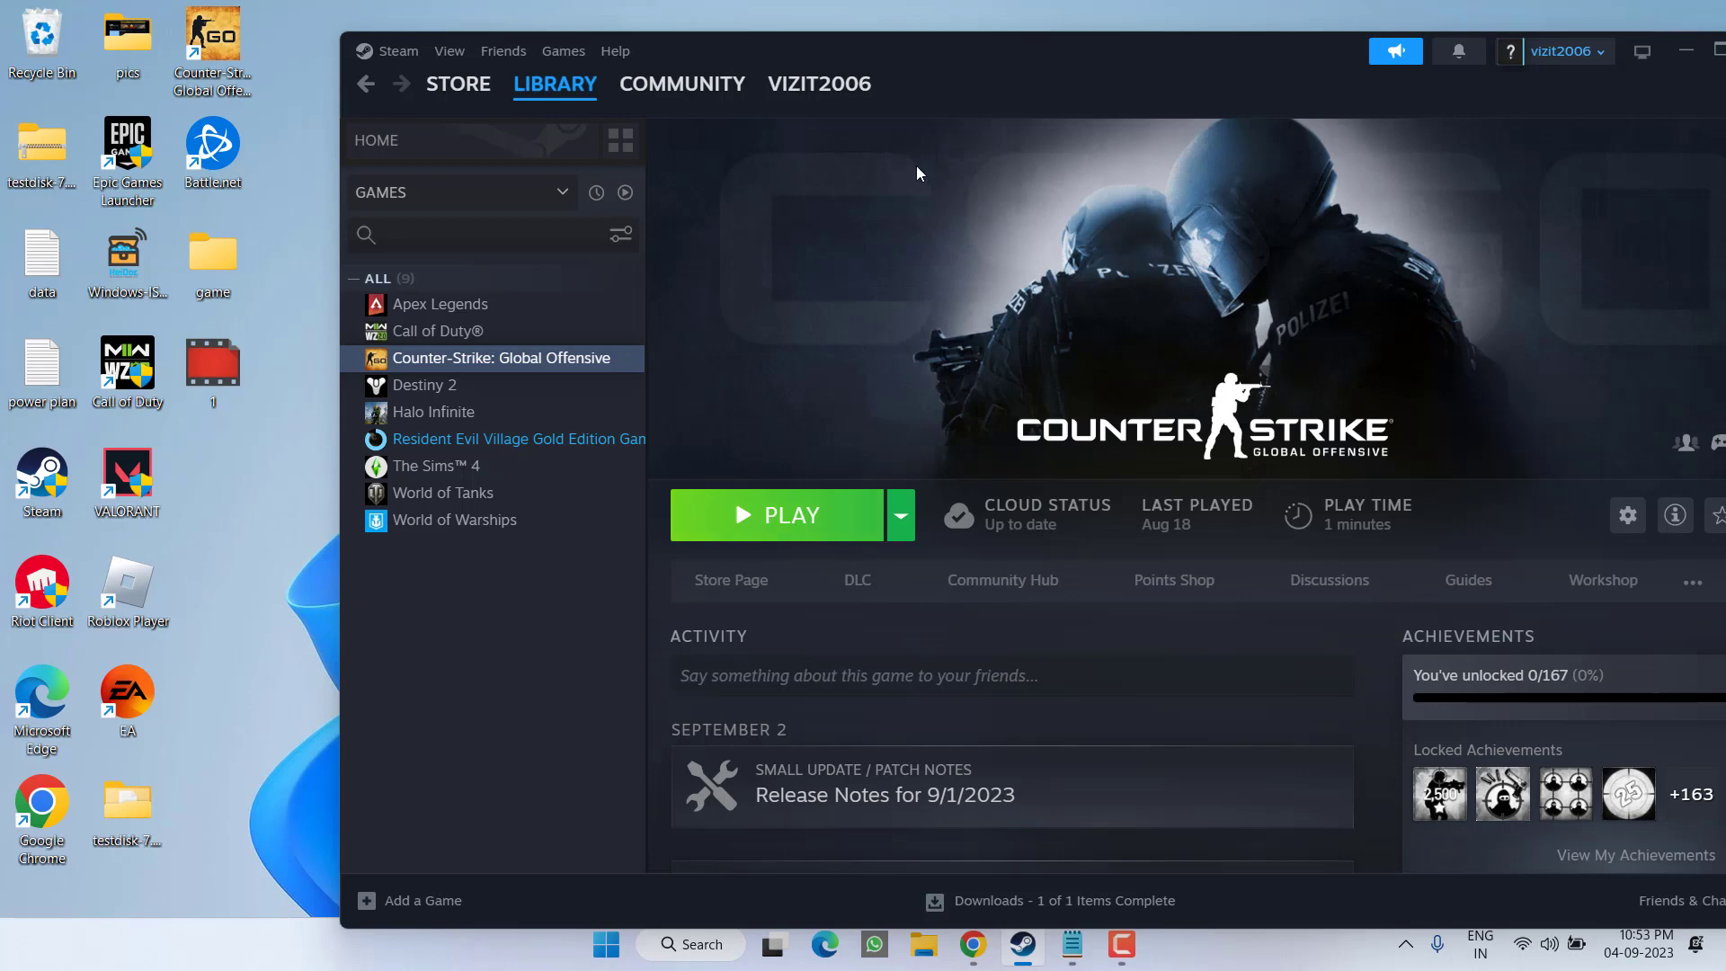
# - Minimize Steam and search the Start menu for 'power' to find Windows PowerShell
pyautogui.click(1683, 50)
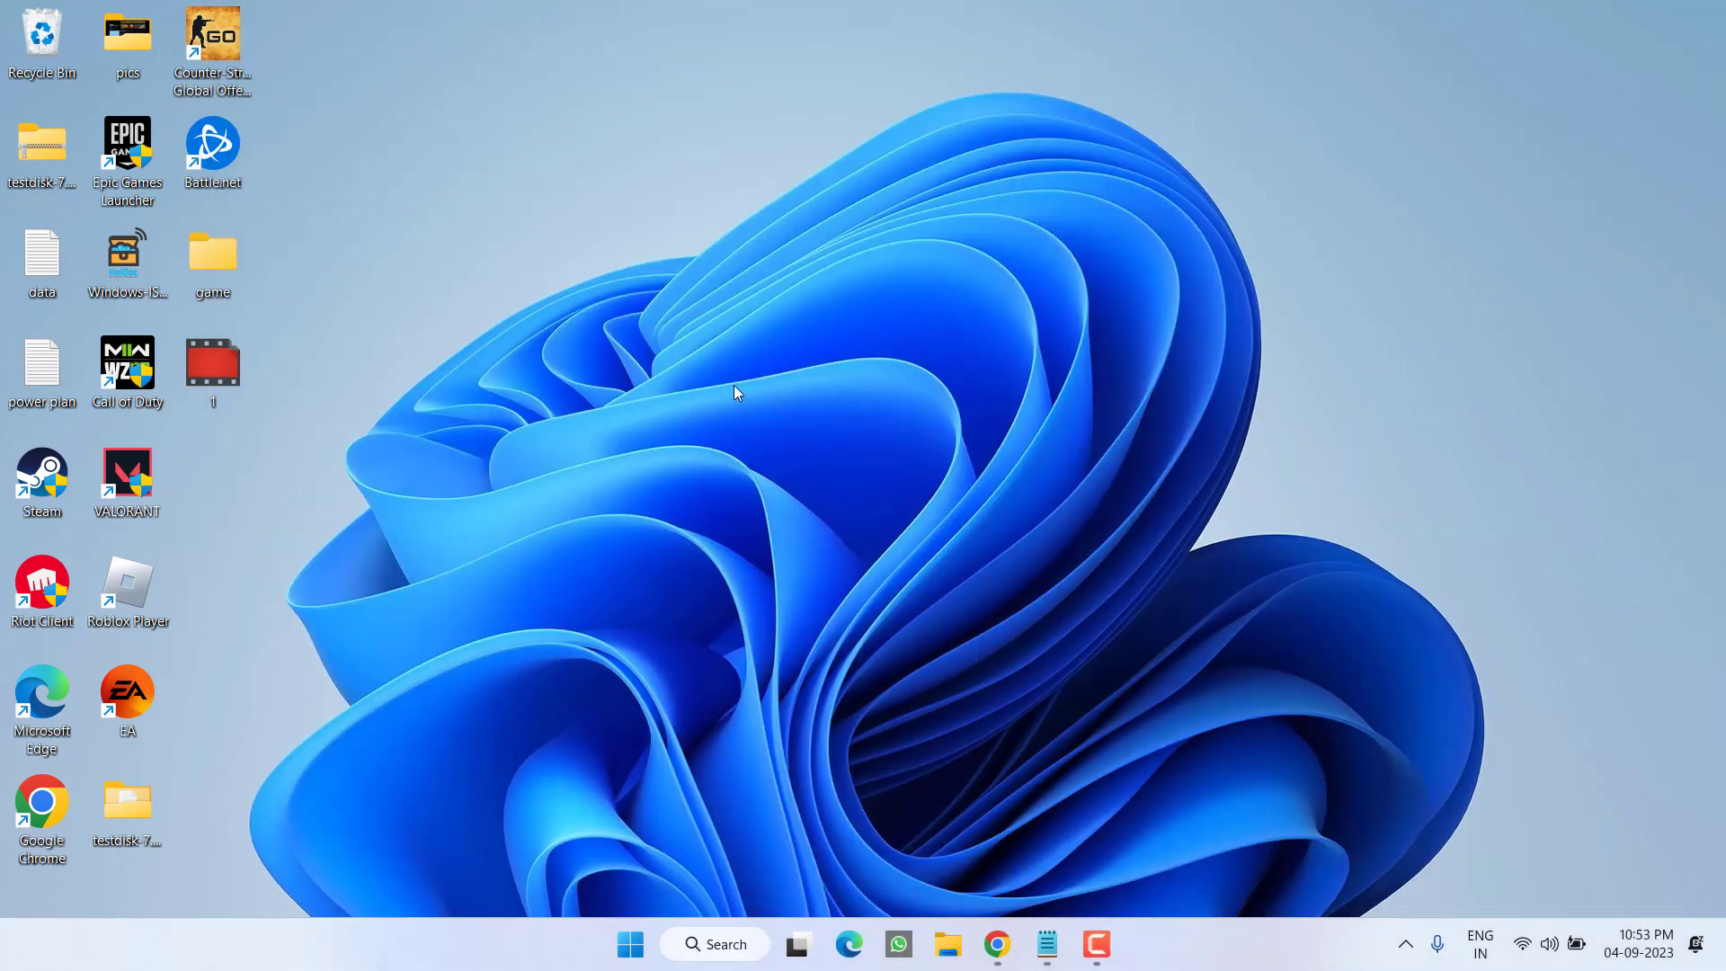
pyautogui.moveTo(583, 919)
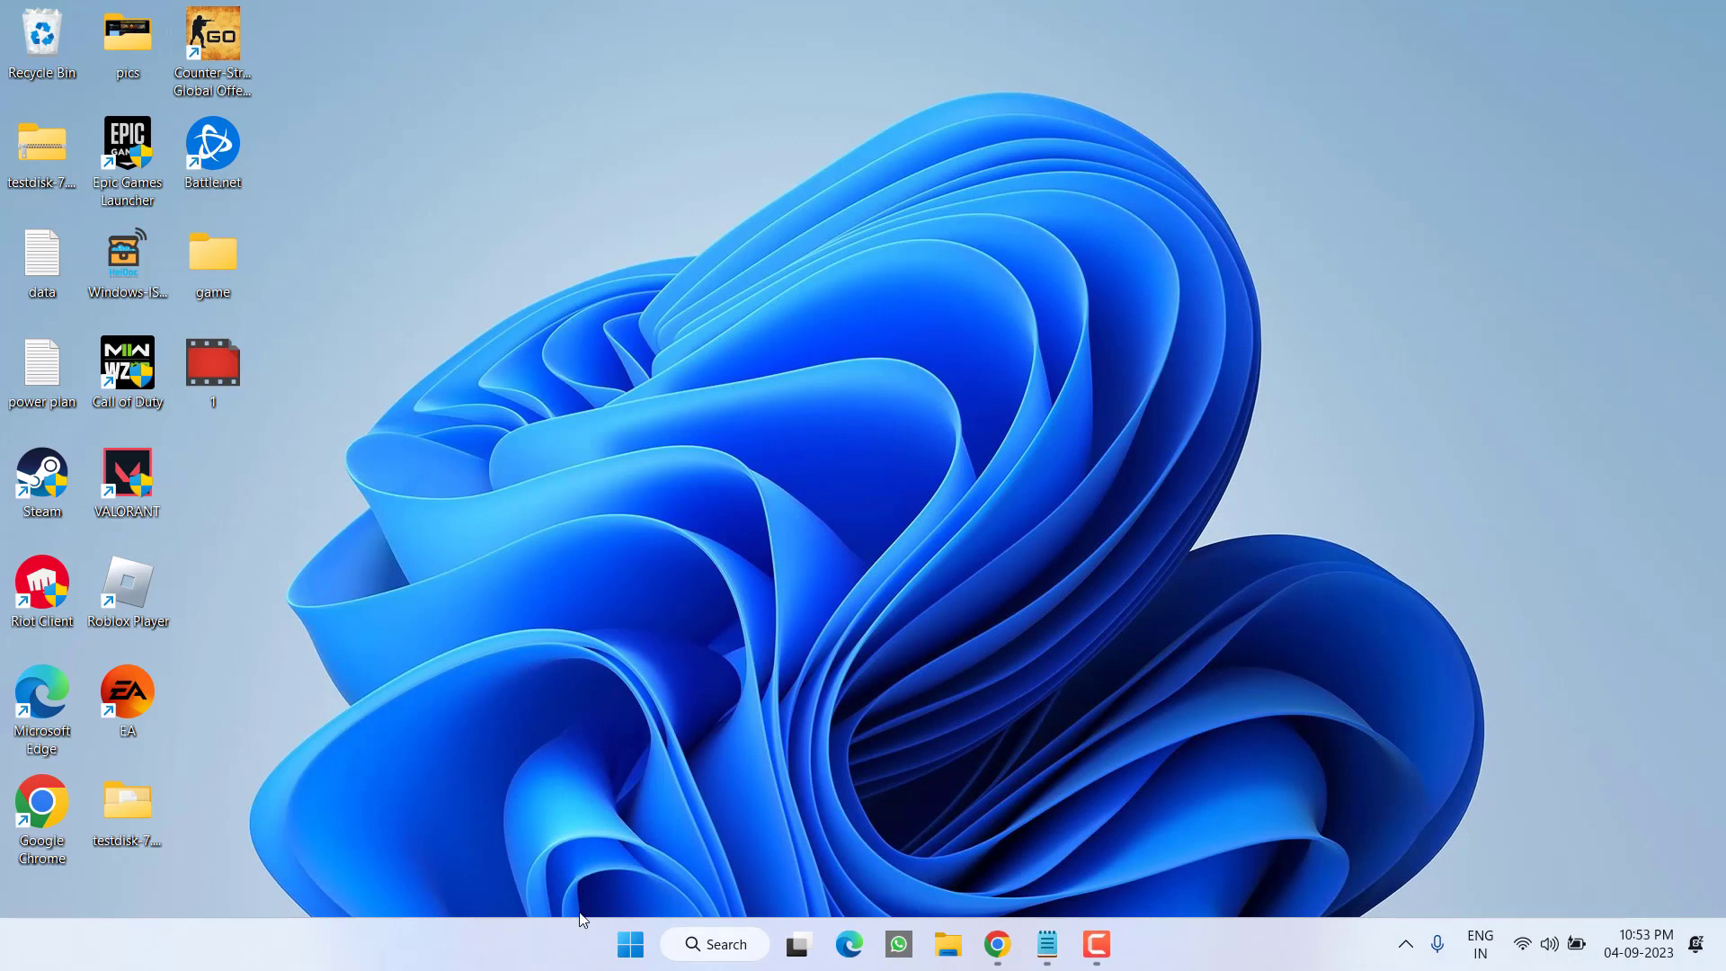
pyautogui.click(629, 945)
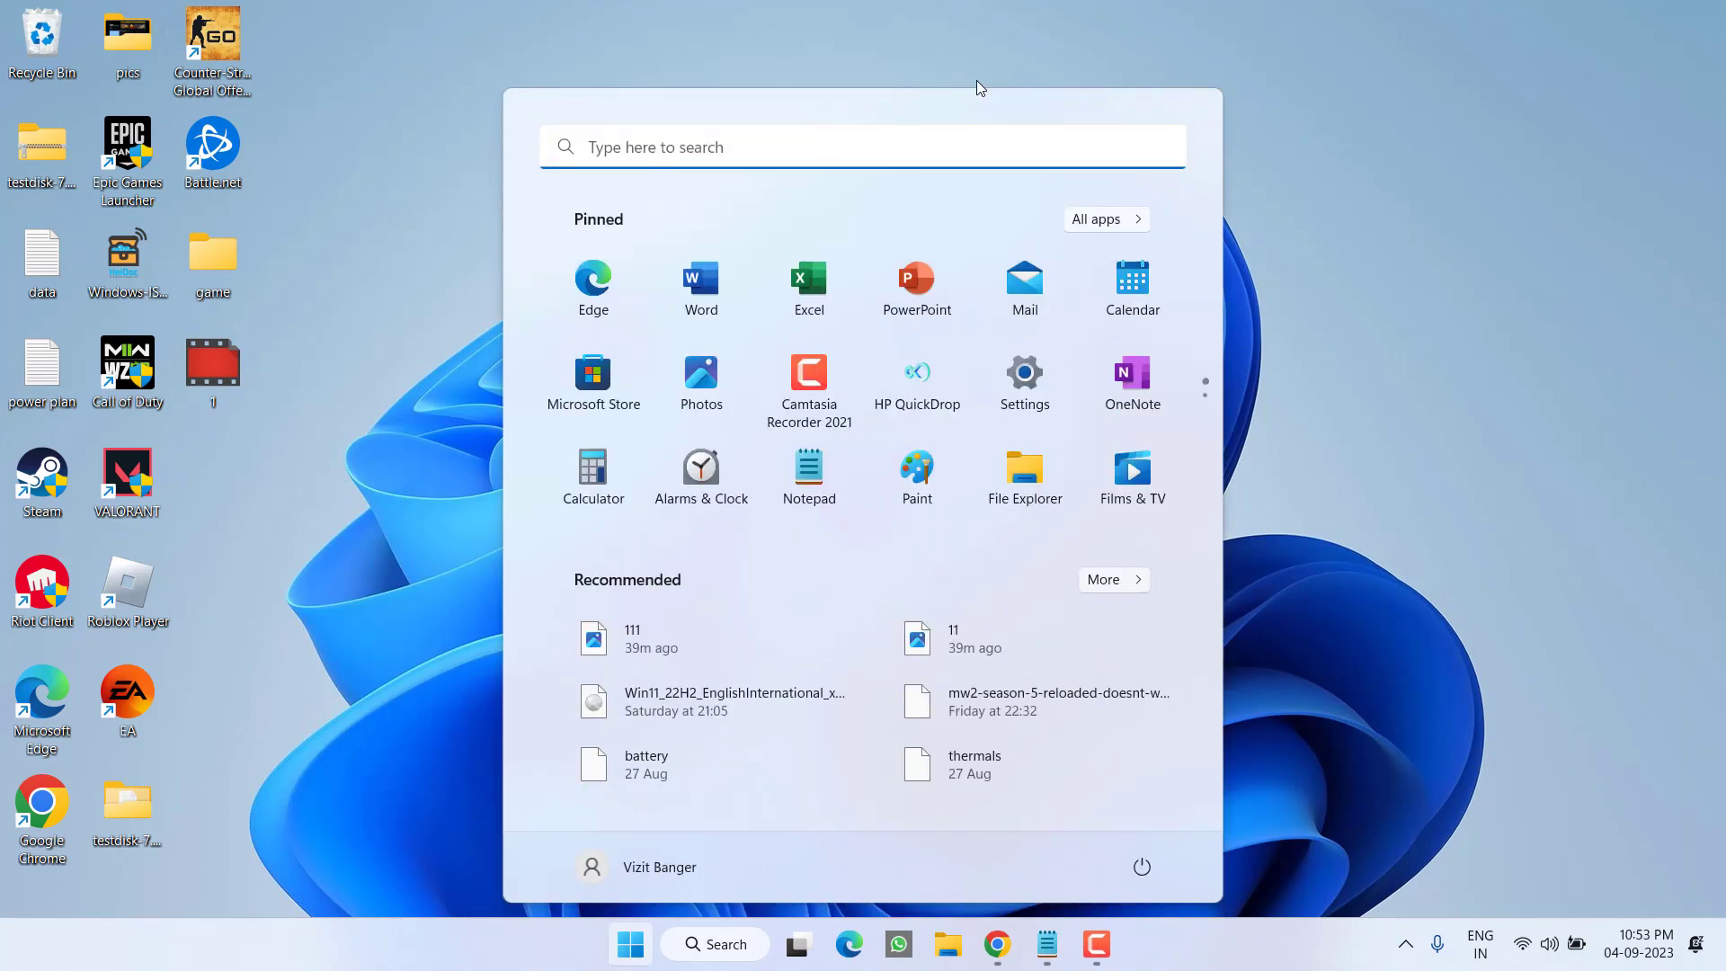
pyautogui.write('power')
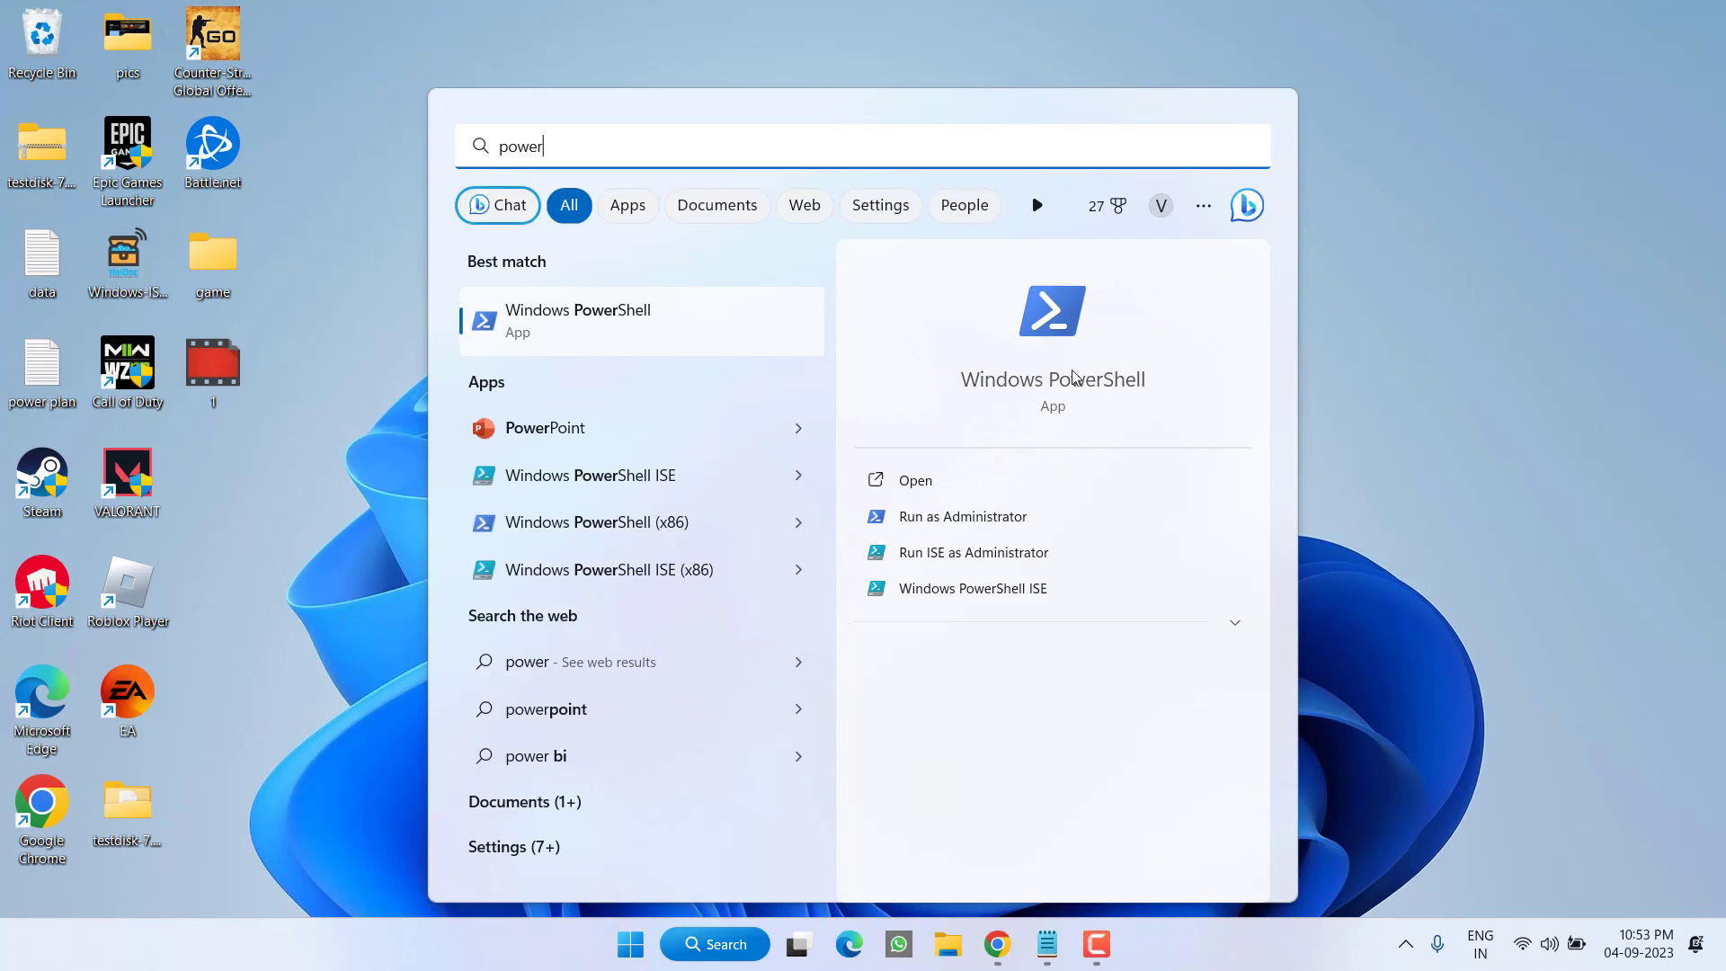
pyautogui.moveTo(963, 517)
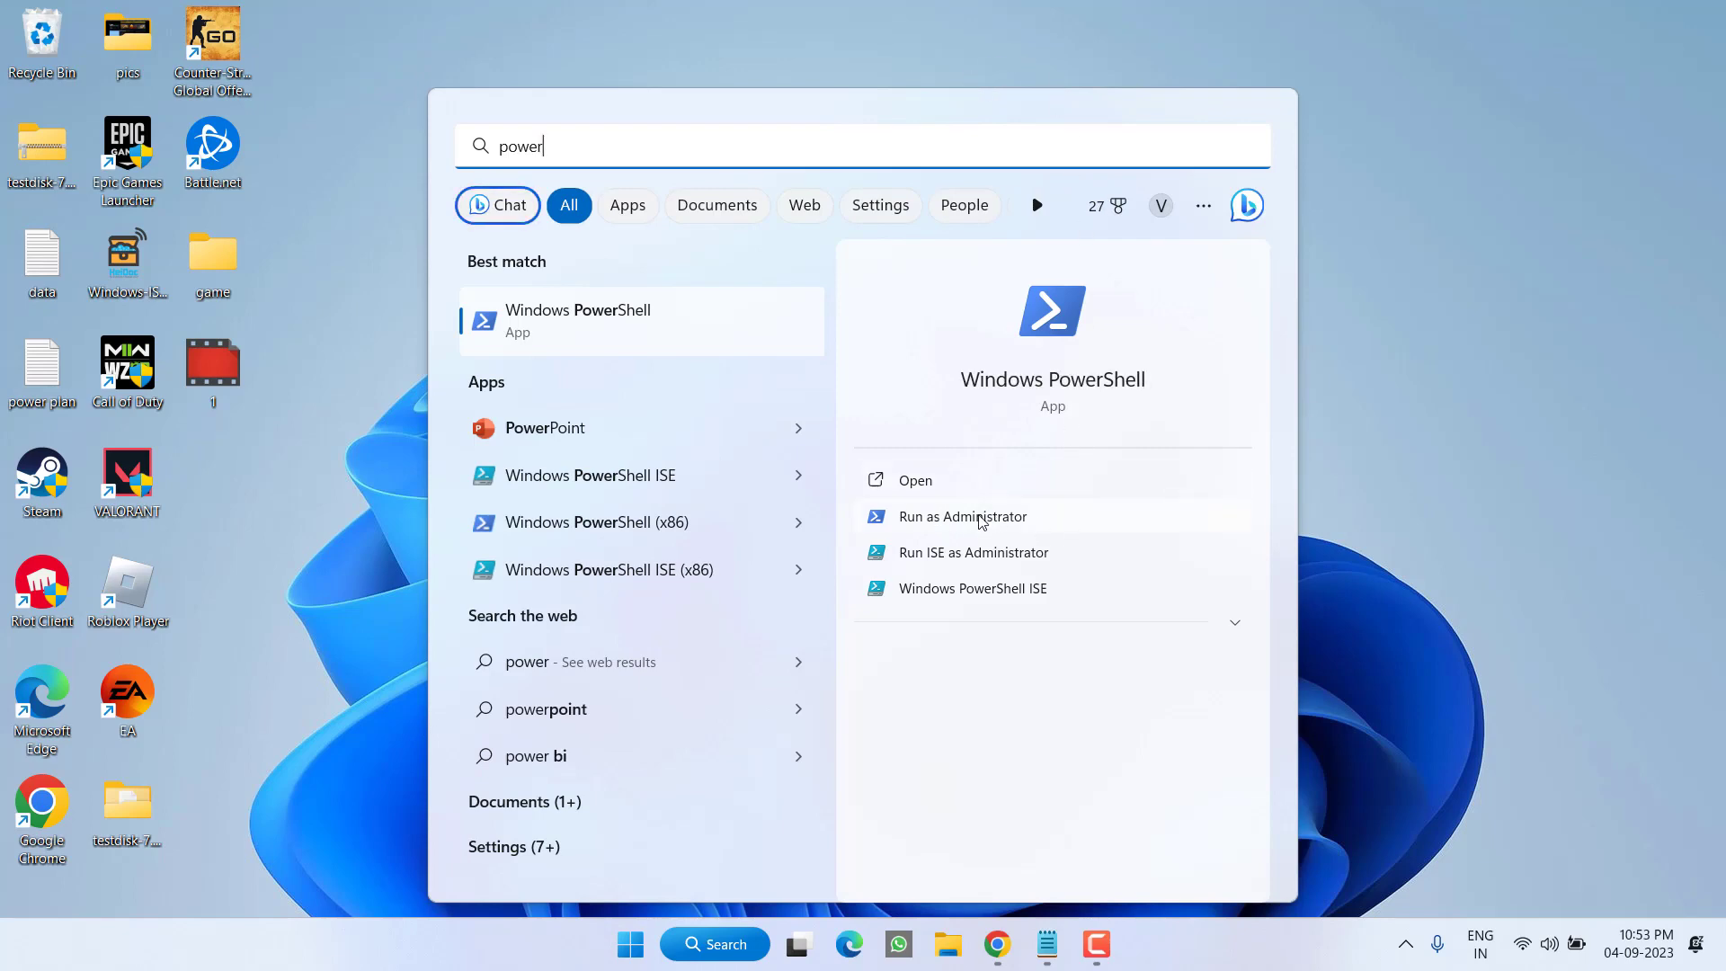
# - Launch PowerShell as administrator and run the first NvCameraEnable off command
pyautogui.click(963, 516)
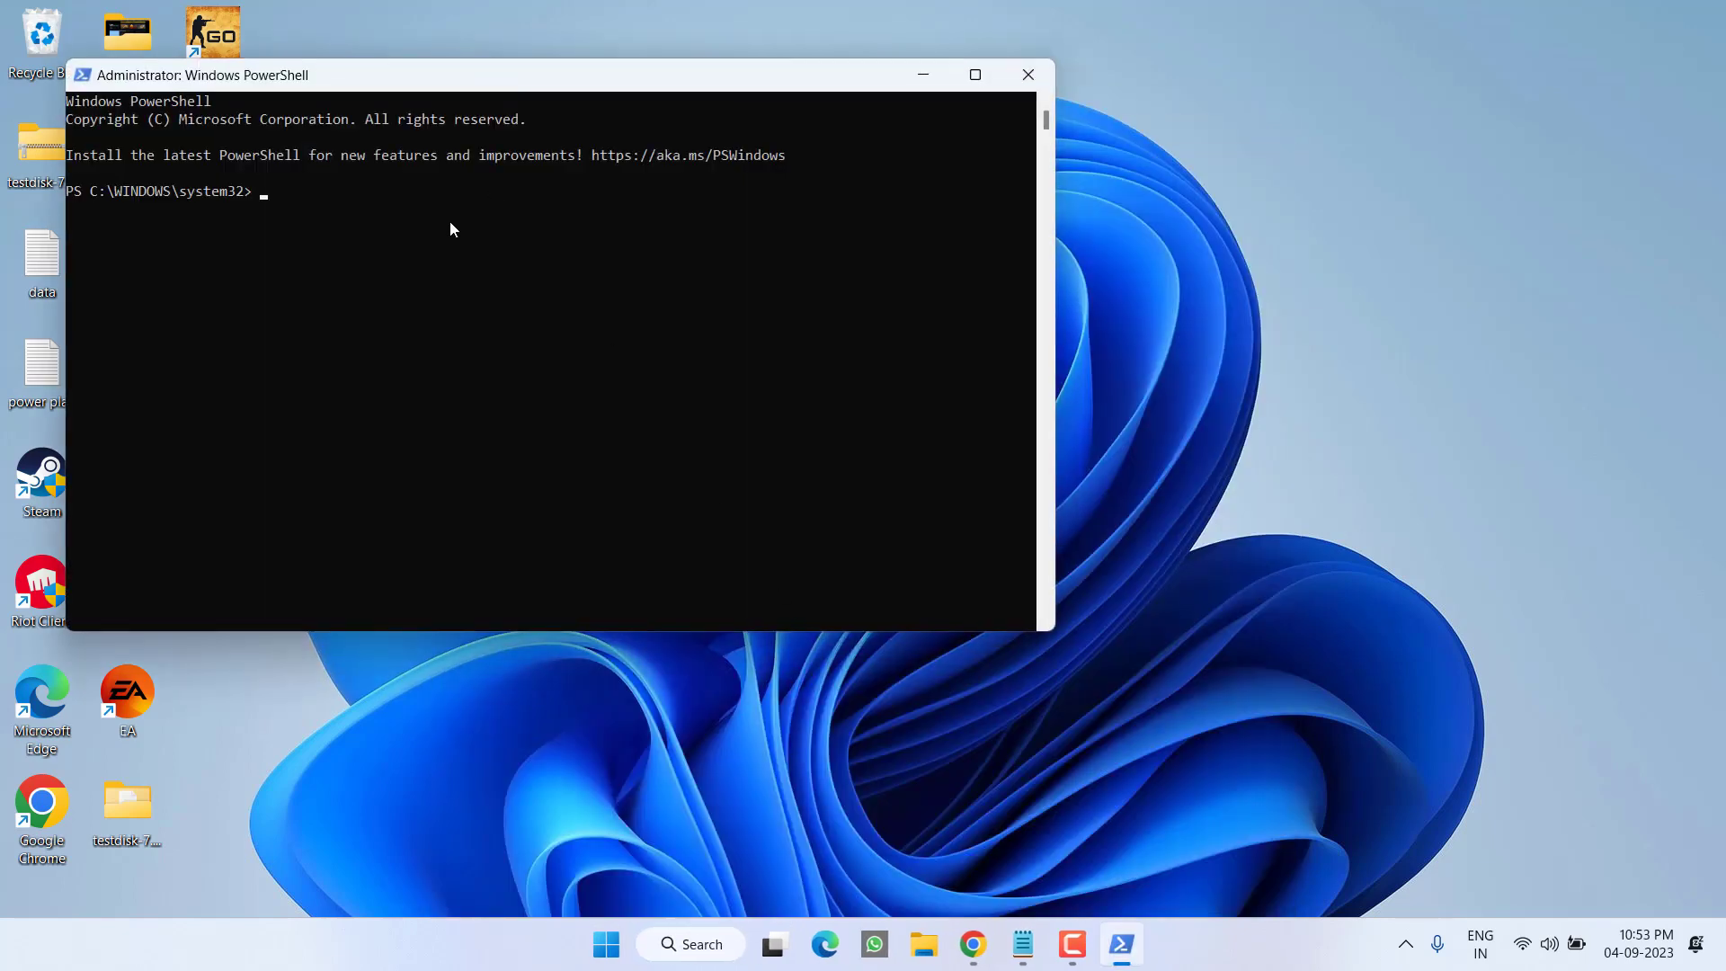
pyautogui.moveTo(232, 290)
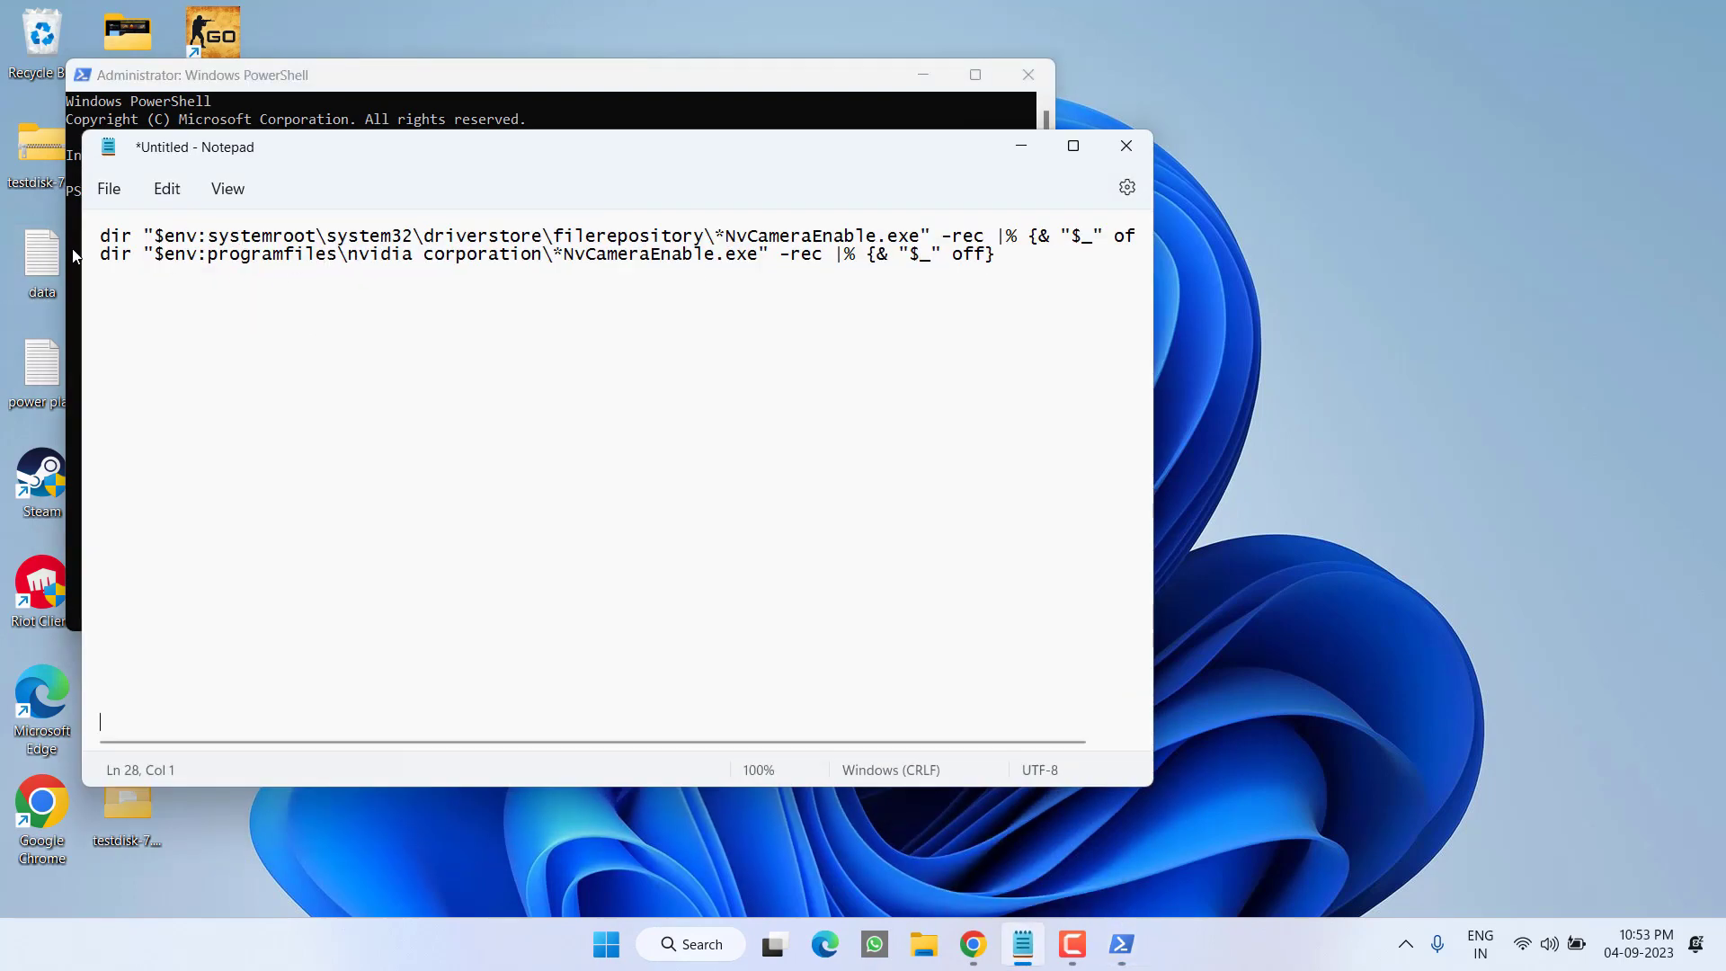
pyautogui.click(167, 291)
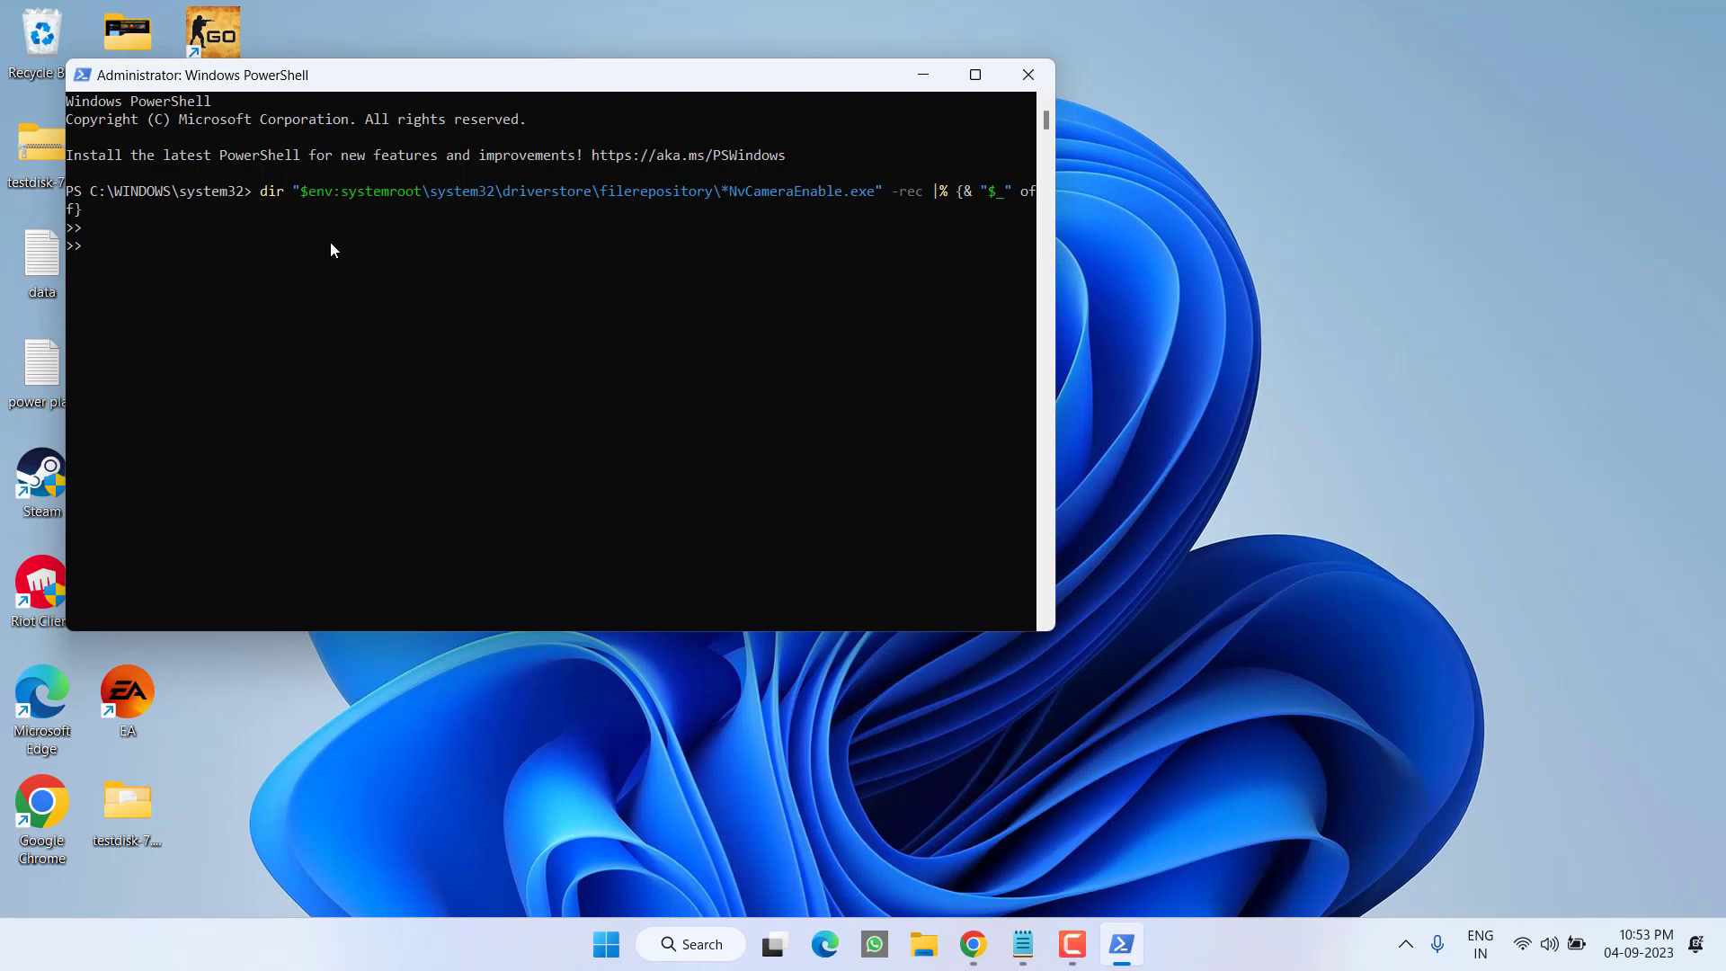
pyautogui.press('Return')
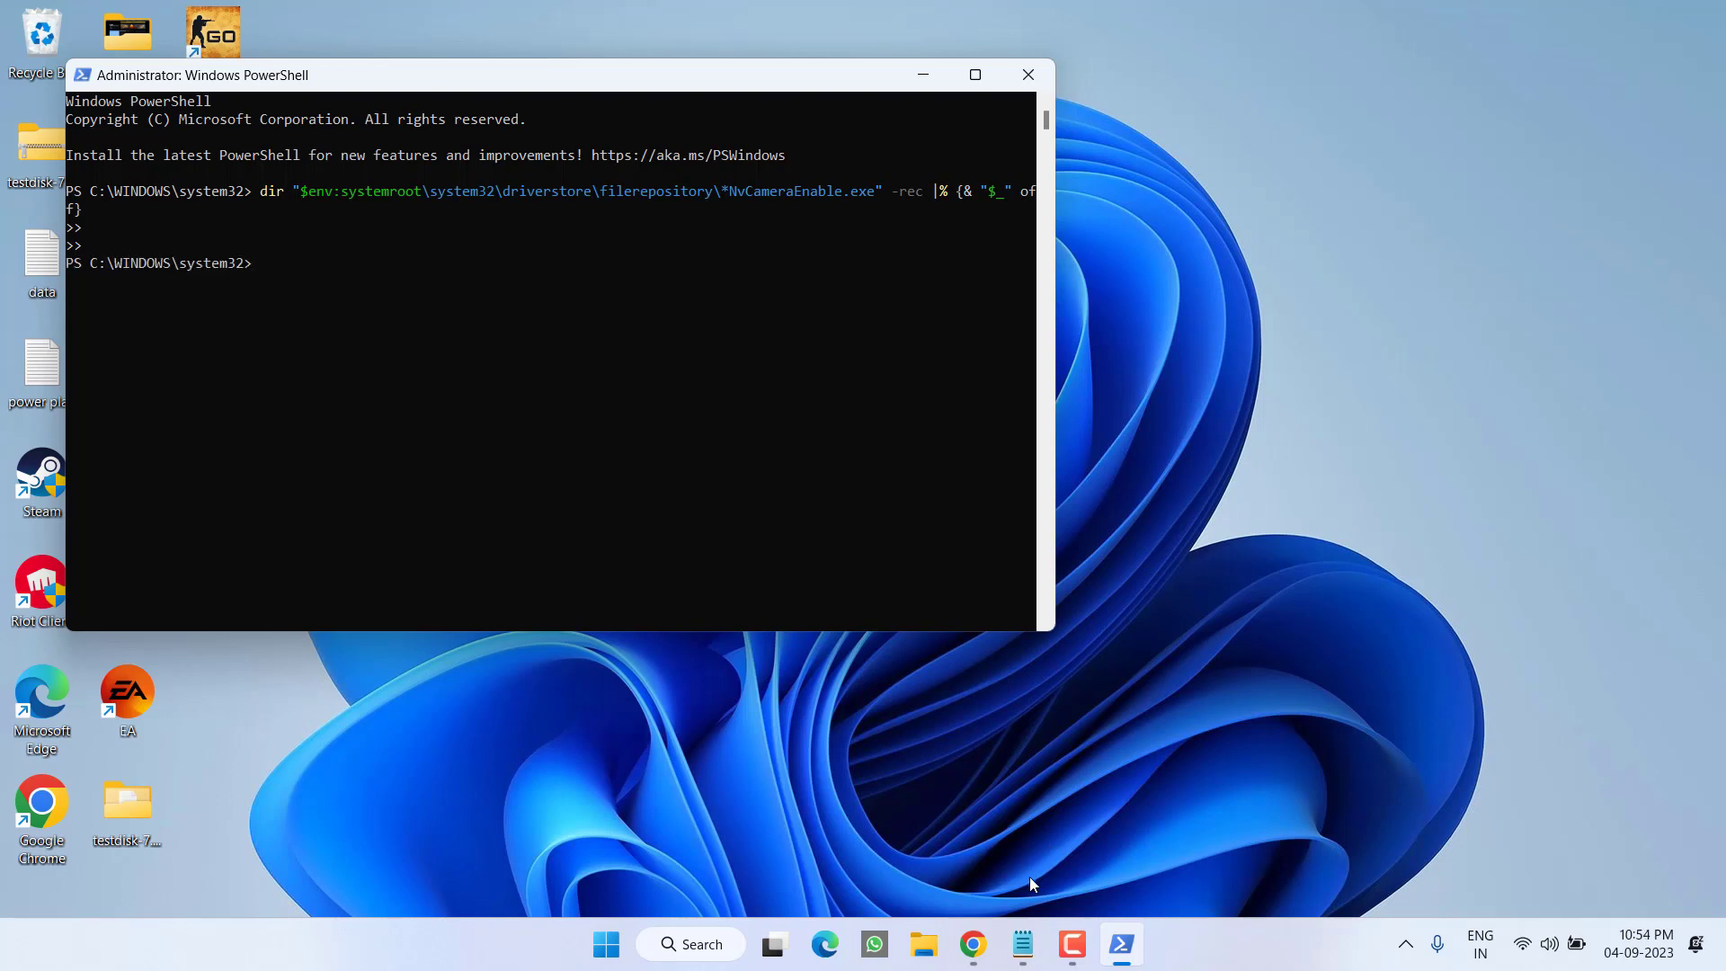
# - Run the second NvCameraEnable off command, which reports the NVIDIA path not found
pyautogui.click(1019, 945)
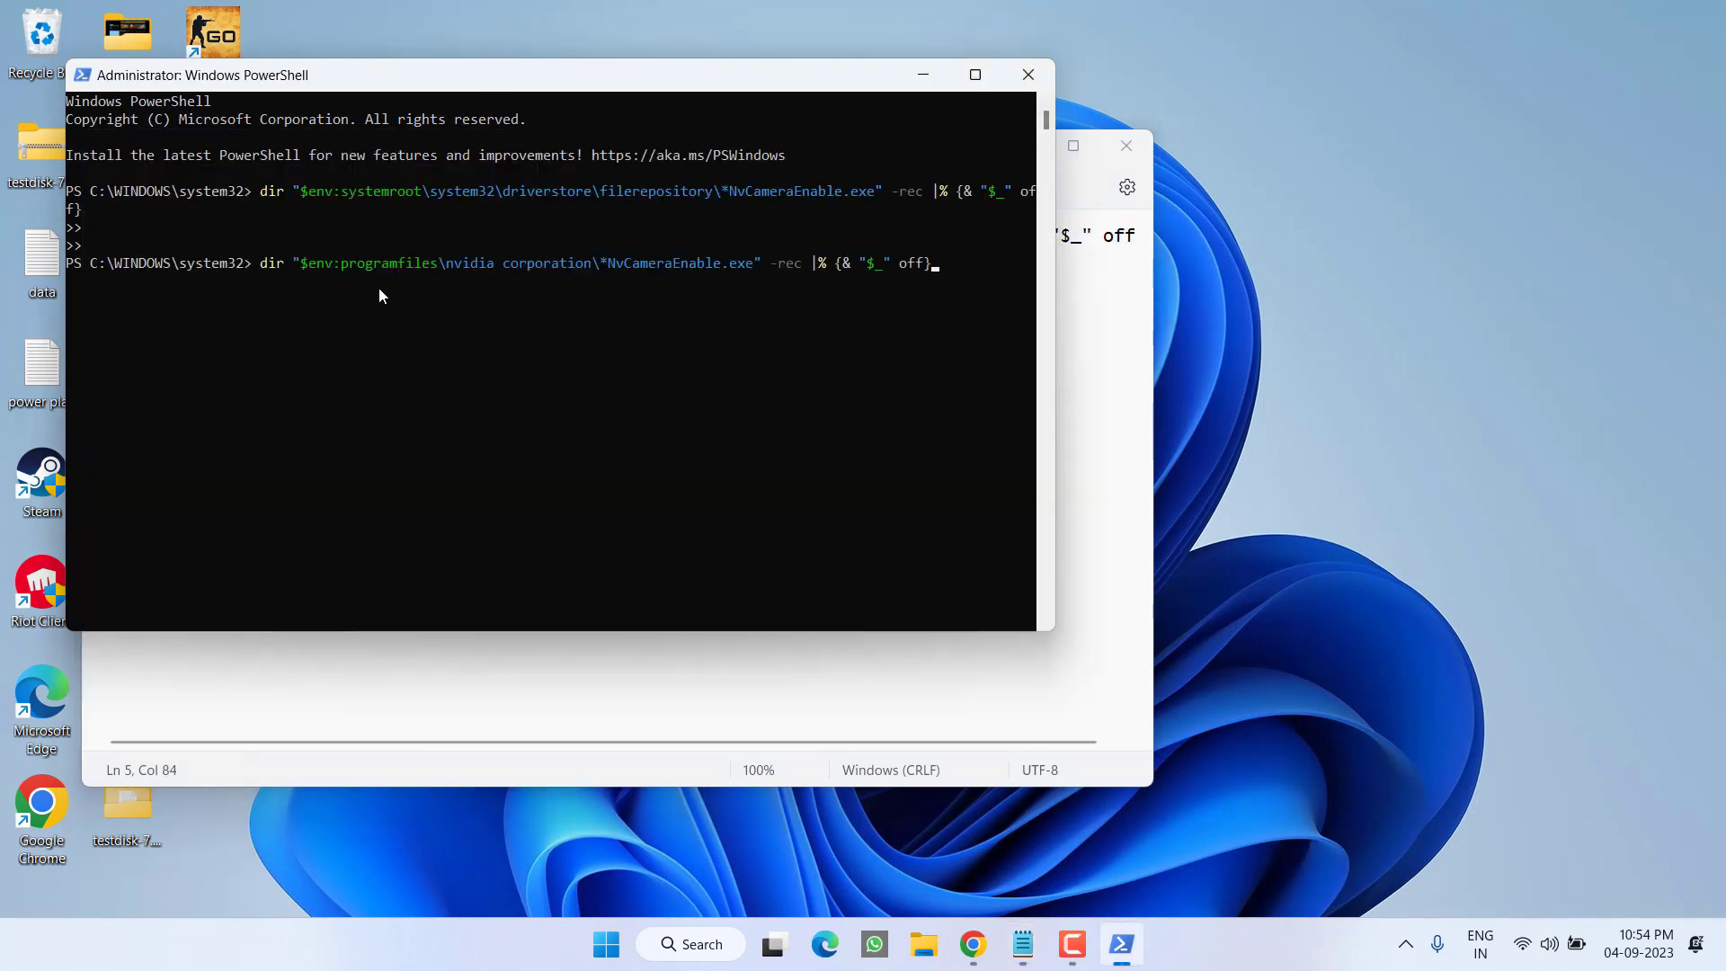
pyautogui.press('Return')
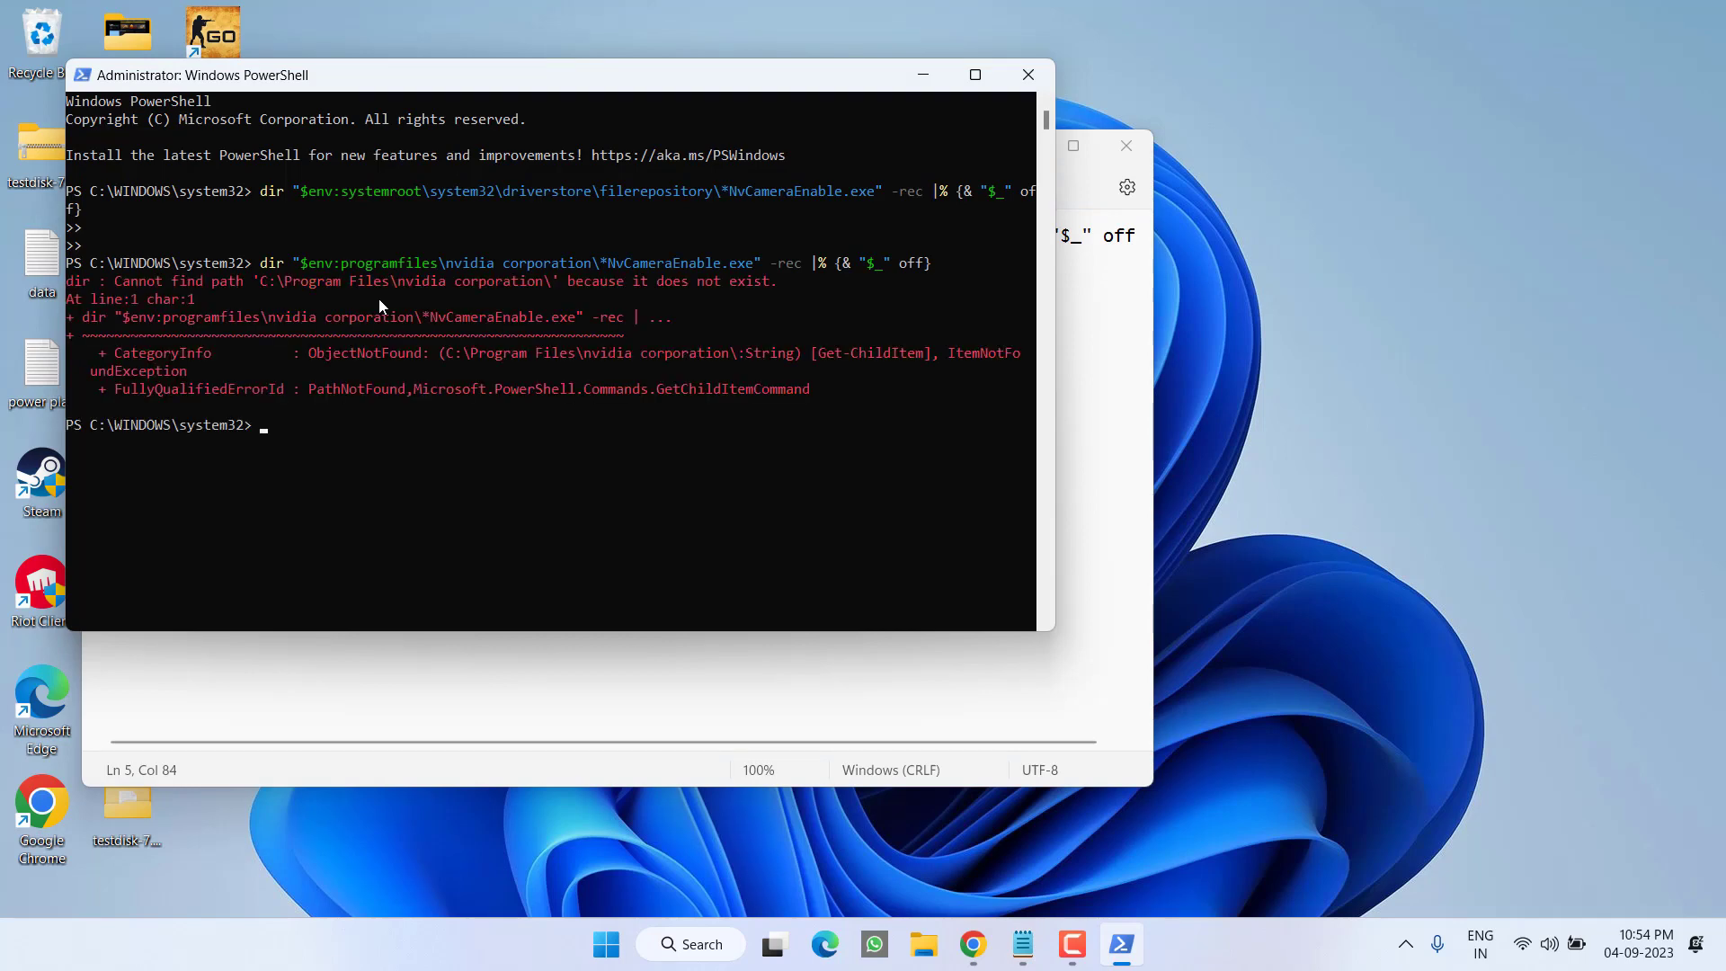
pyautogui.moveTo(606, 379)
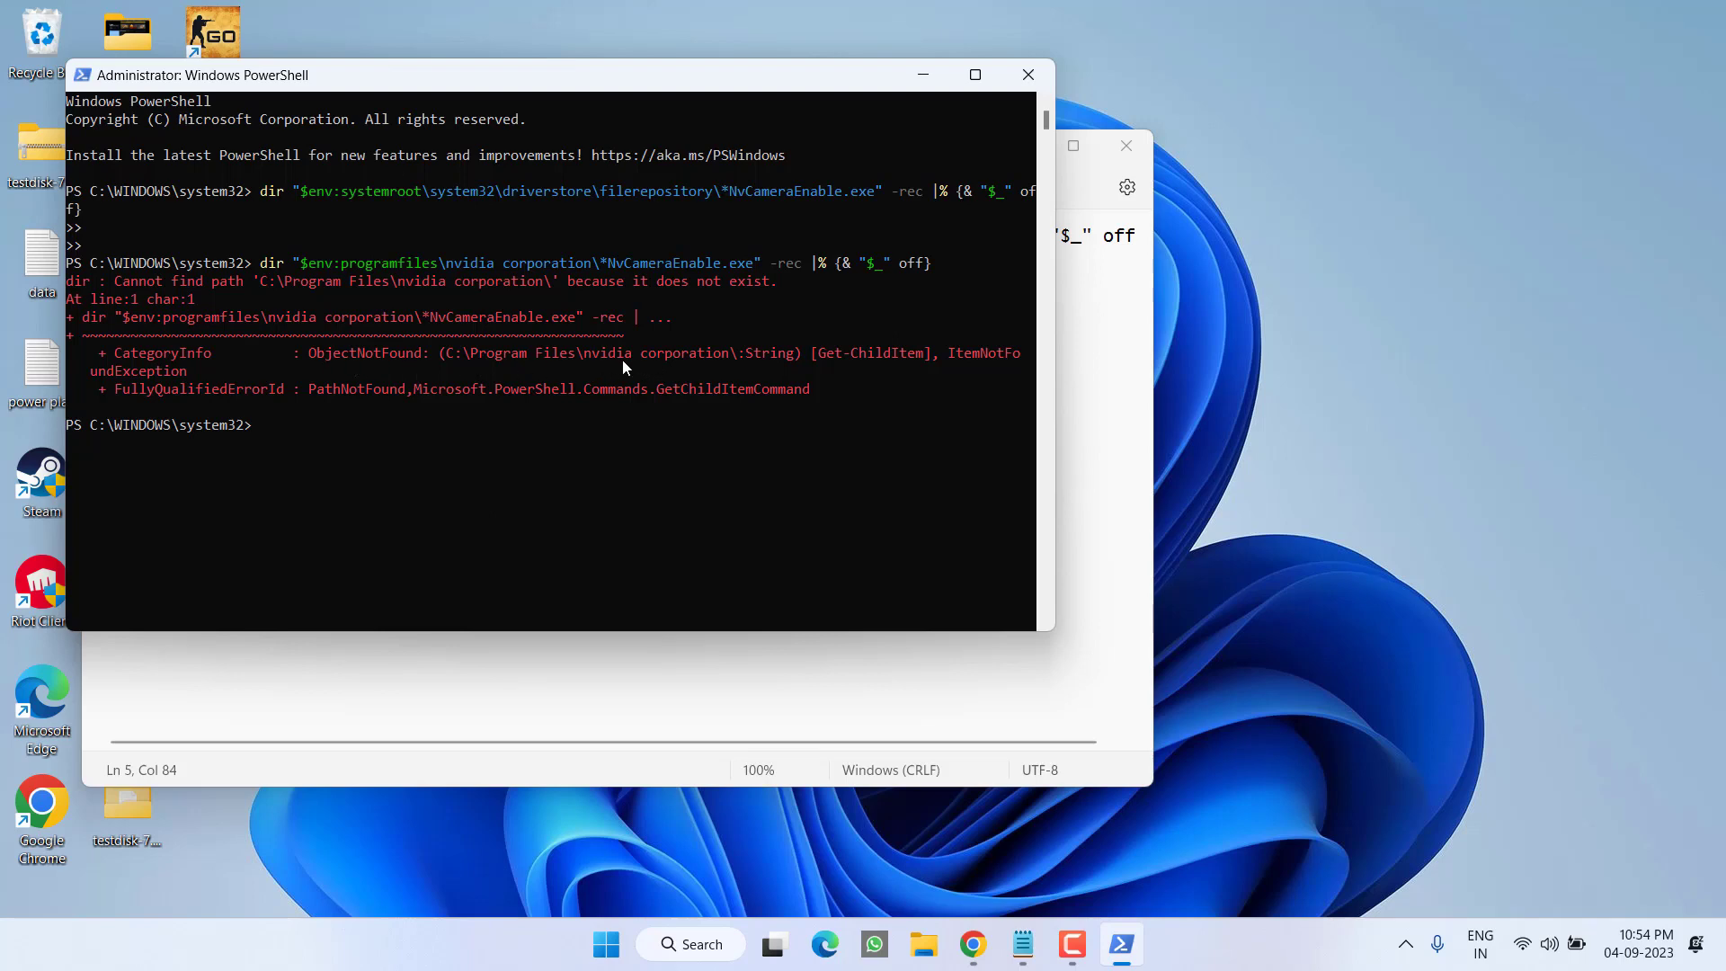
pyautogui.moveTo(678, 378)
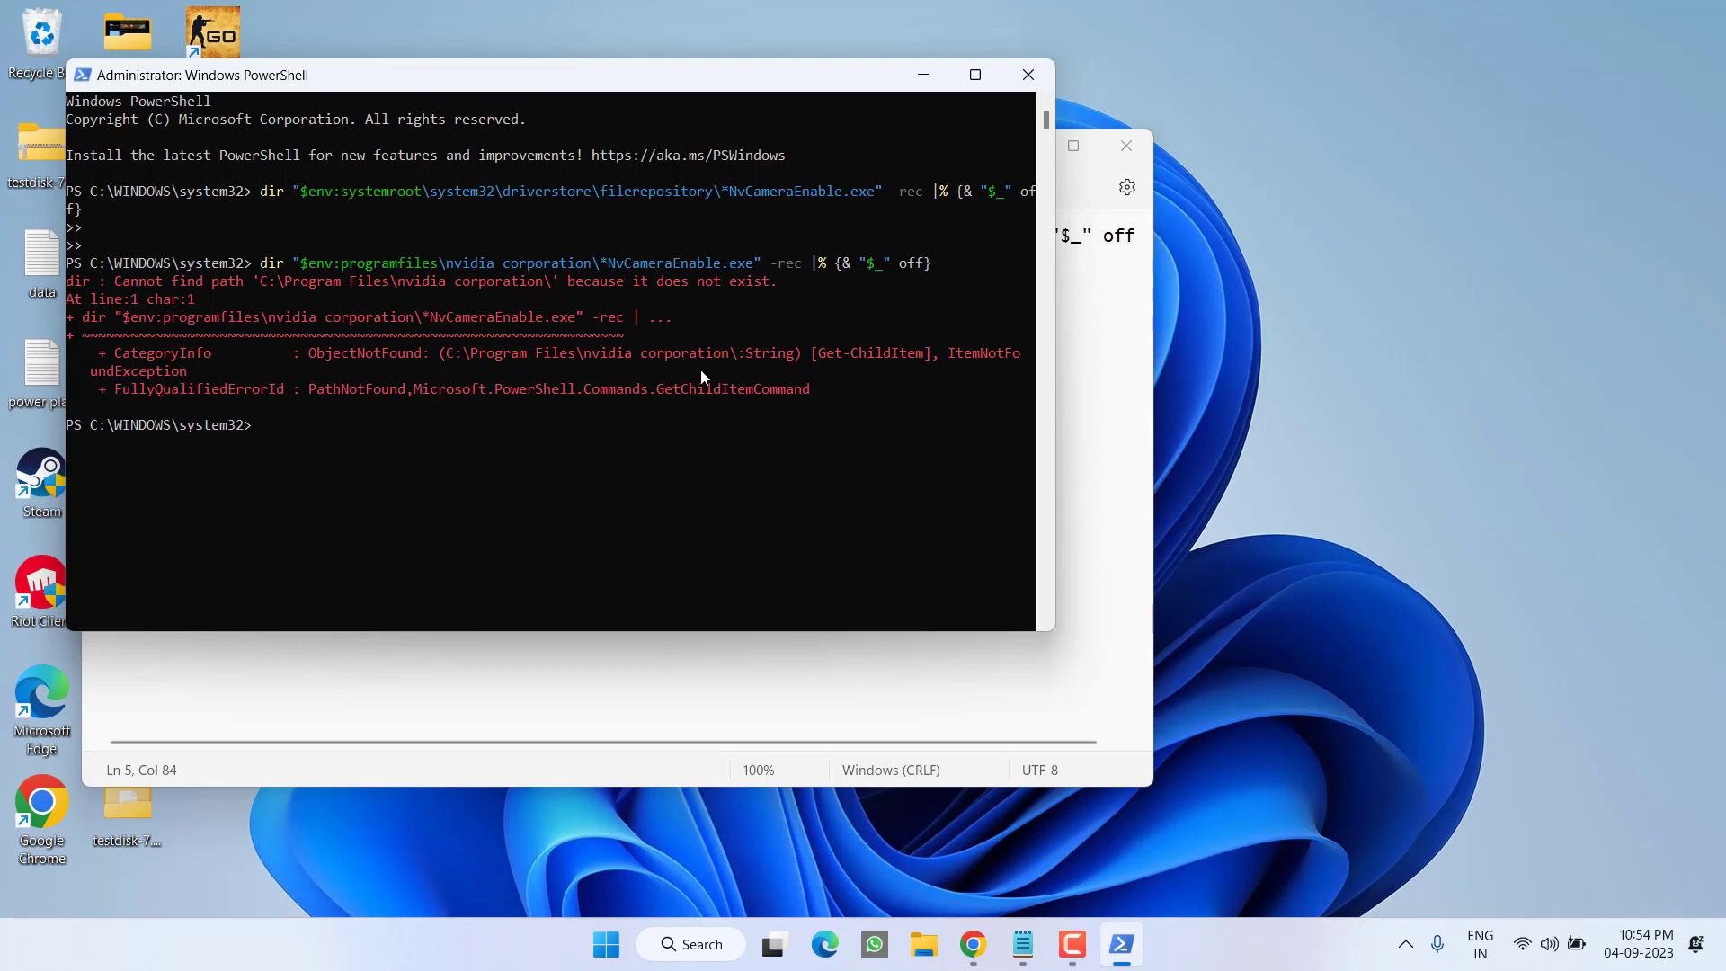
pyautogui.moveTo(1009, 43)
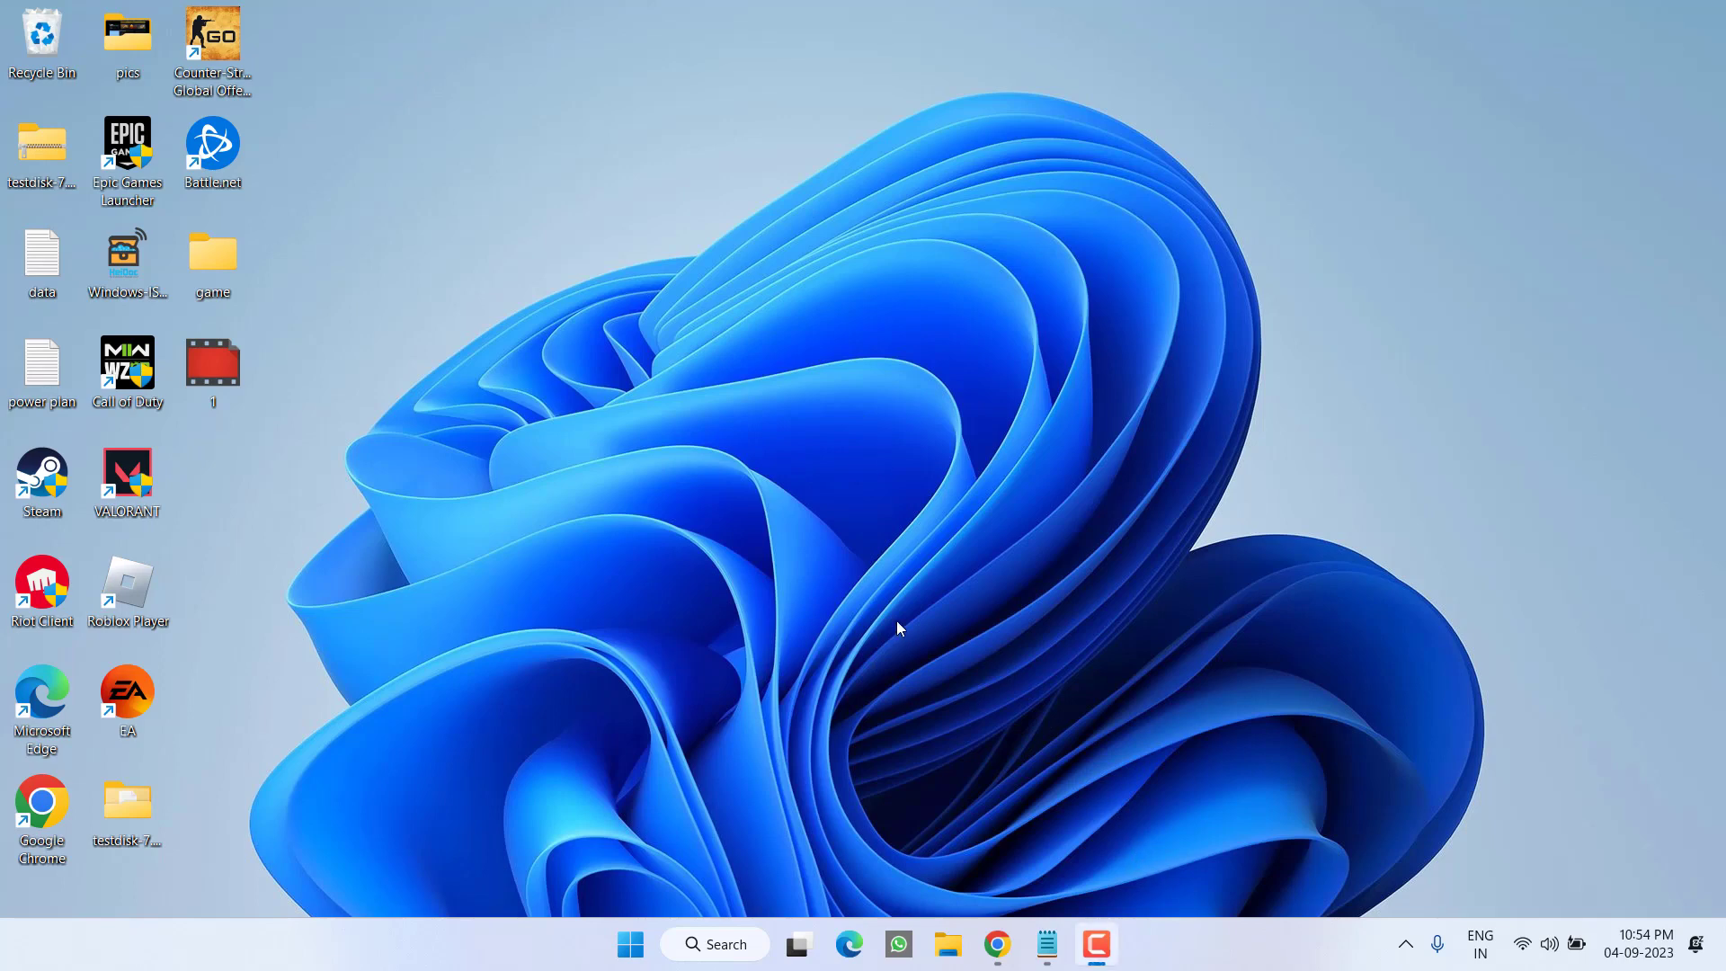
pyautogui.moveTo(980, 707)
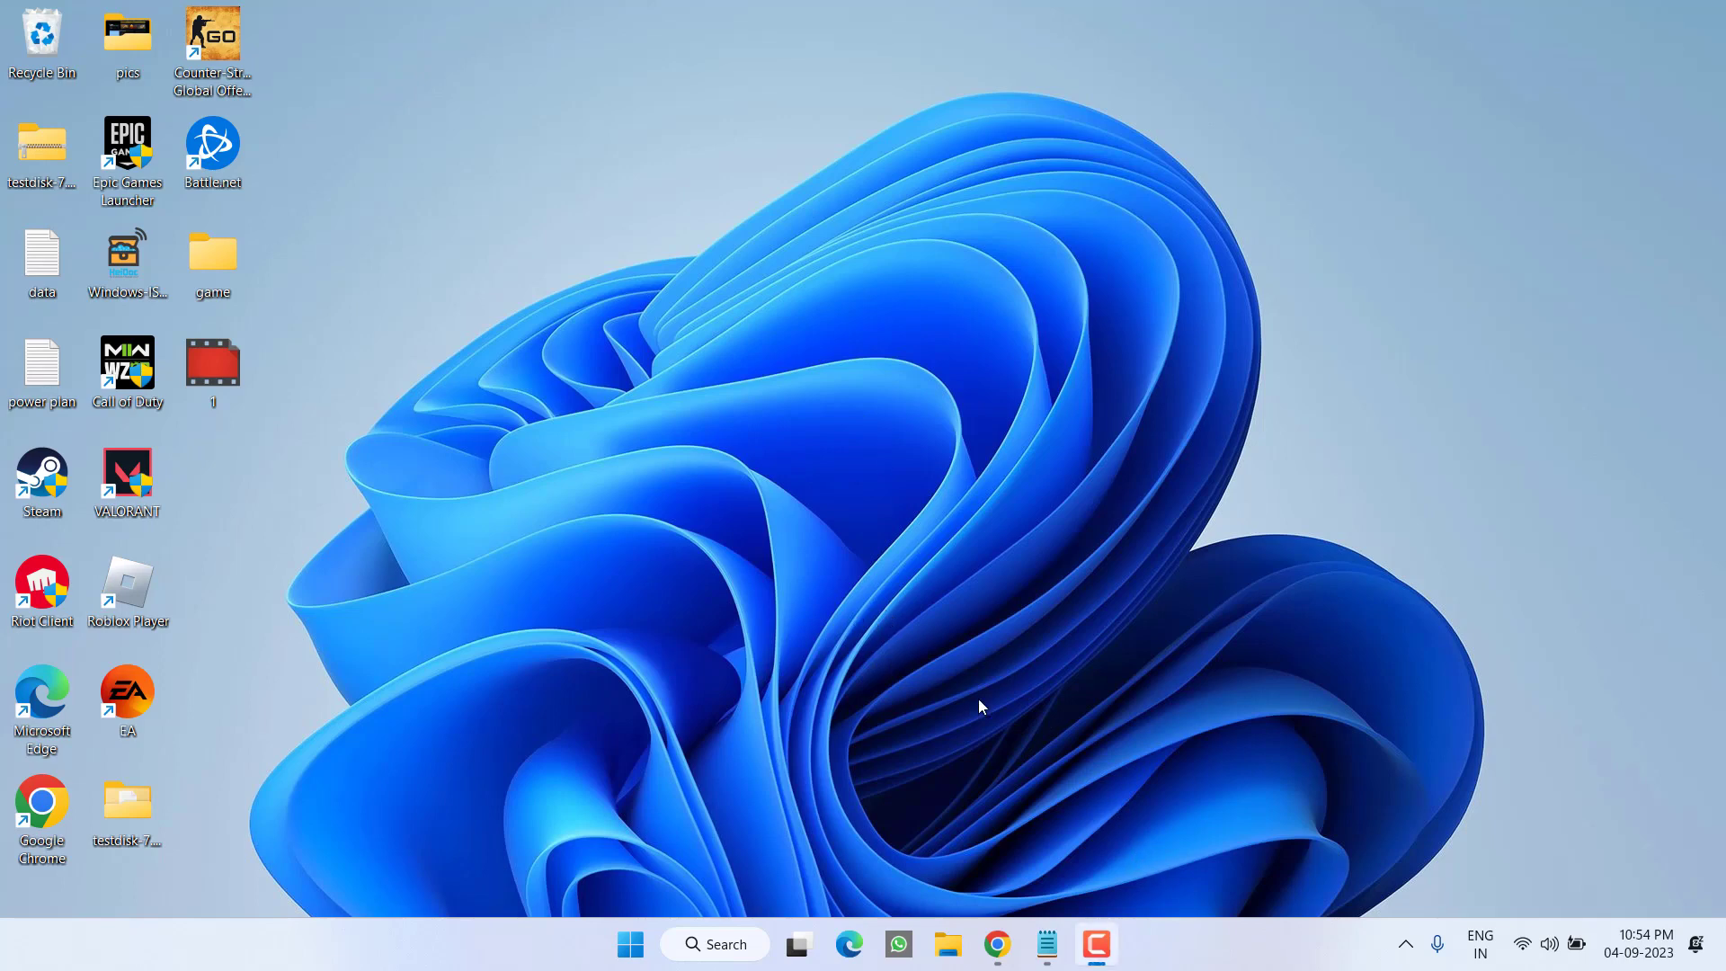
pyautogui.moveTo(1169, 800)
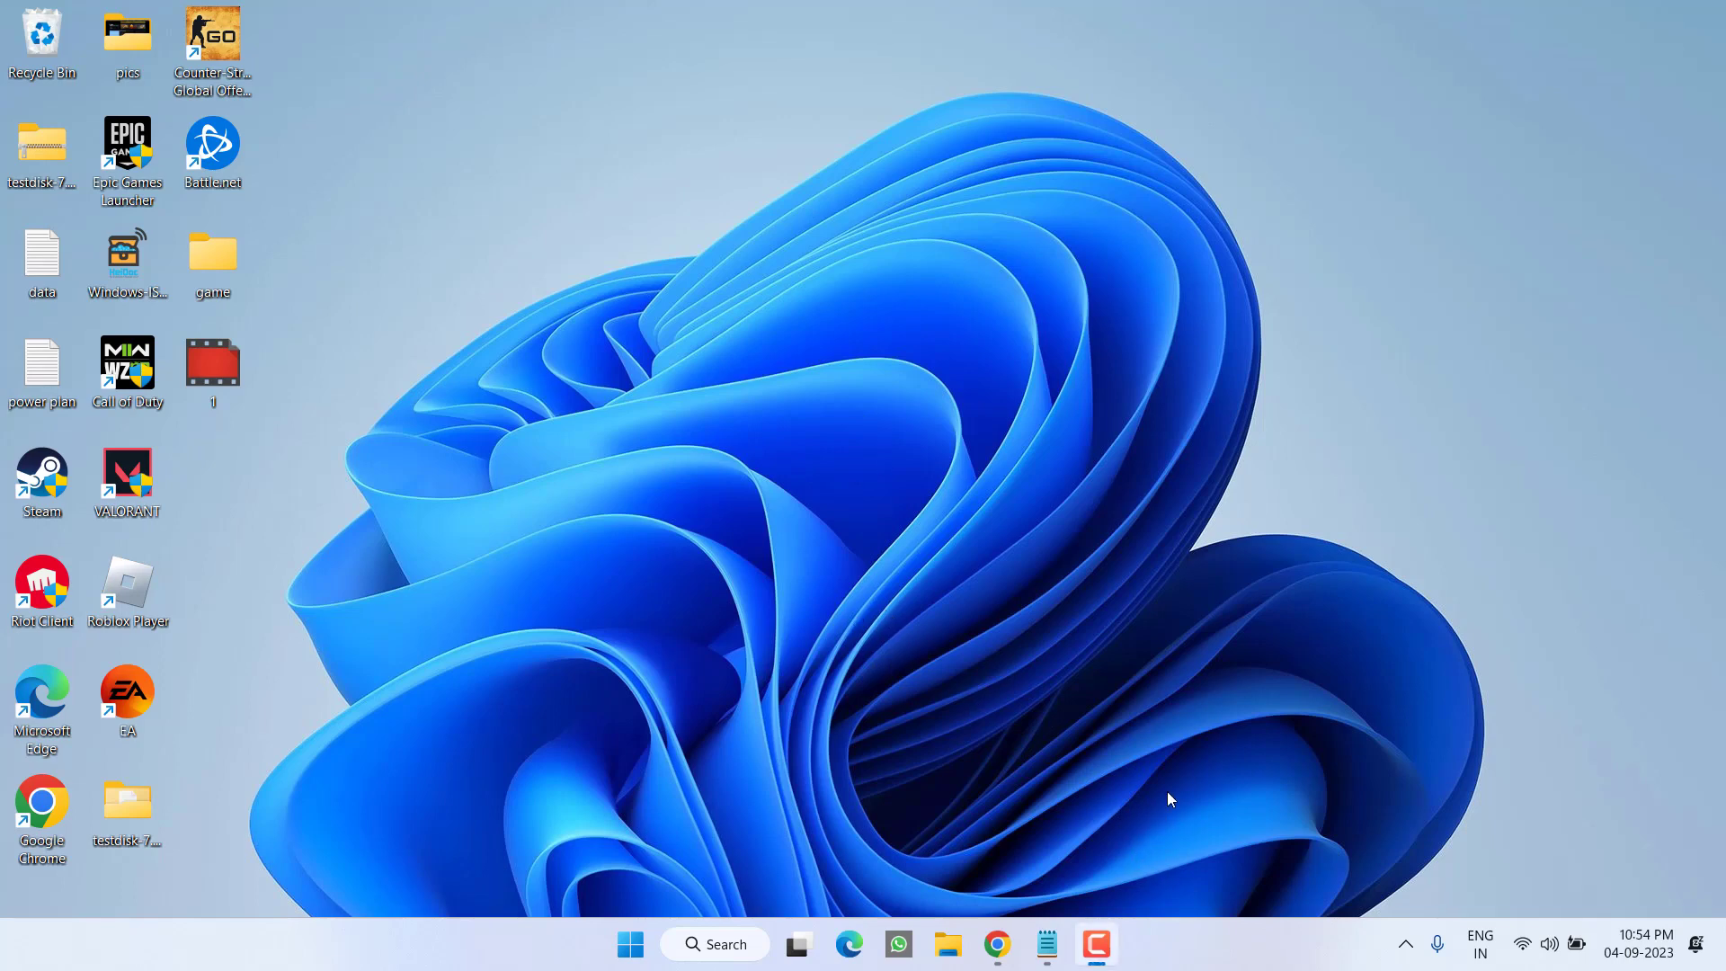
pyautogui.moveTo(1168, 752)
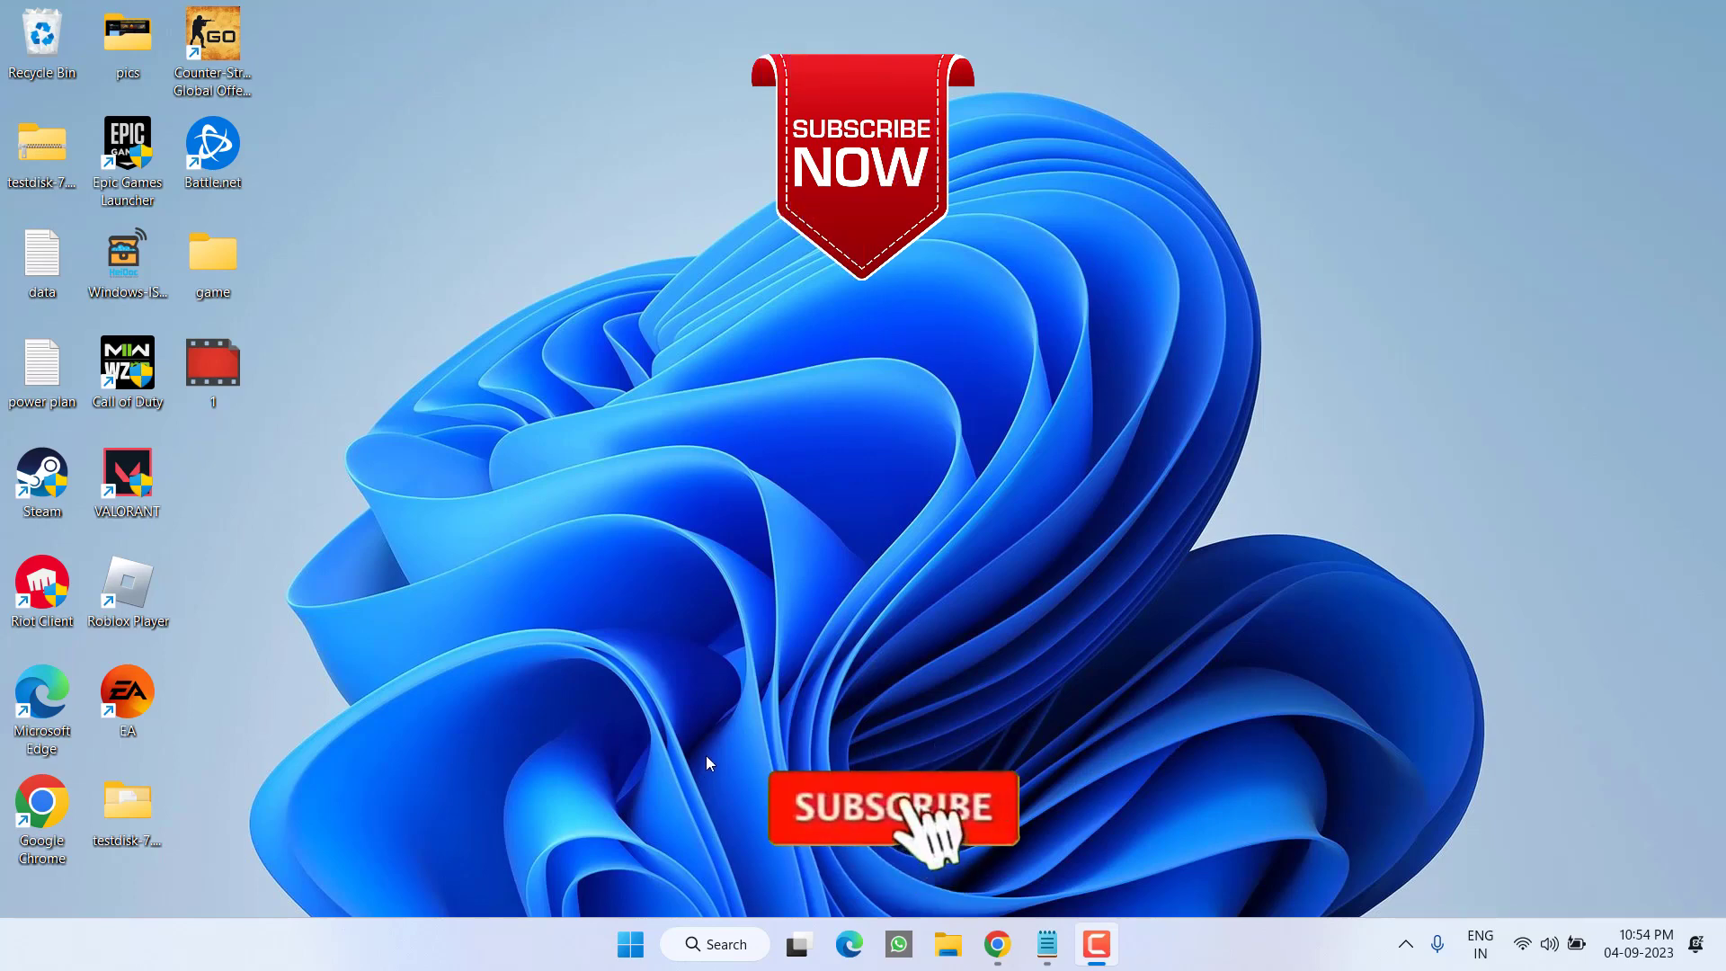
# - Close PowerShell and Notepad to return to the clean desktop
pyautogui.click(892, 807)
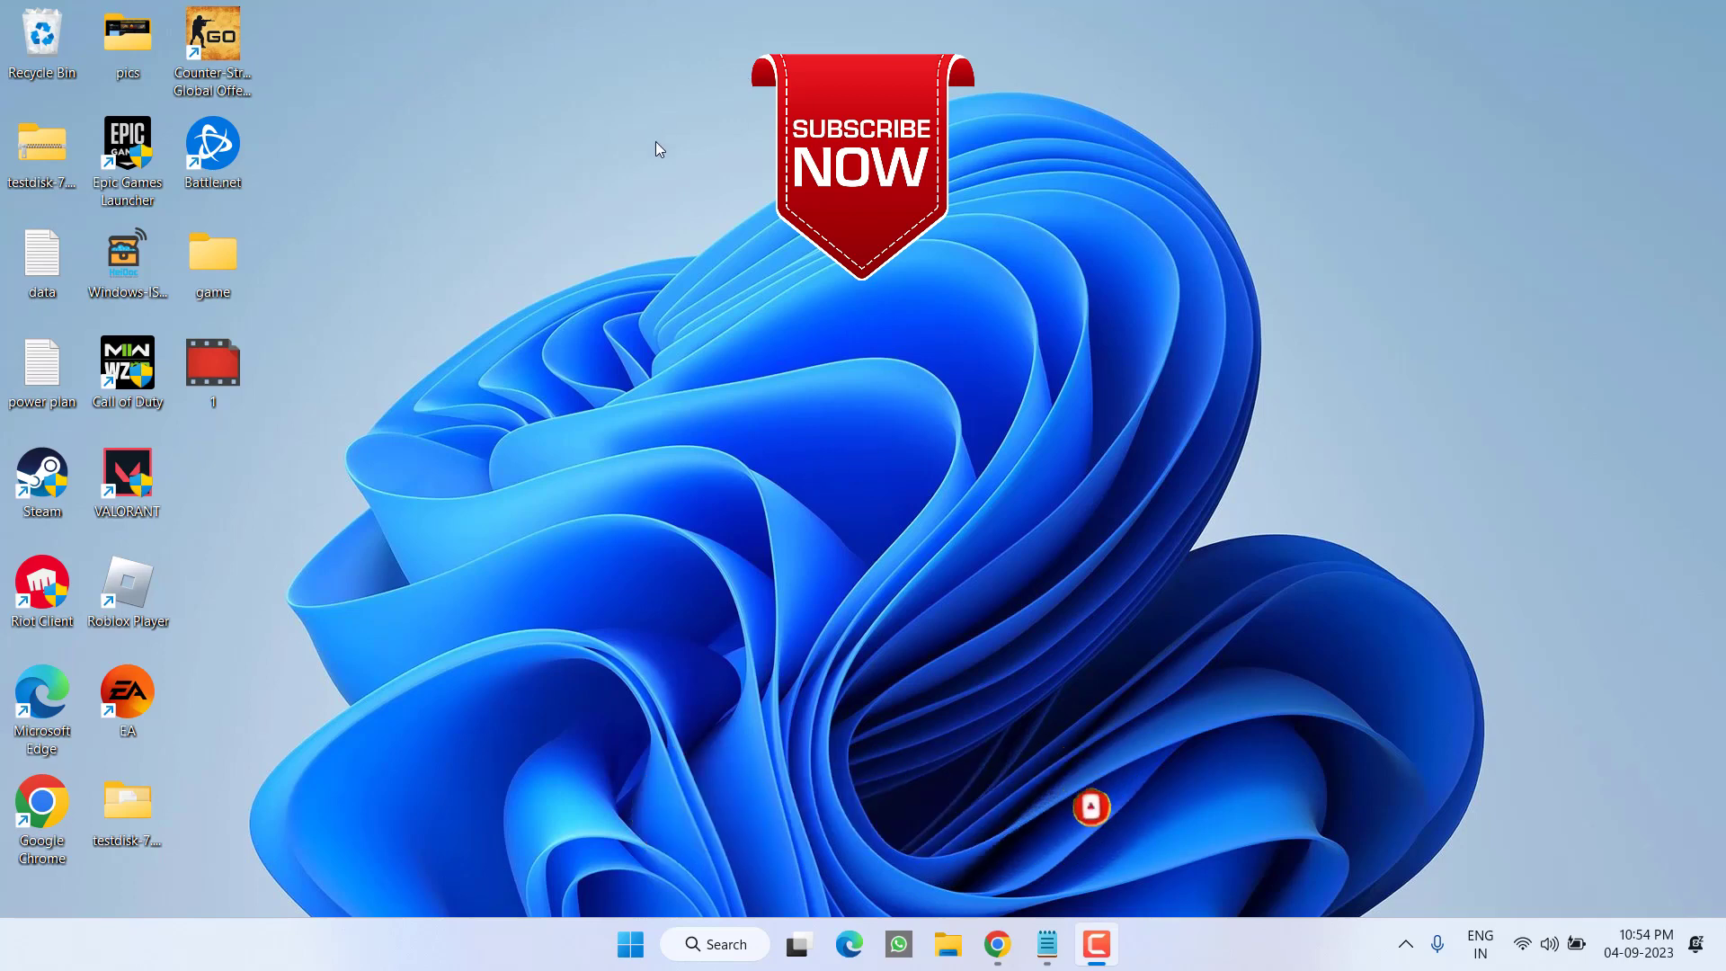
pyautogui.moveTo(1036, 336)
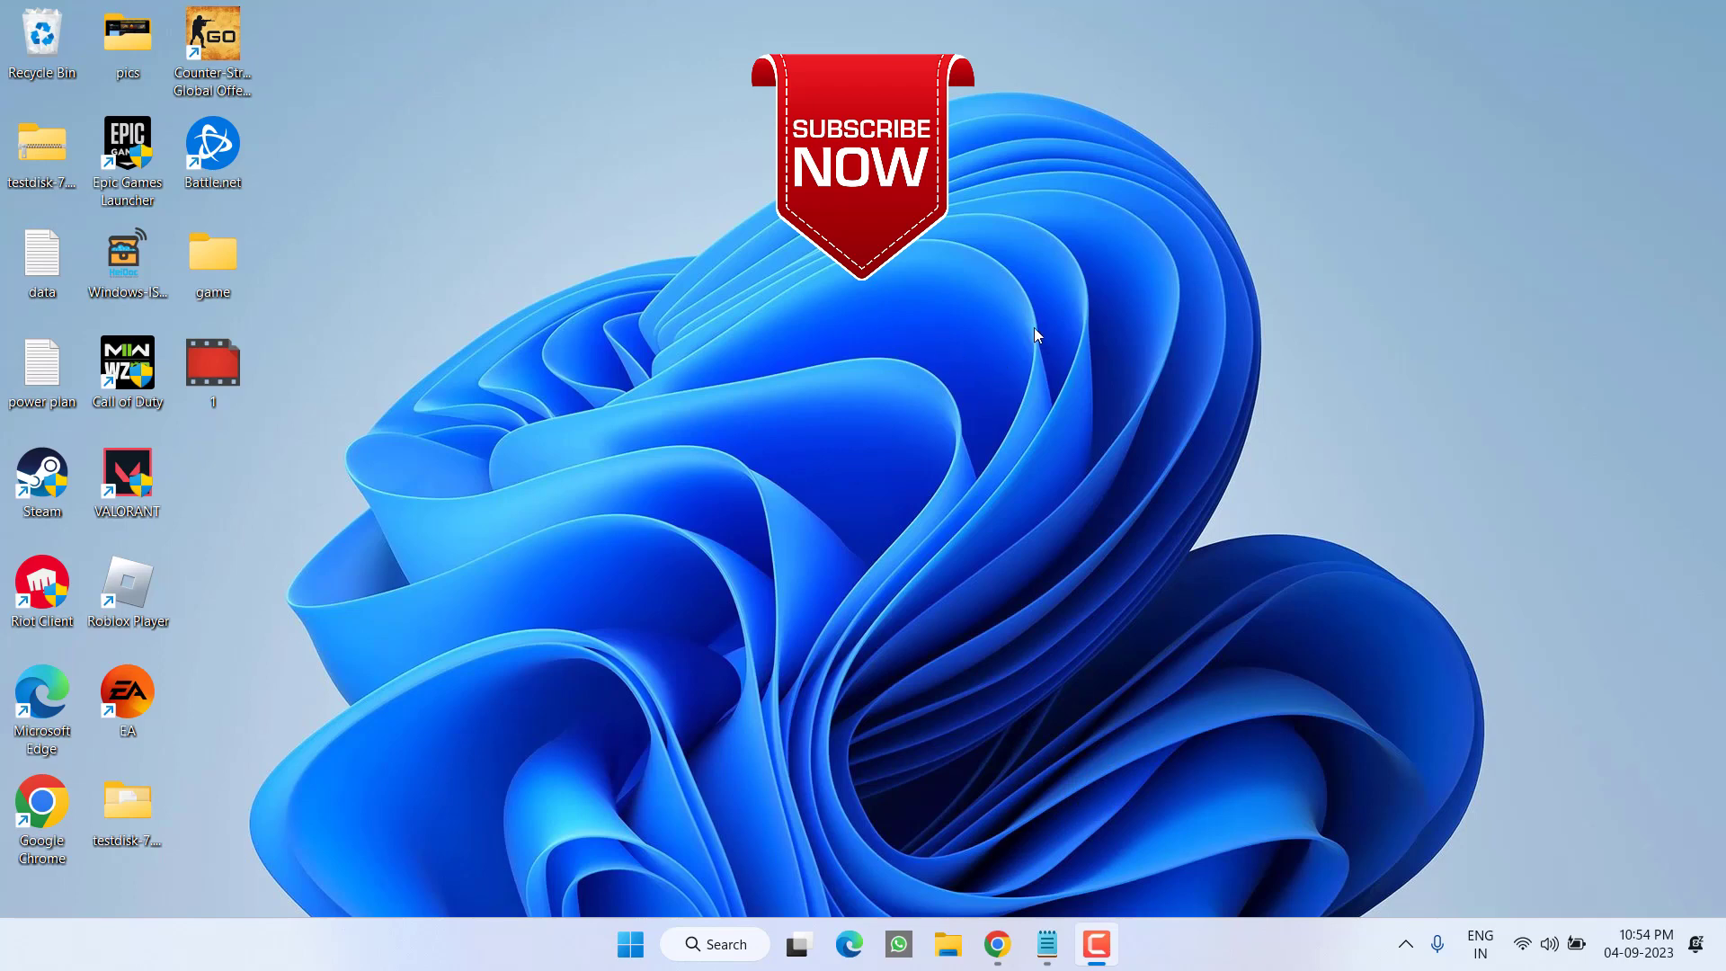
pyautogui.moveTo(1248, 365)
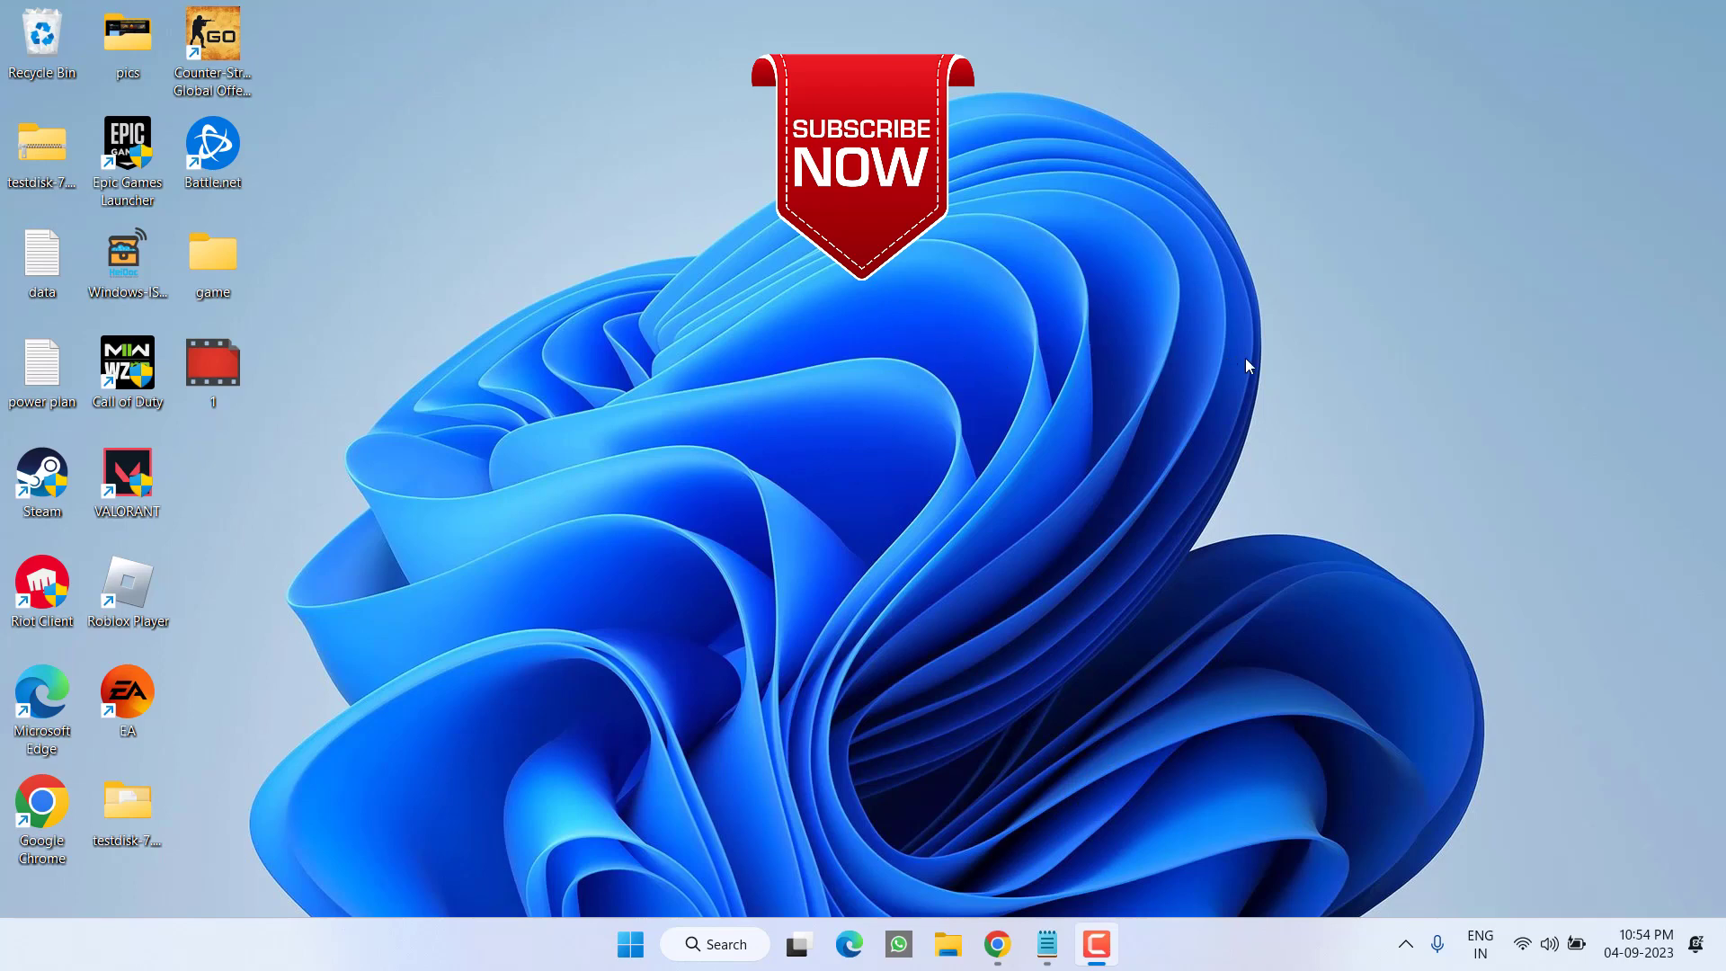
pyautogui.moveTo(1419, 493)
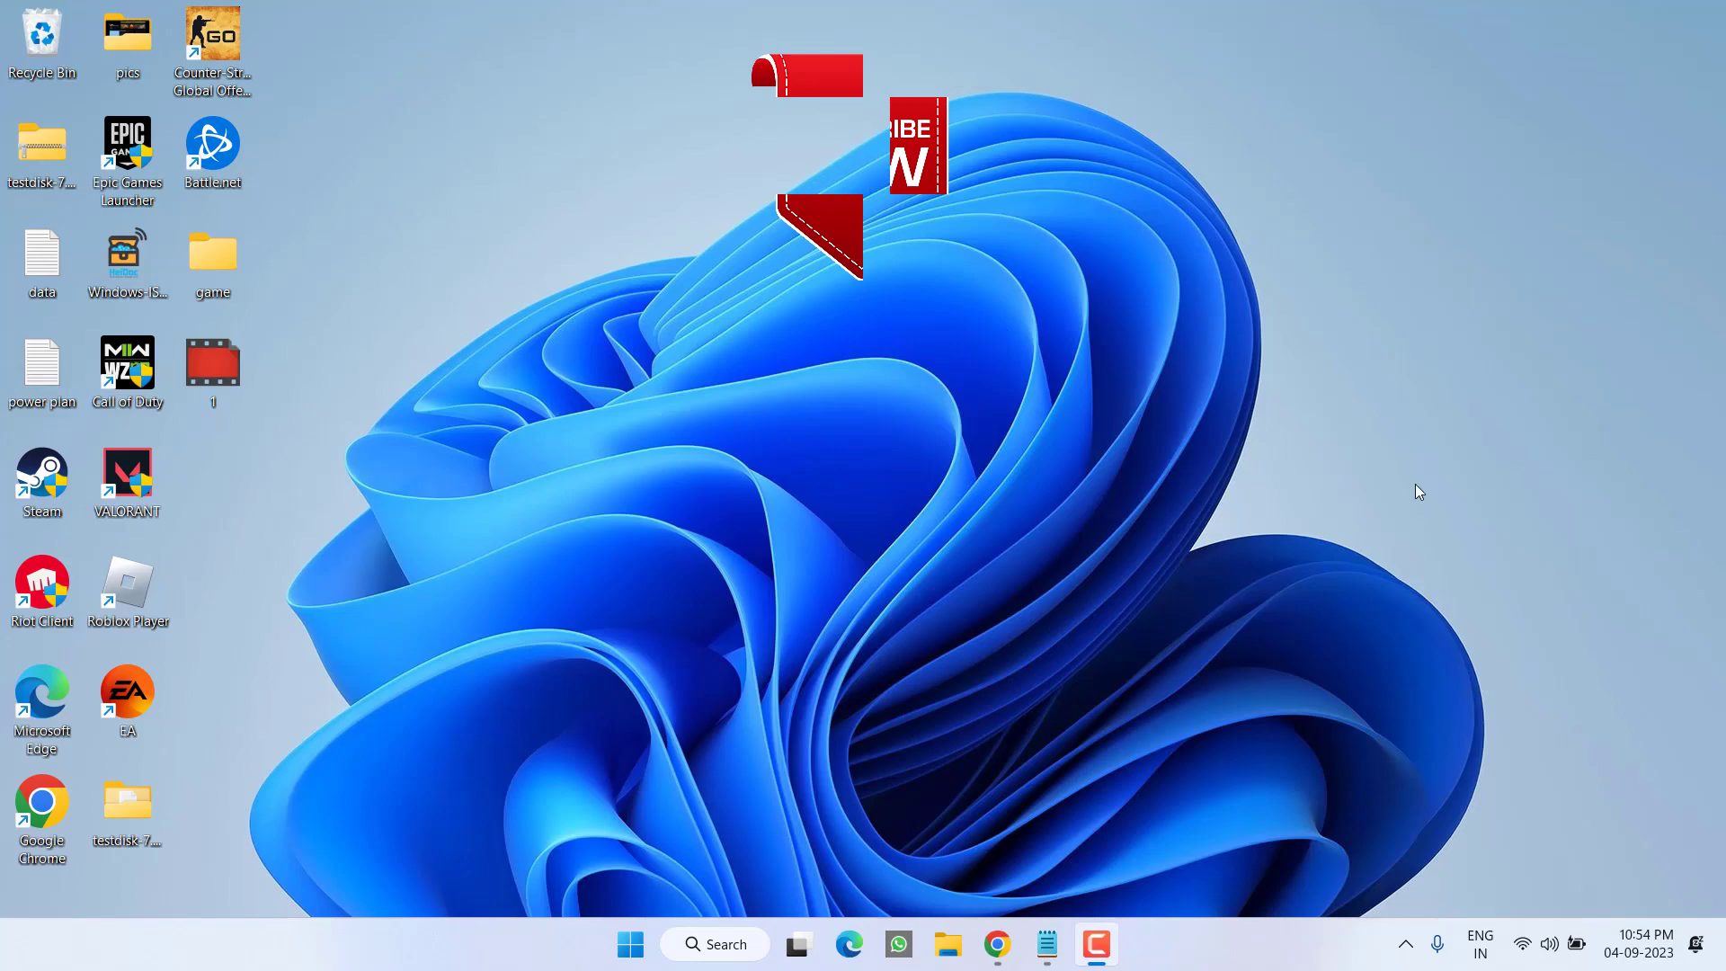